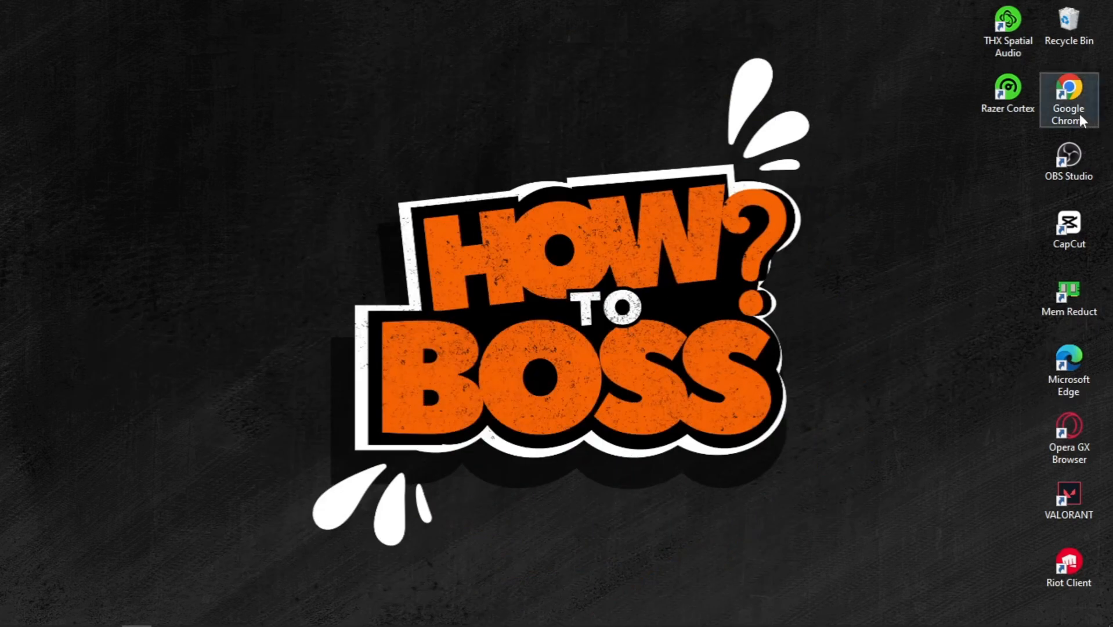
- Launch Chrome and search for the woocommerce.com login page
double_click(1068, 100)
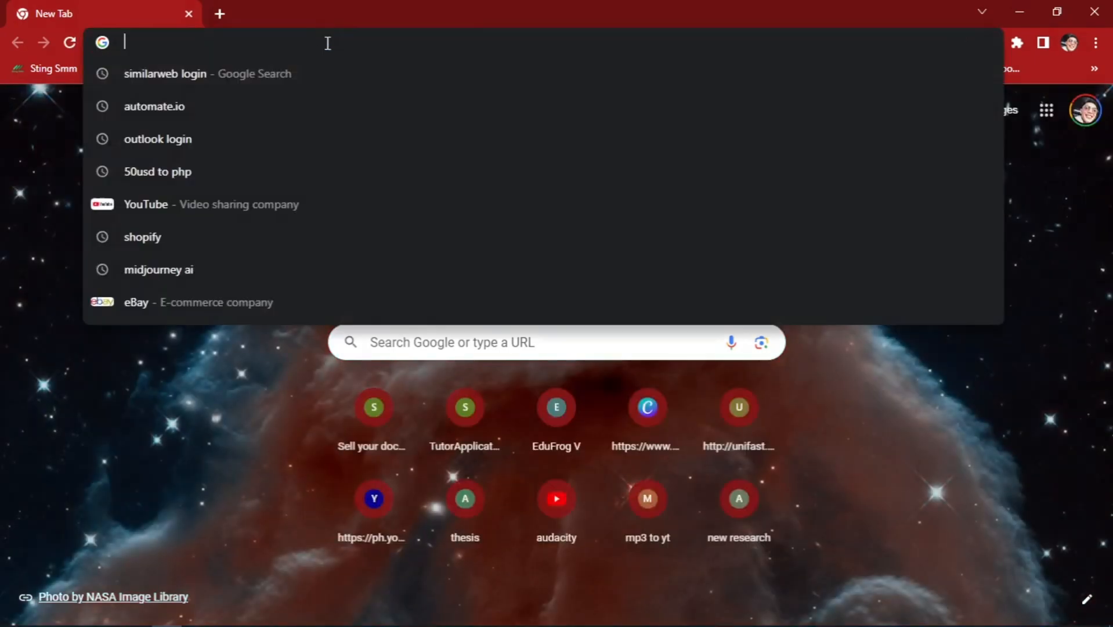
type("woo")
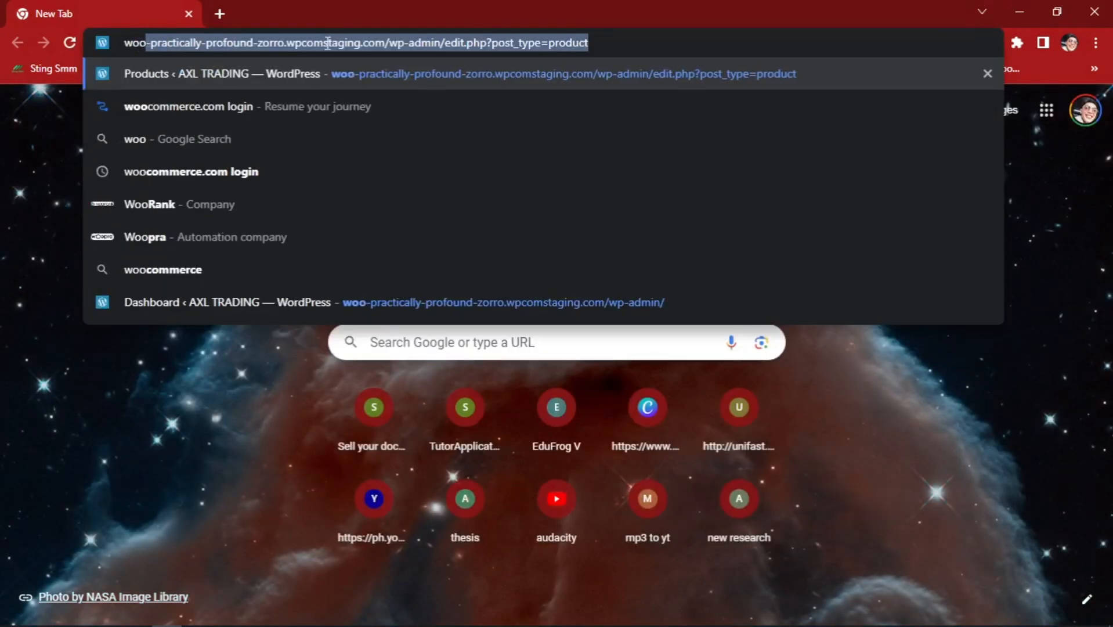
type("wooco")
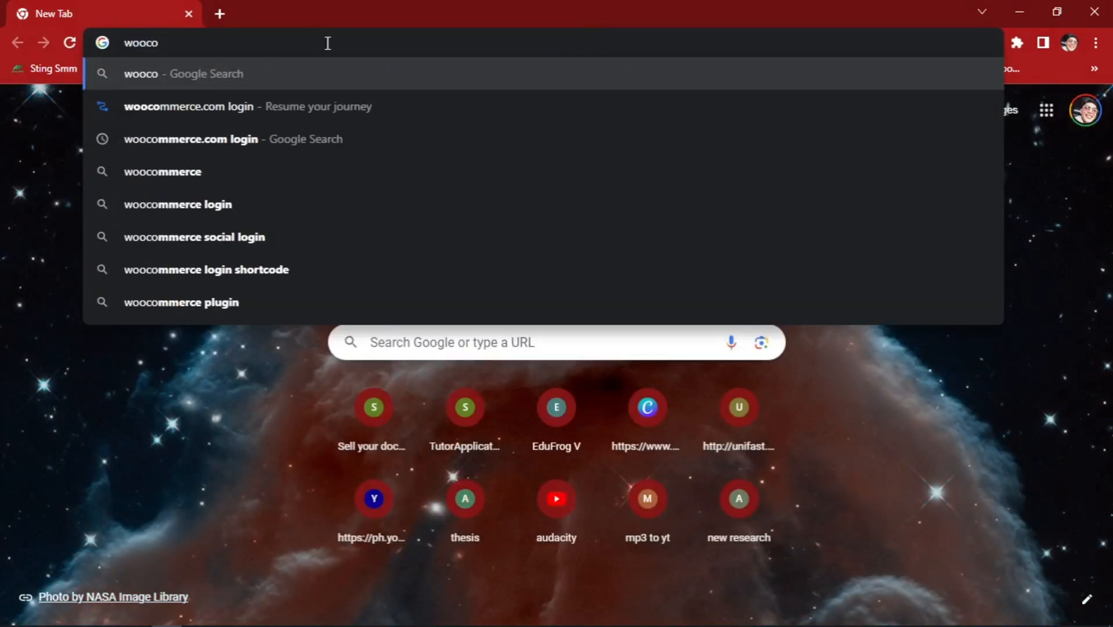
left_click(188, 106)
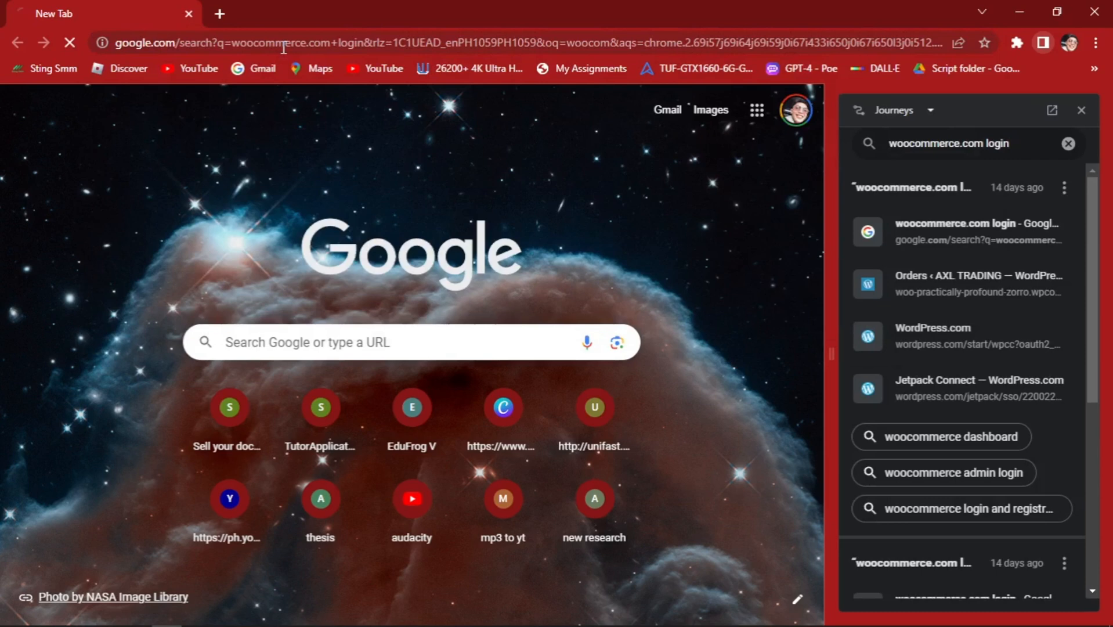
- Close the Journeys panel and open the 'Sign In With WordPress.com' WooCommerce result
left_click(964, 231)
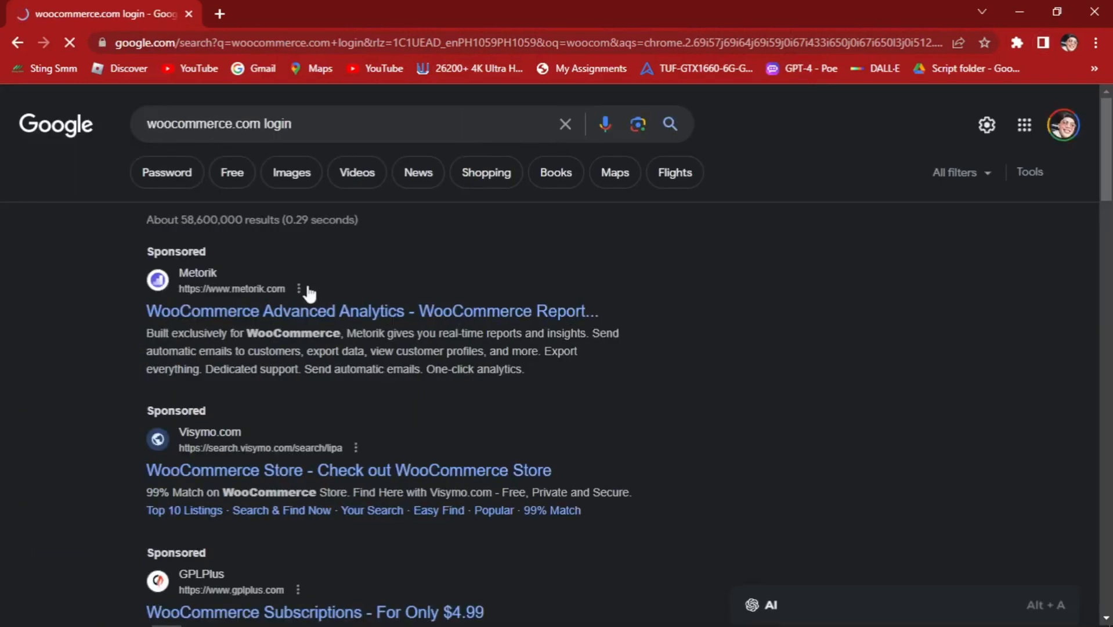
scroll("down", 3)
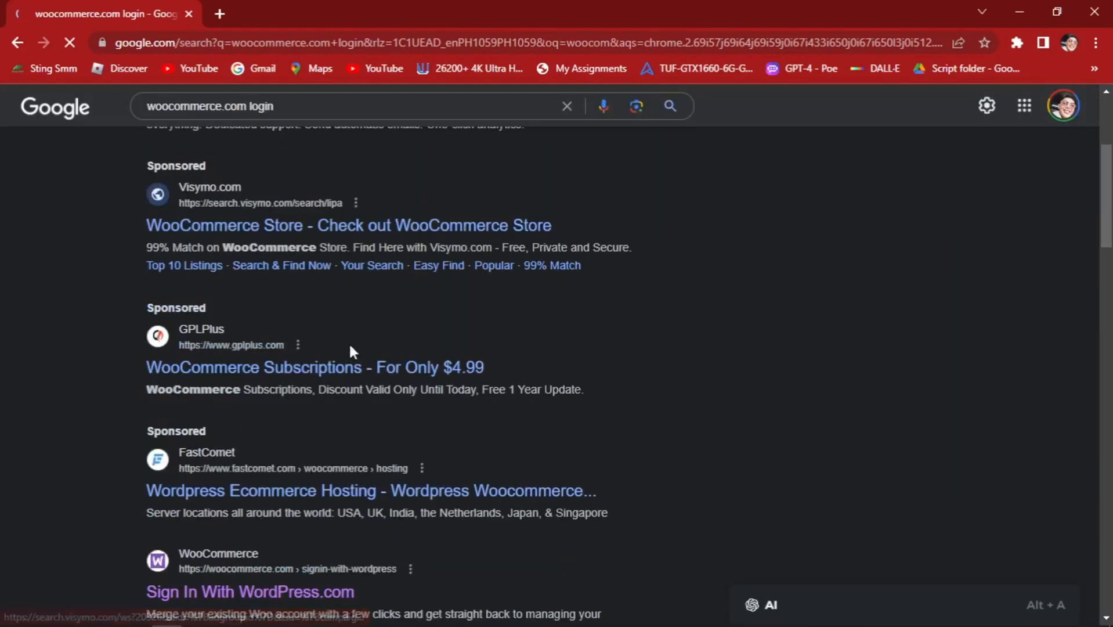
scroll("down", 3)
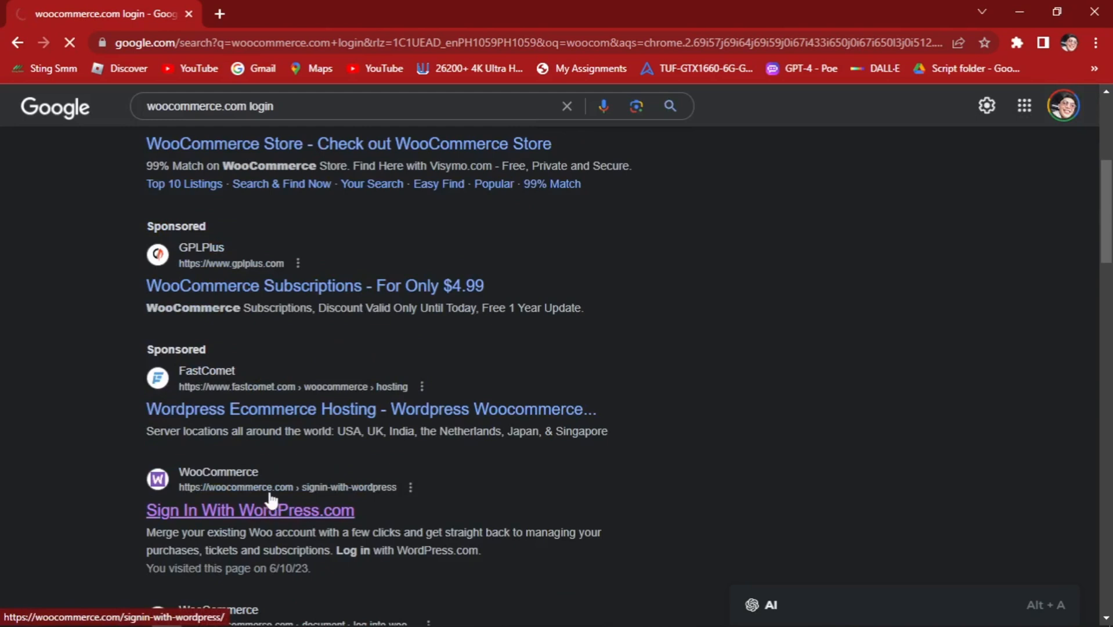
left_click(251, 510)
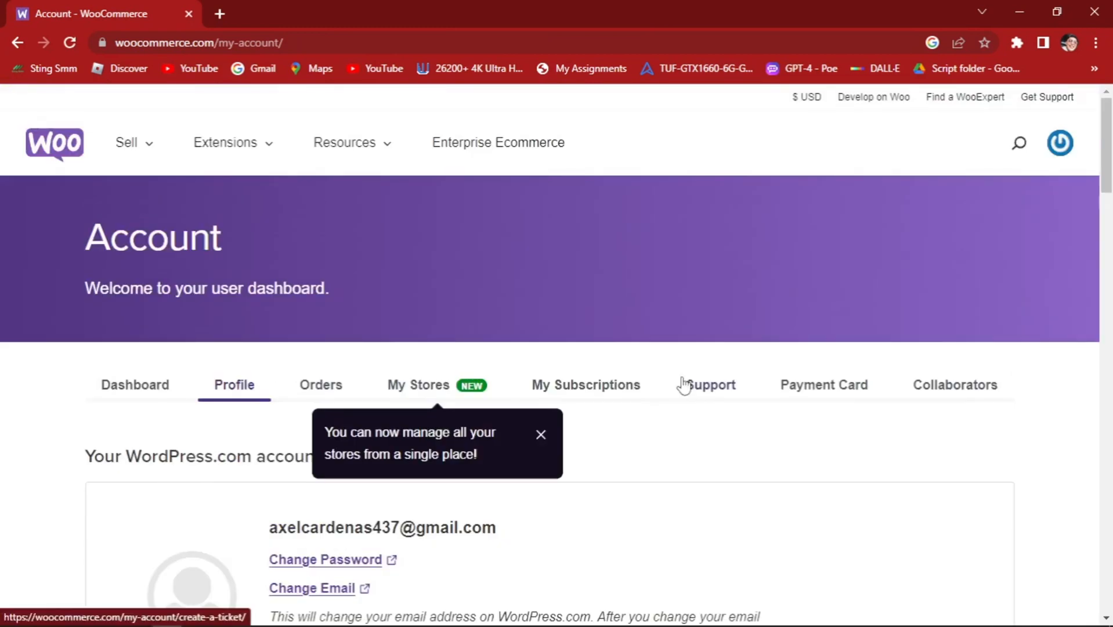
mouse_move(628, 362)
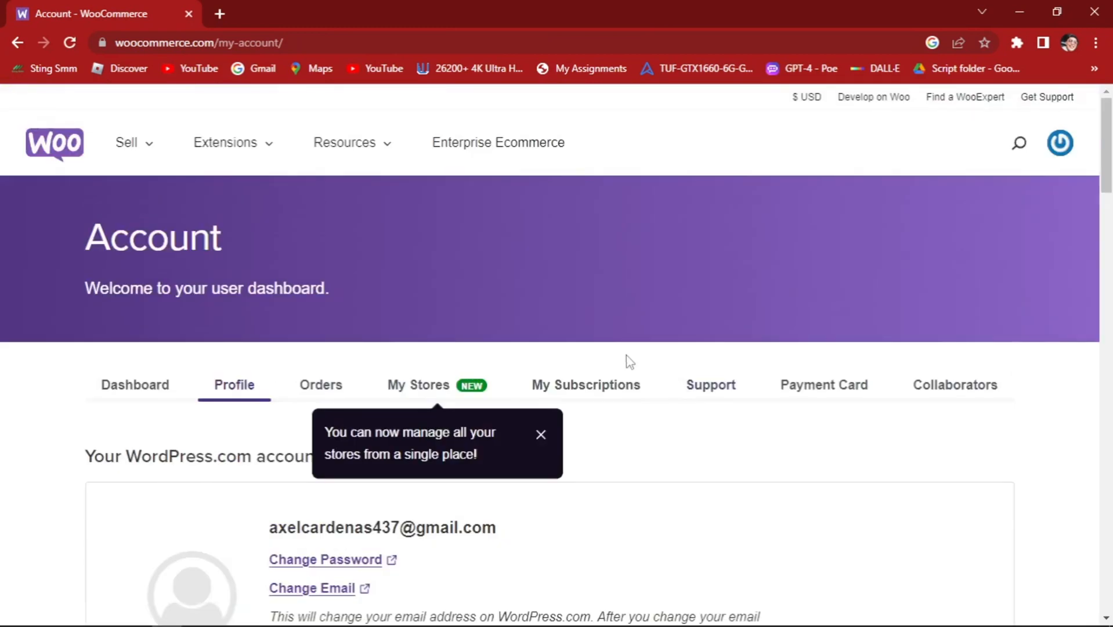
mouse_move(598, 296)
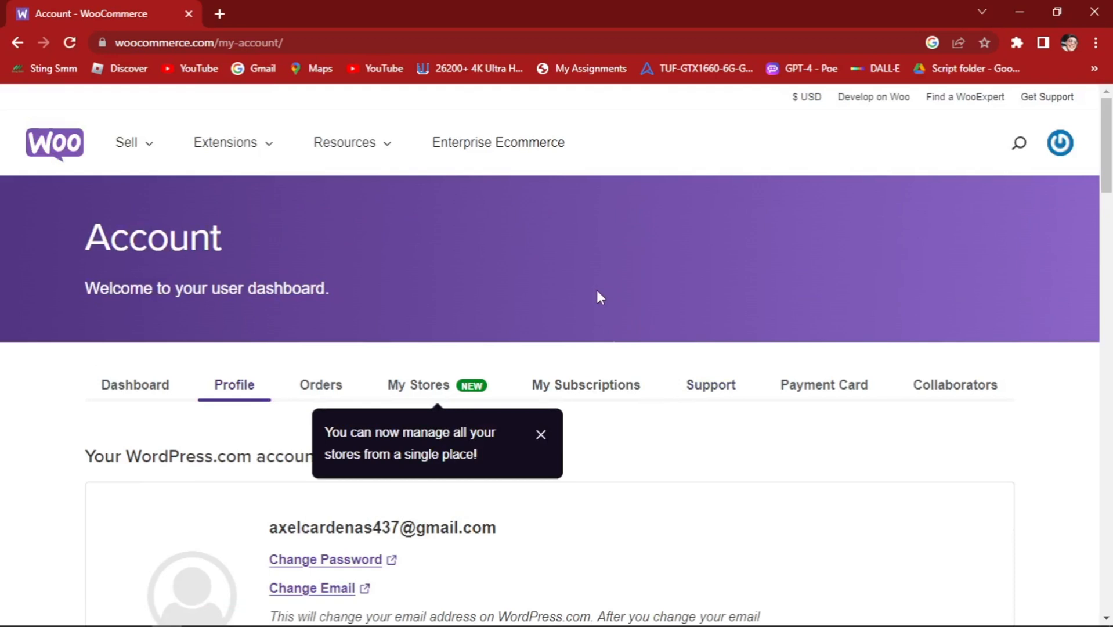
scroll("down", 3)
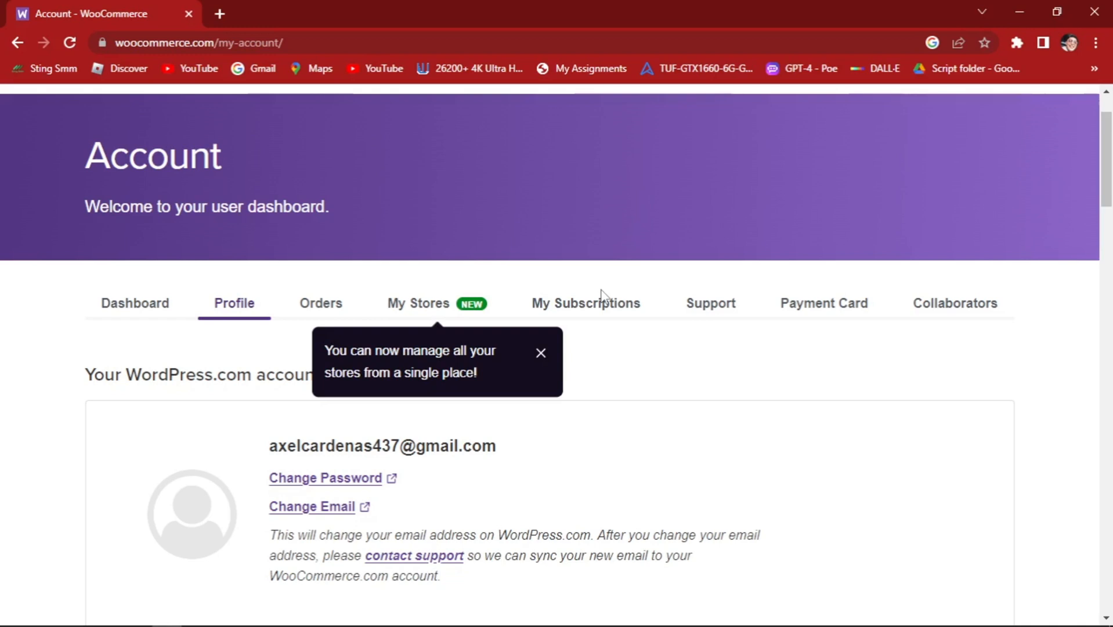
mouse_move(593, 250)
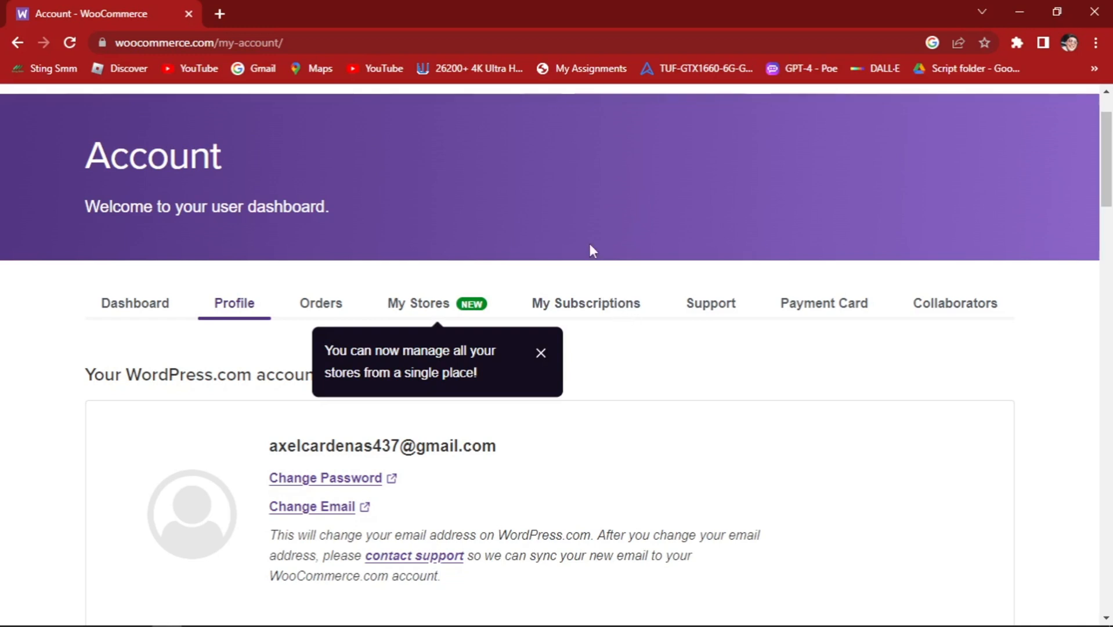
mouse_move(321, 302)
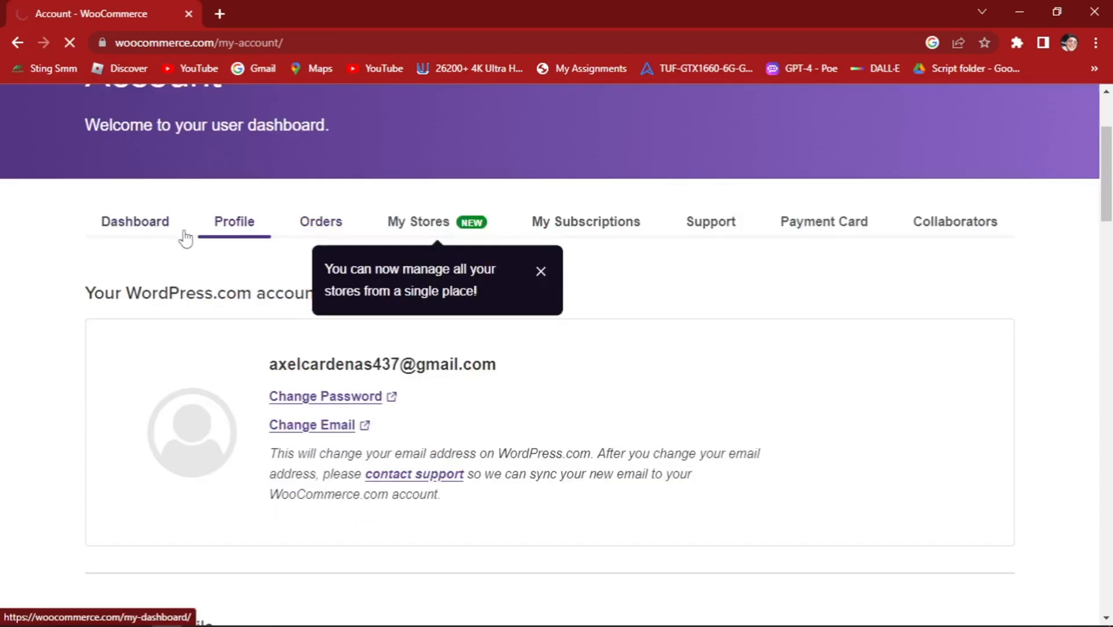
- Open the Dashboard and scroll to the UPS Shipping Method card under popular Woo Marketplace products
left_click(134, 220)
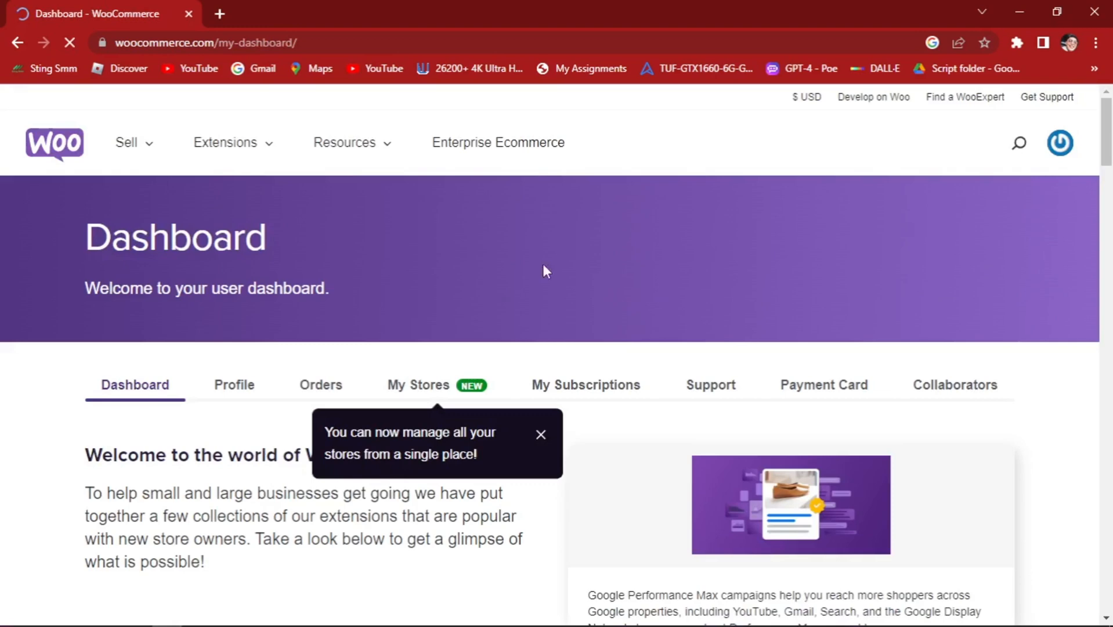
scroll("down", 3)
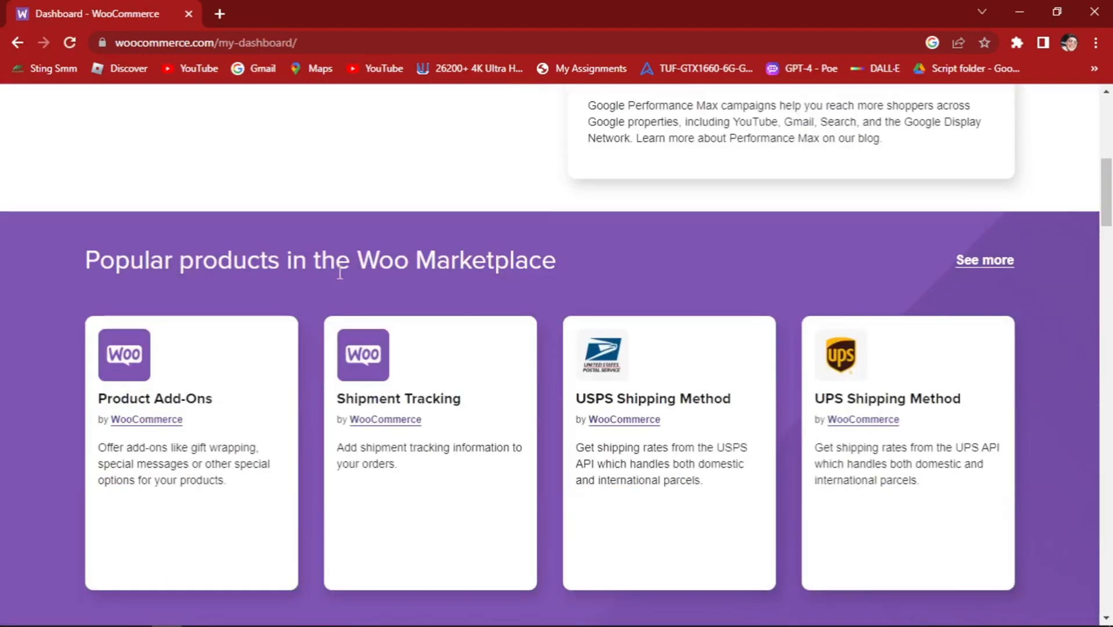
mouse_move(575, 263)
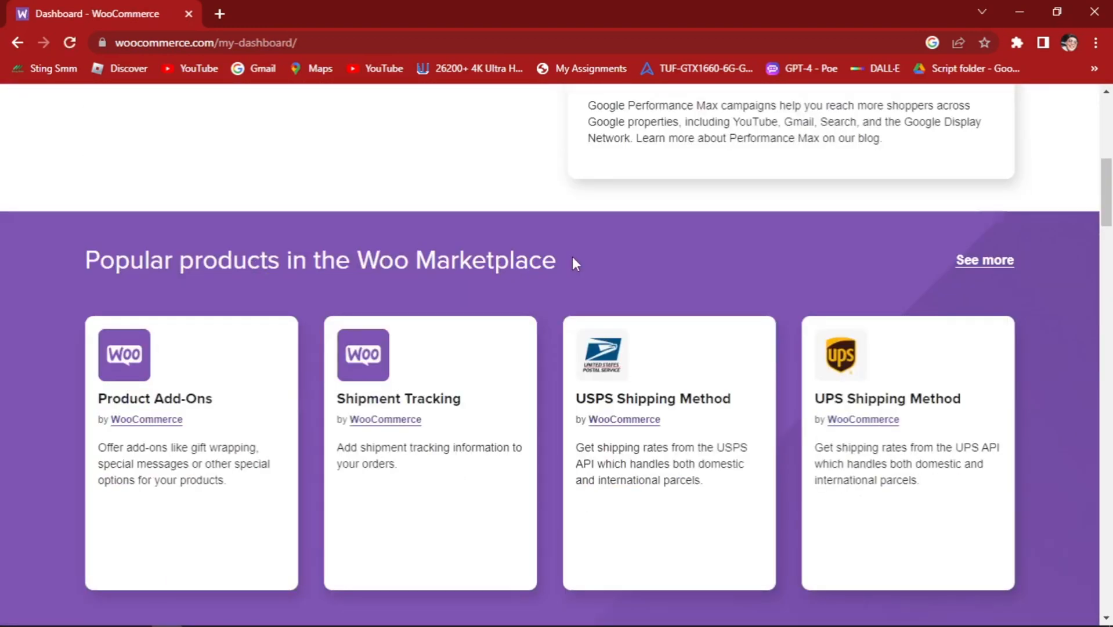
mouse_move(948, 413)
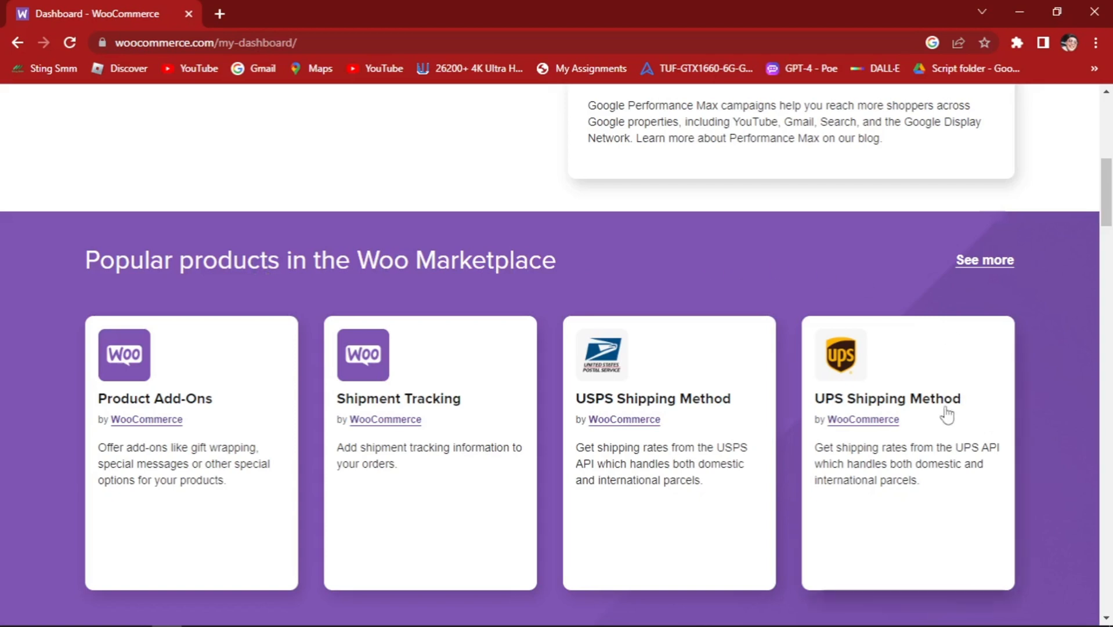
mouse_move(874, 440)
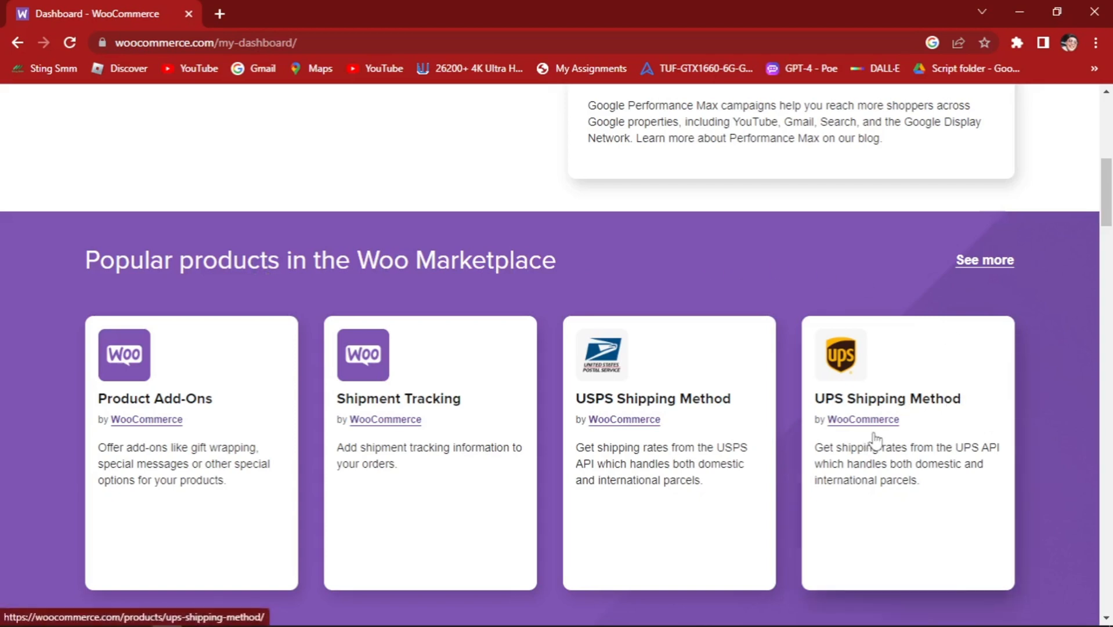
scroll("down", 3)
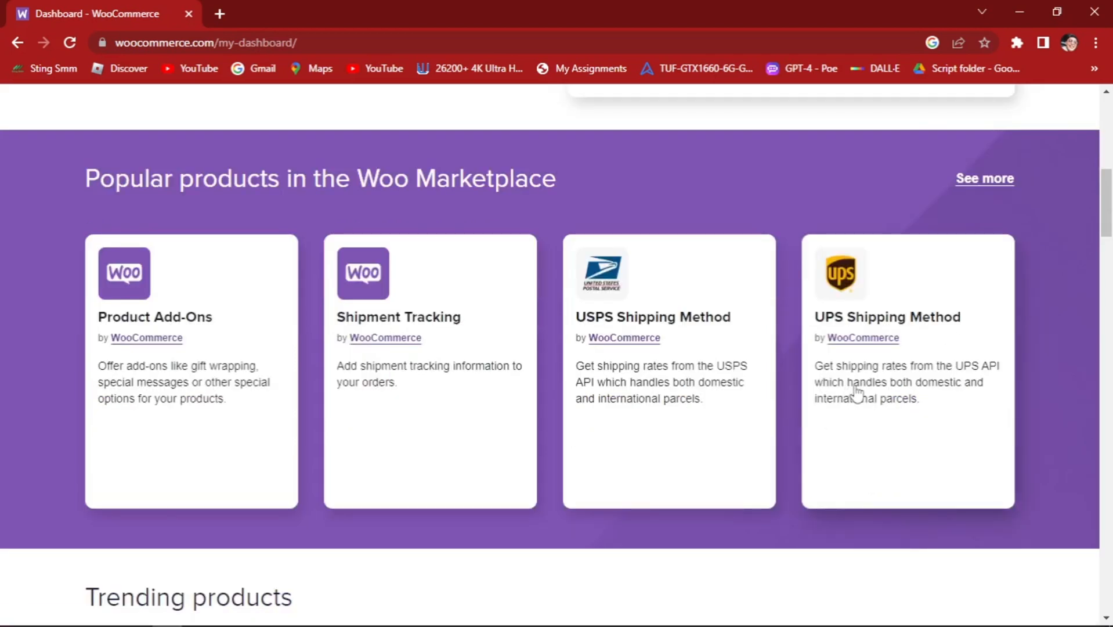
mouse_move(948, 376)
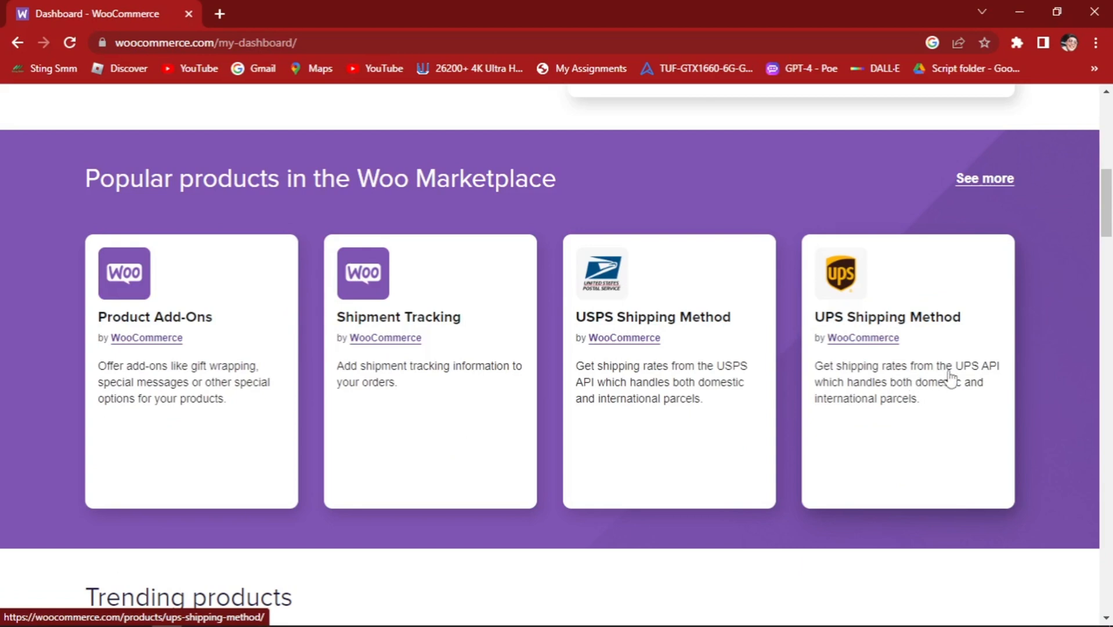
mouse_move(944, 395)
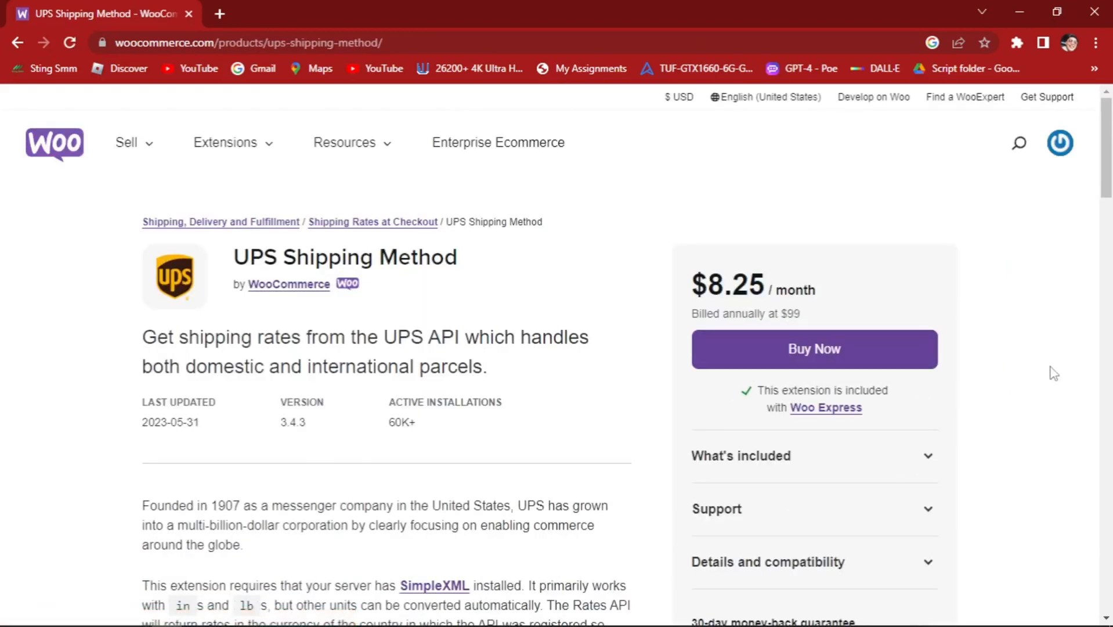
- Review the UPS Shipping Method page: $8.25/month, billed $99 annually, with Buy Now
scroll("down", 3)
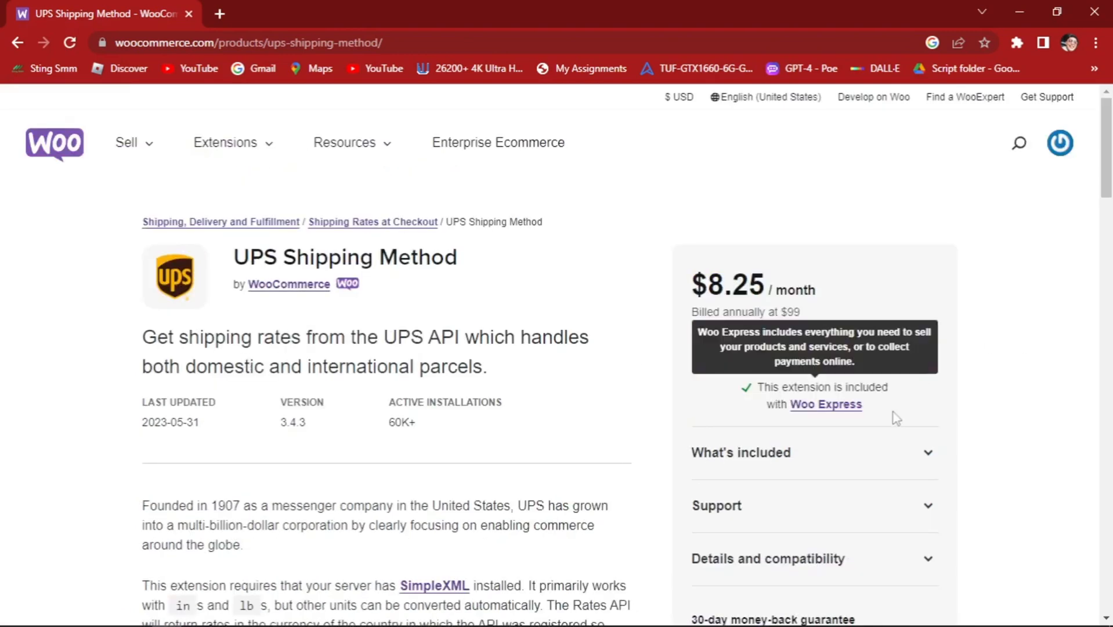
mouse_move(982, 437)
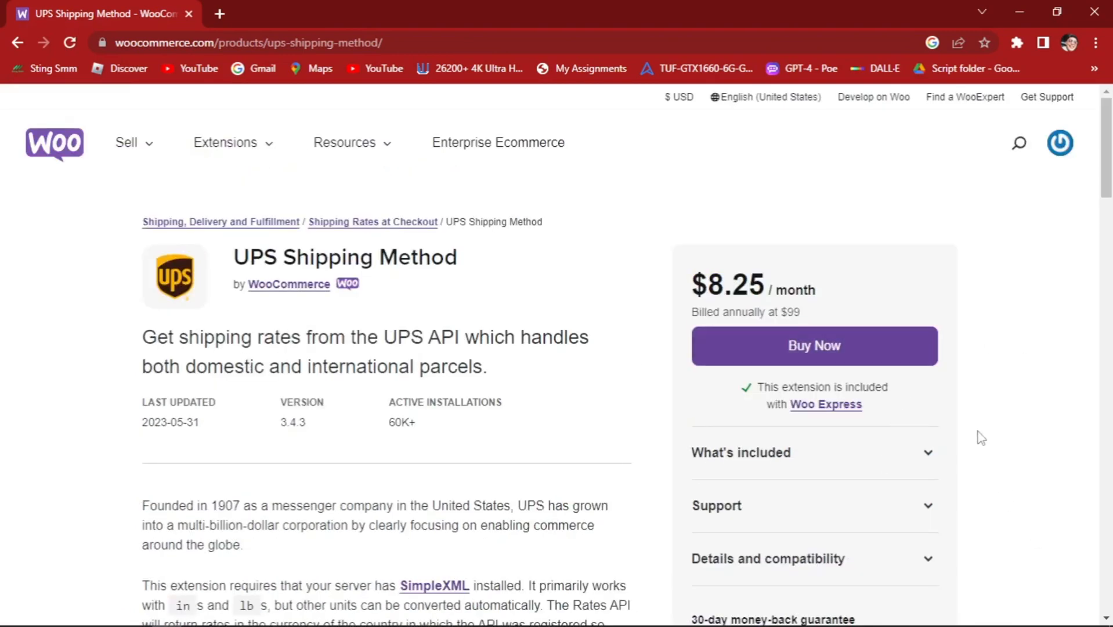
mouse_move(826, 404)
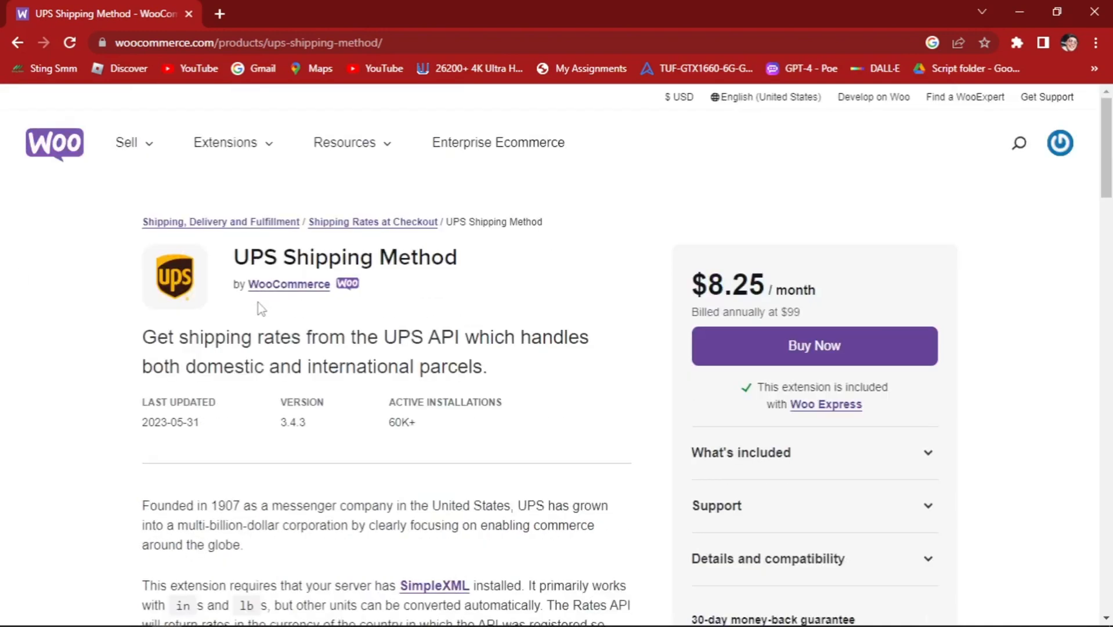
mouse_move(184, 347)
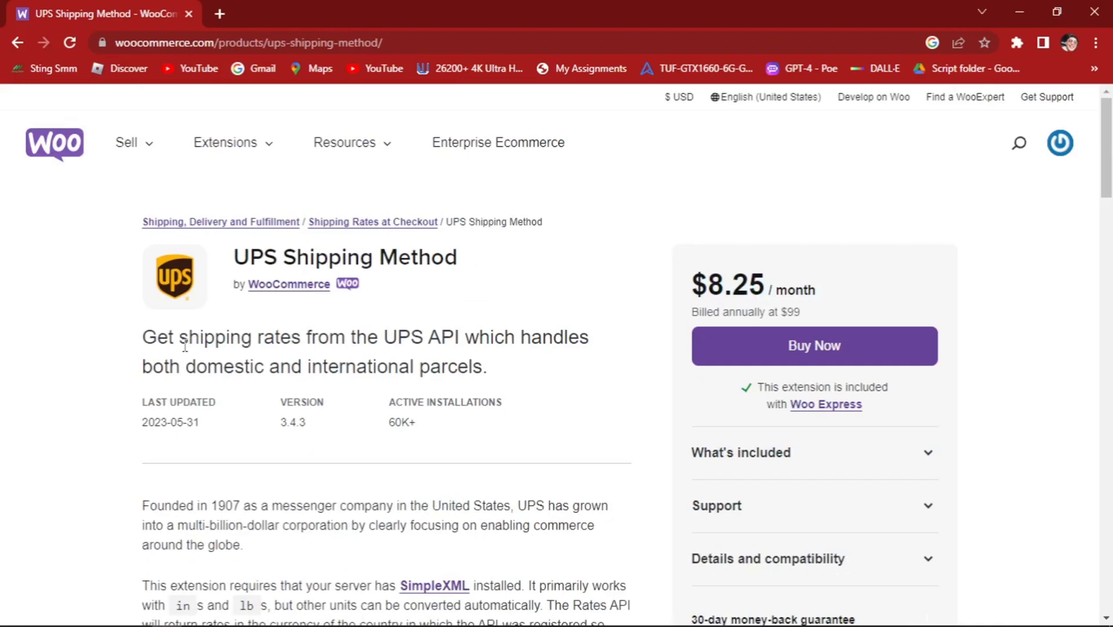
mouse_move(353, 356)
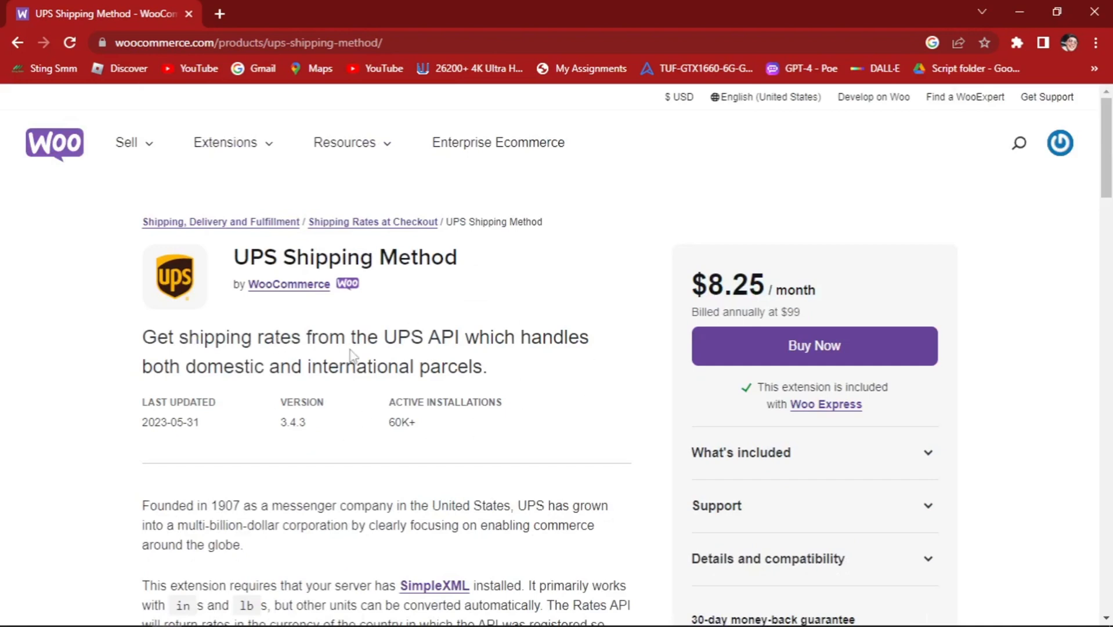
mouse_move(360, 315)
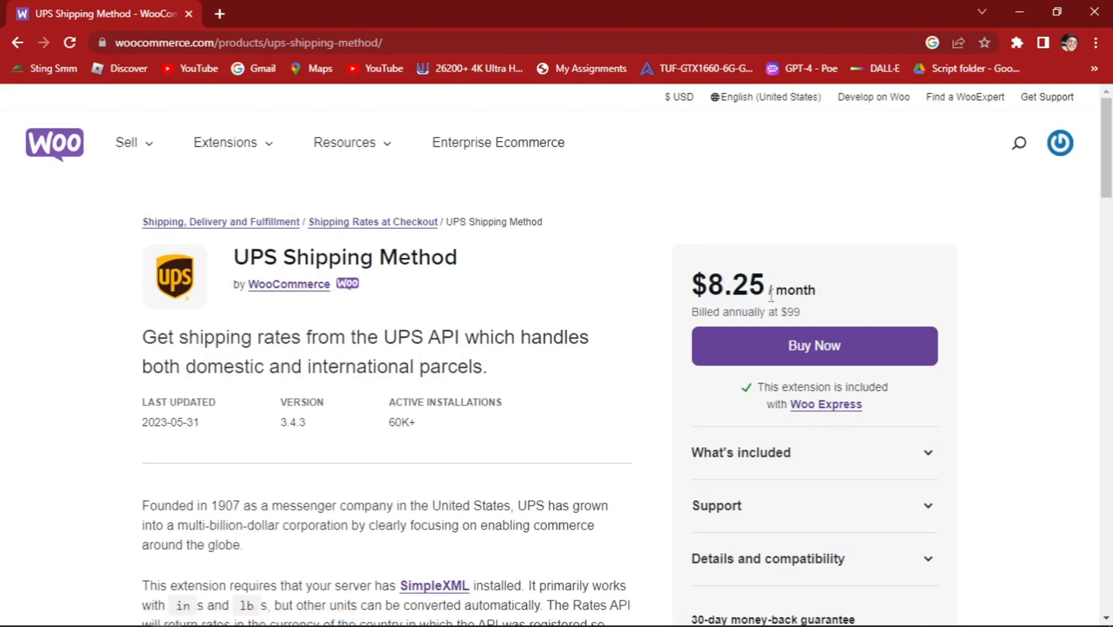
scroll("down", 3)
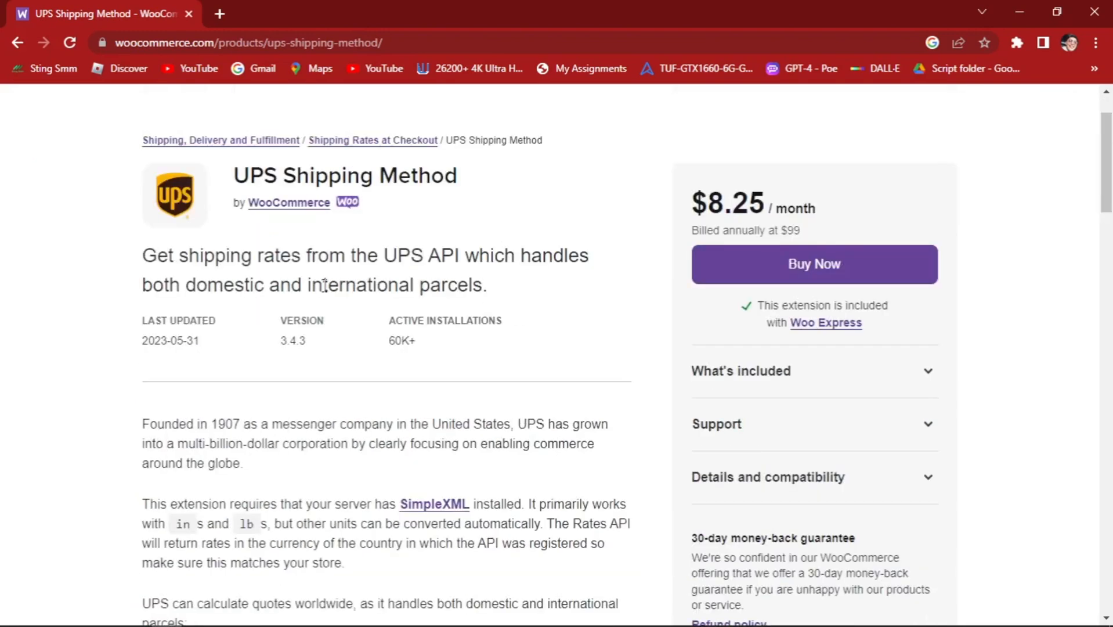
mouse_move(256, 274)
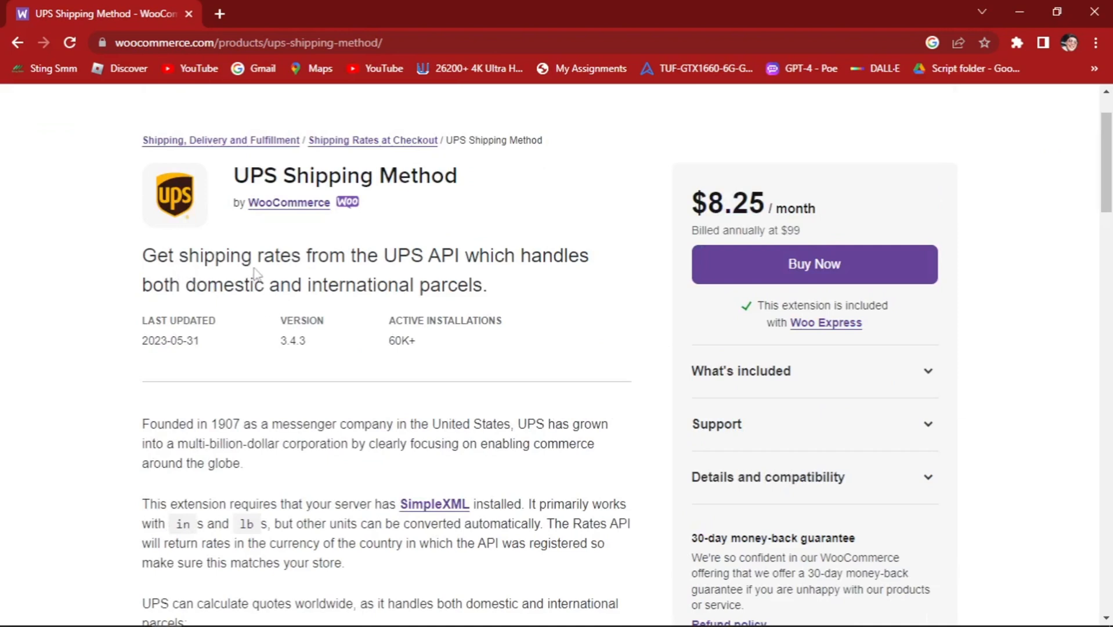
mouse_move(493, 262)
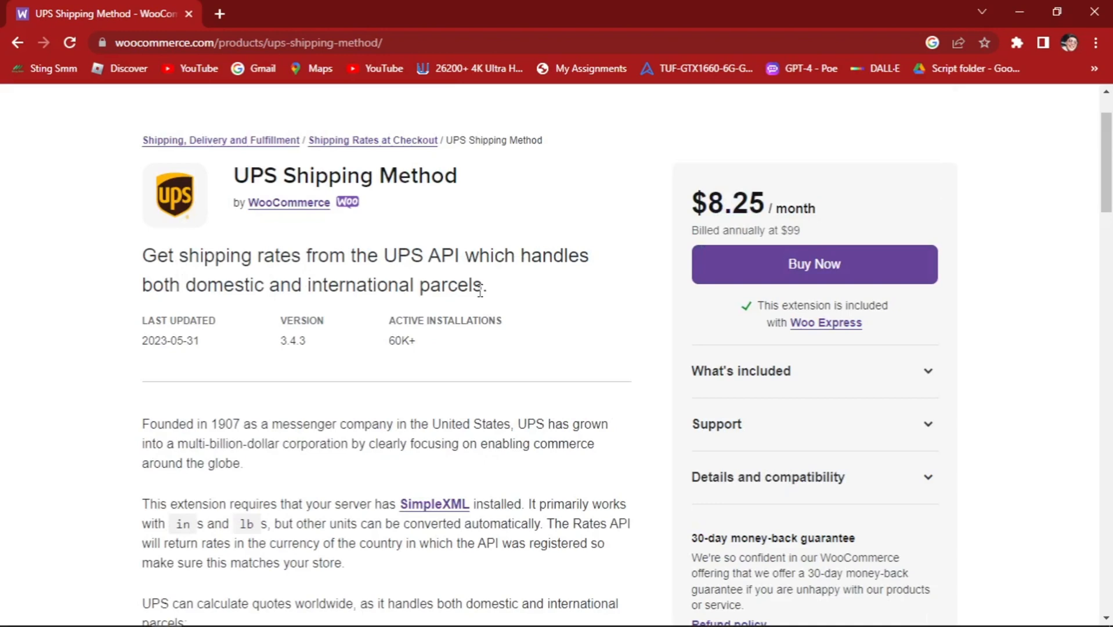
scroll("down", 3)
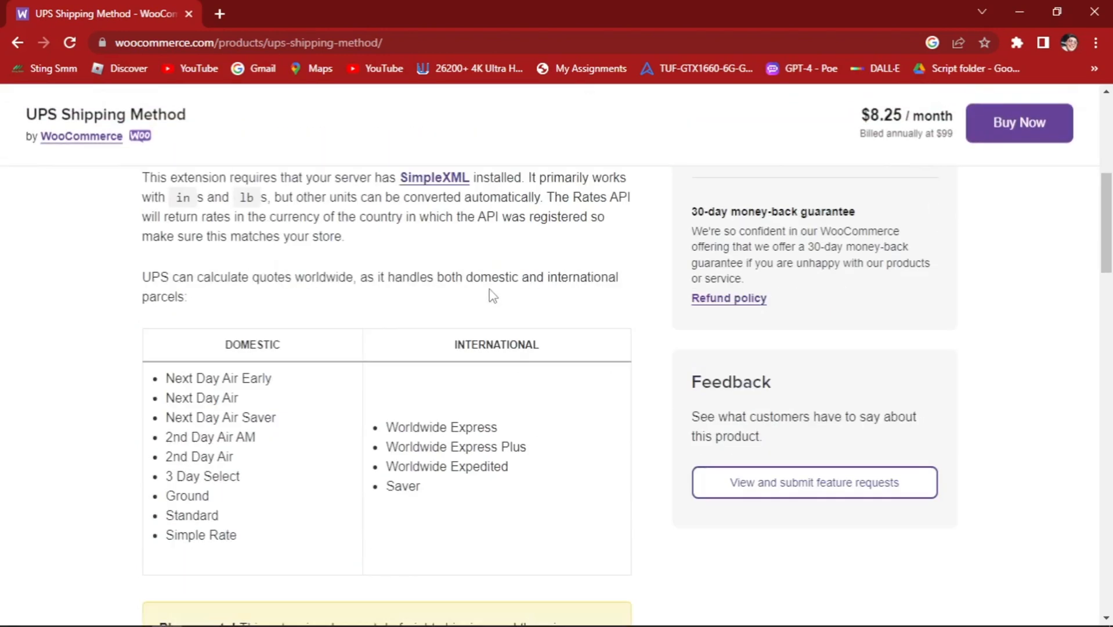
scroll("down", 3)
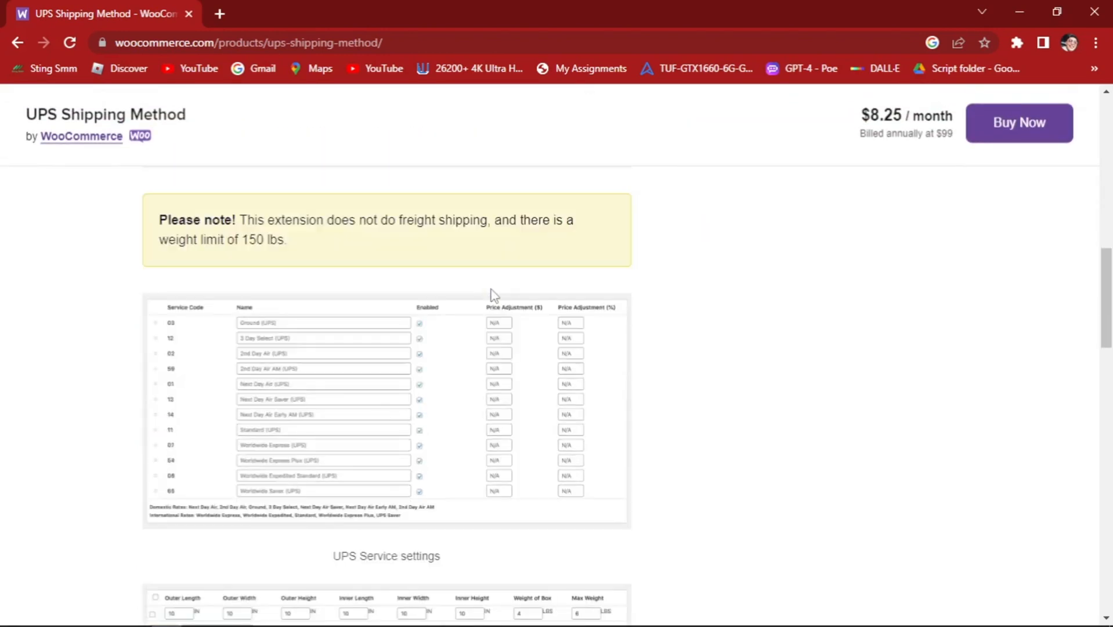
mouse_move(753, 303)
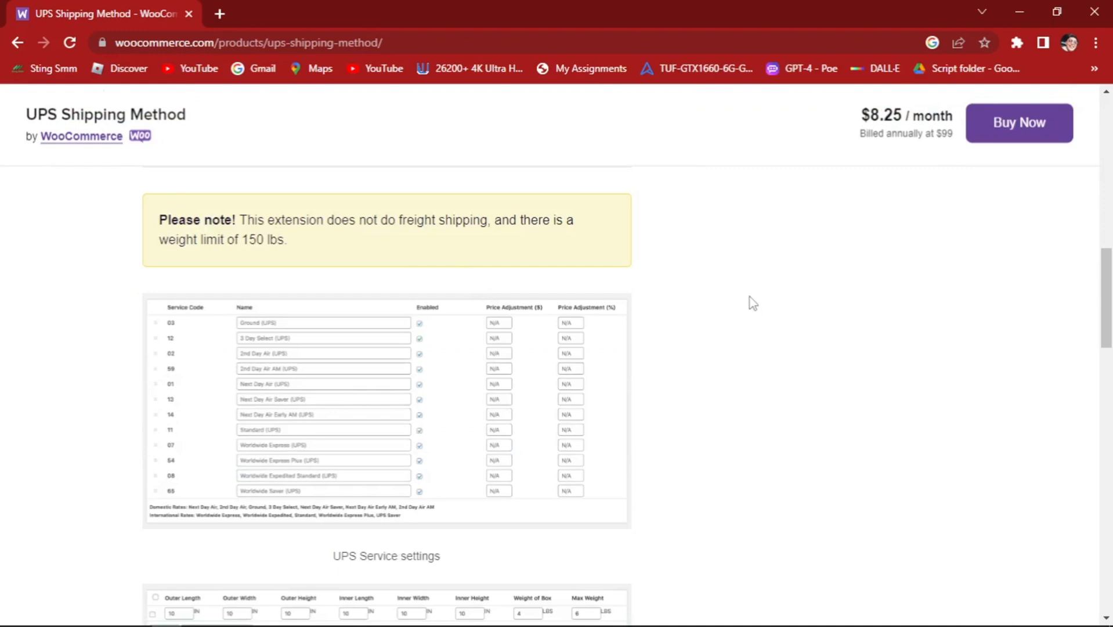
mouse_move(226, 238)
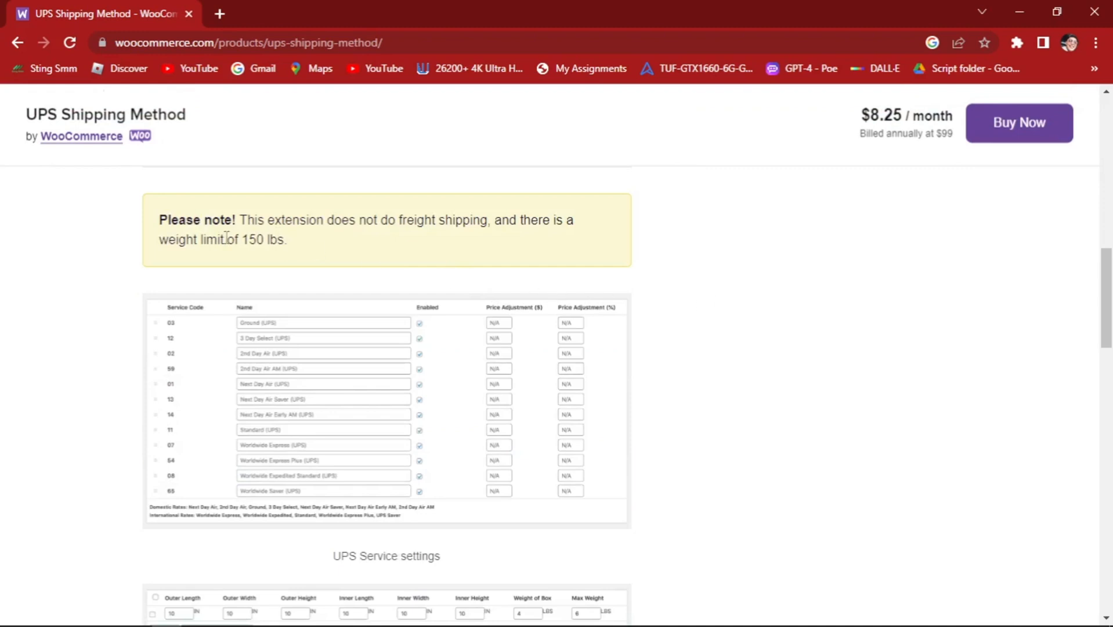
mouse_move(372, 226)
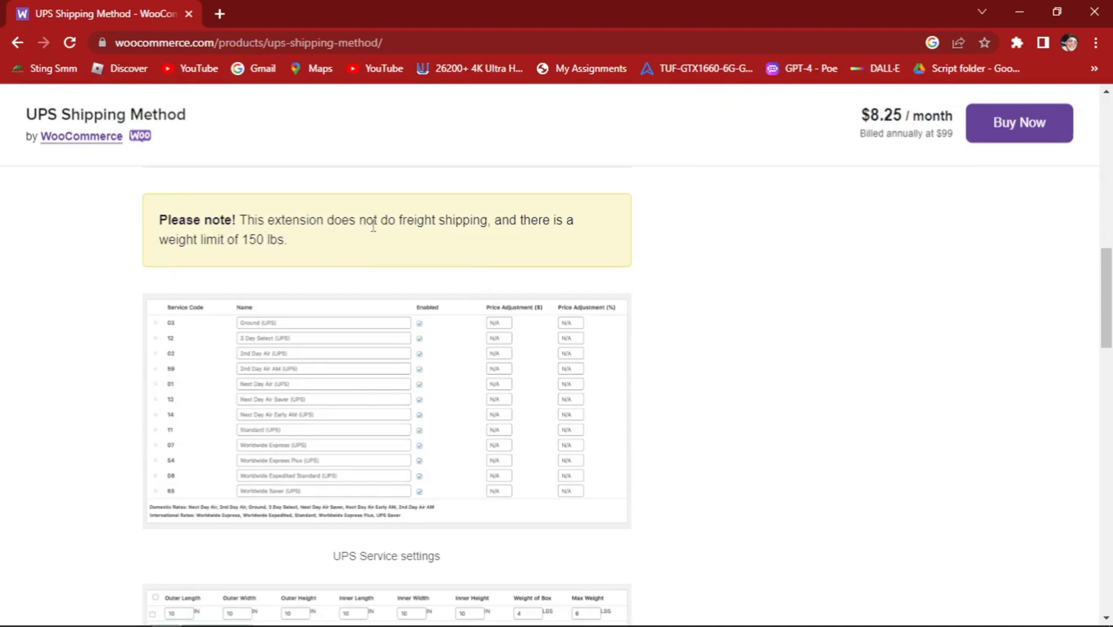
mouse_move(280, 256)
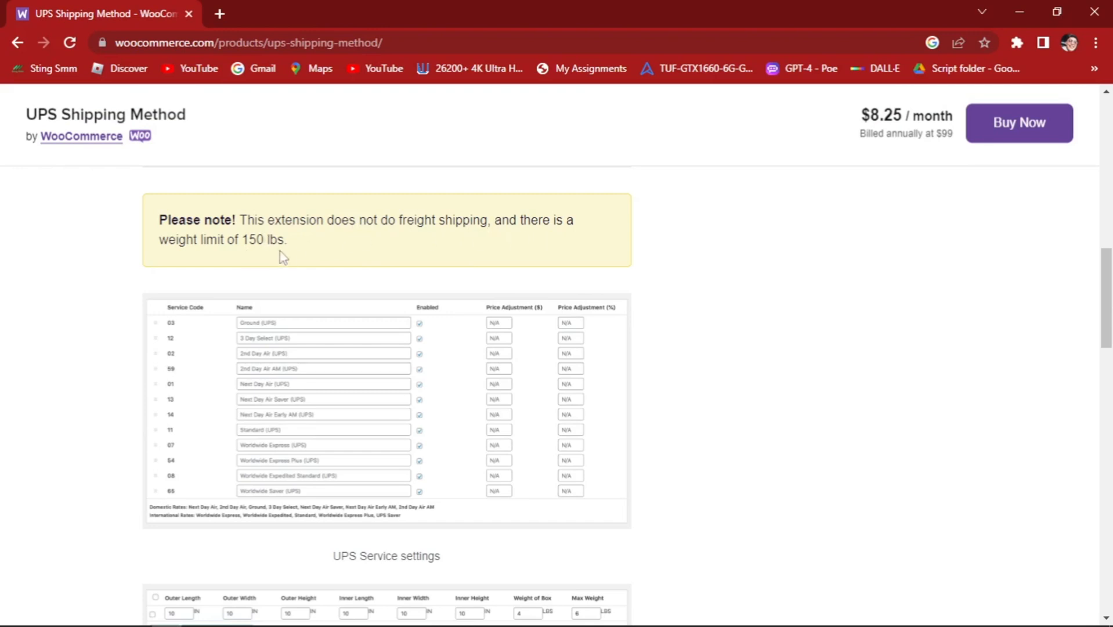
scroll("down", 3)
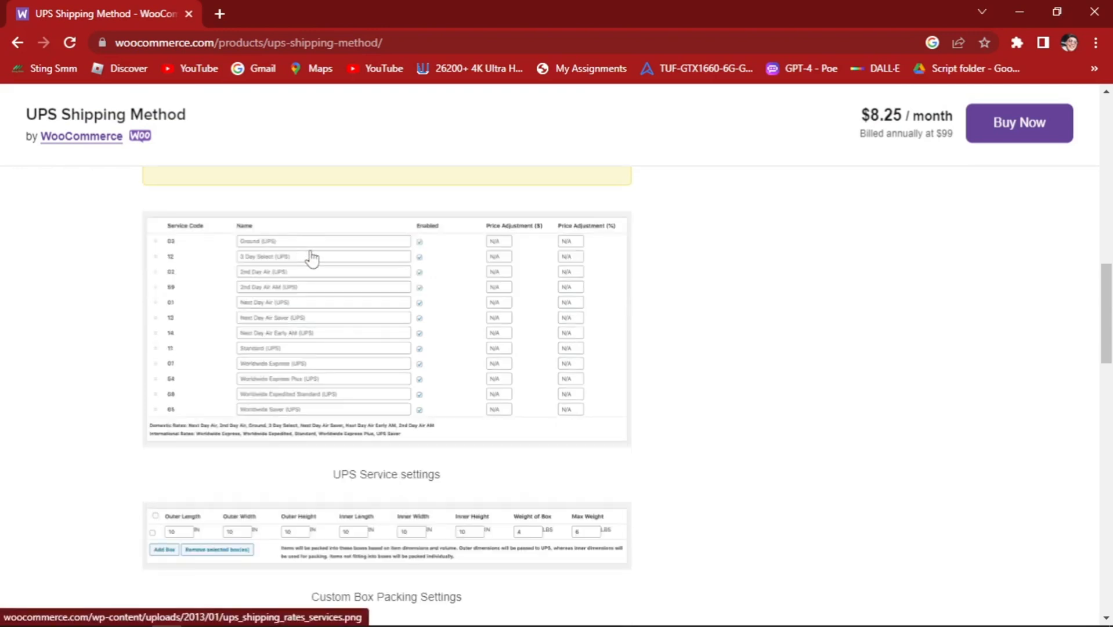
mouse_move(392, 241)
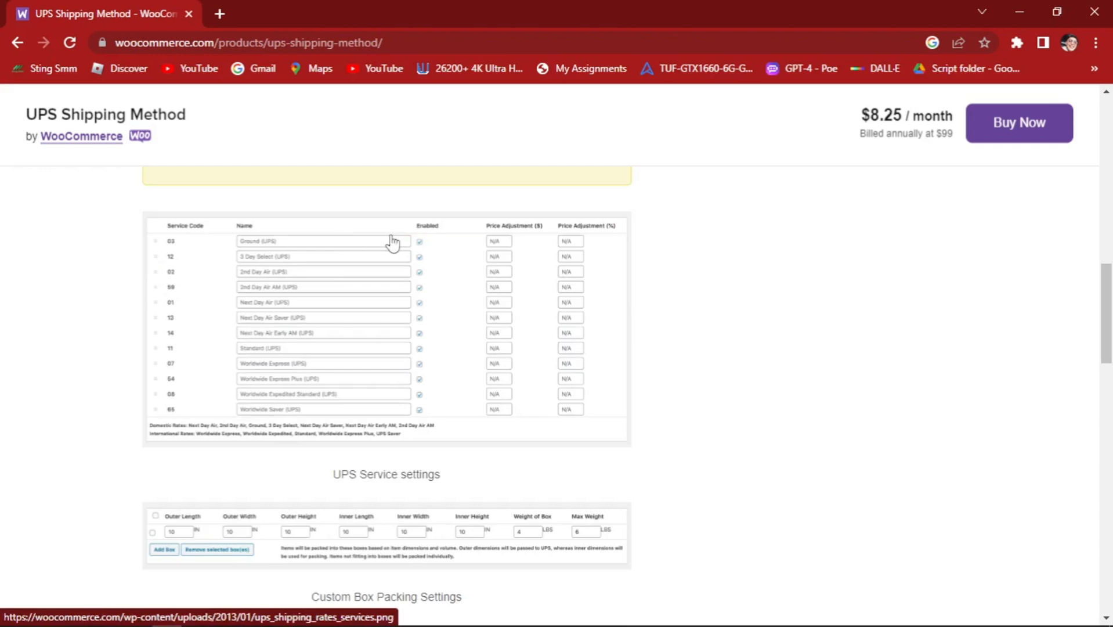
mouse_move(381, 288)
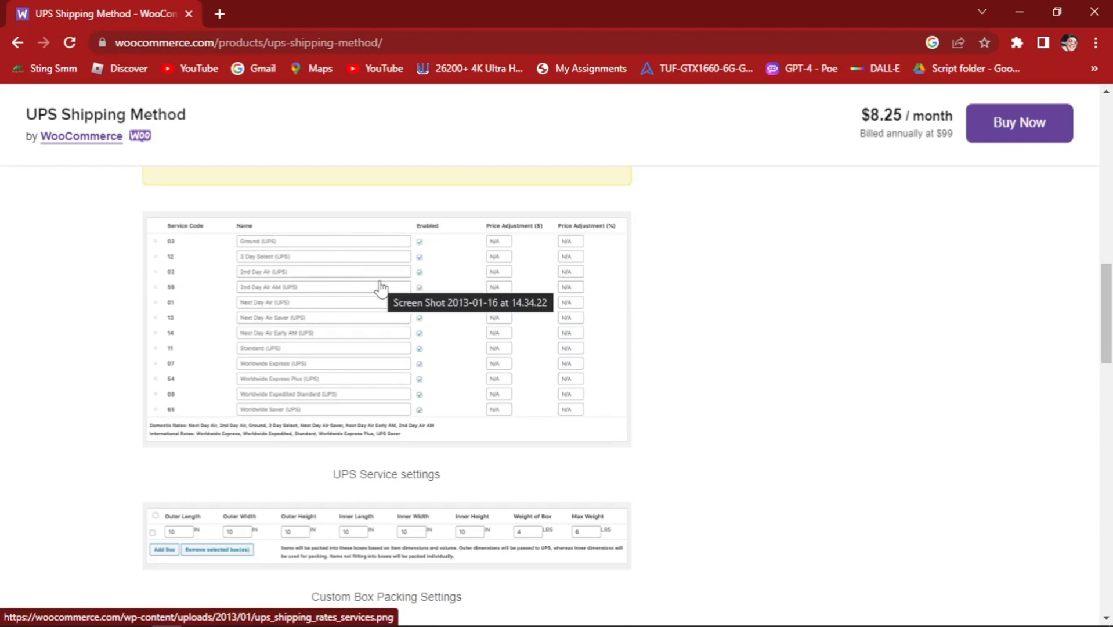
mouse_move(394, 284)
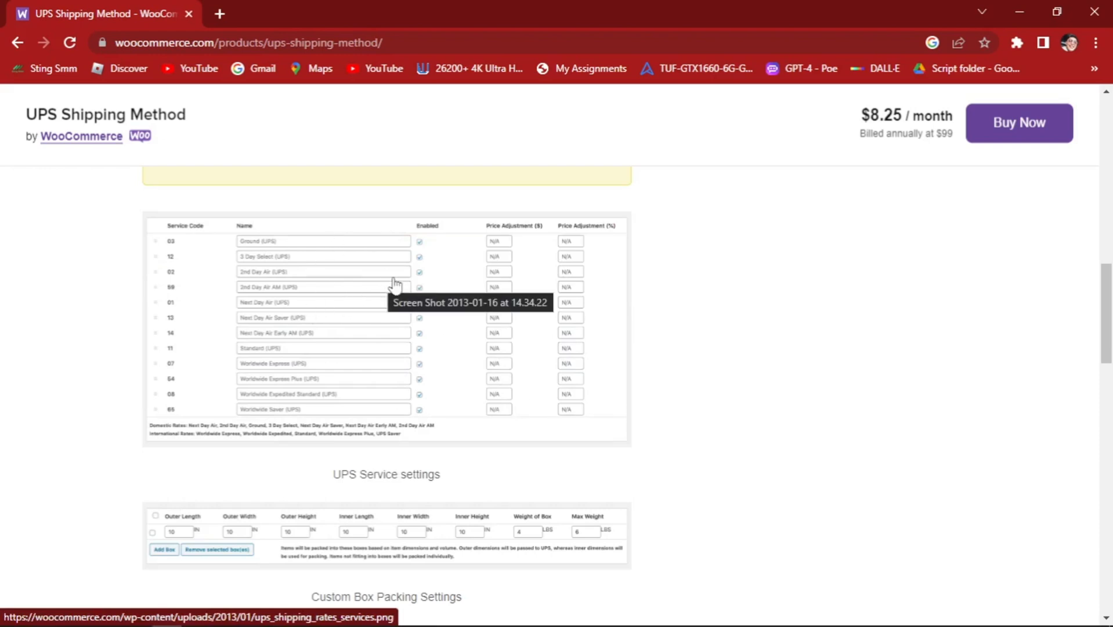
scroll("down", 3)
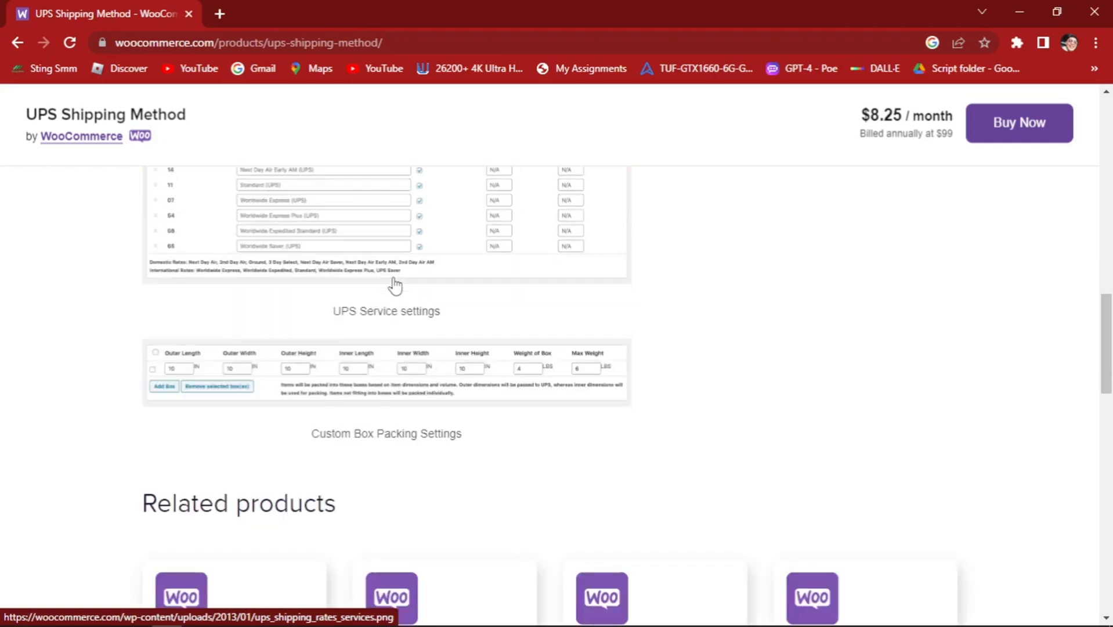
scroll("up", 3)
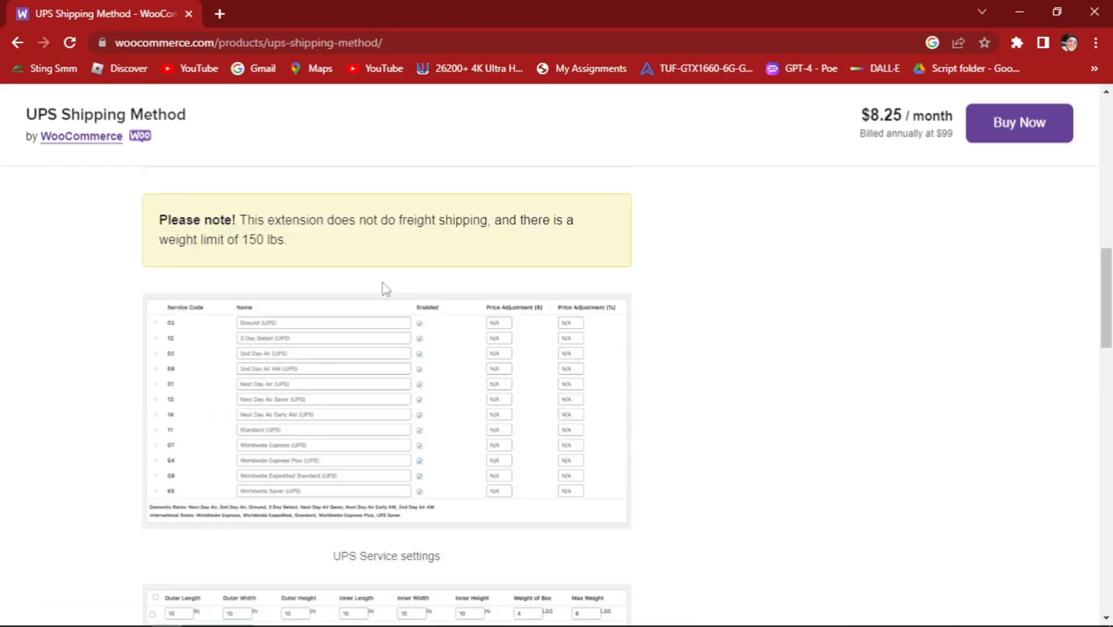
scroll("down", 3)
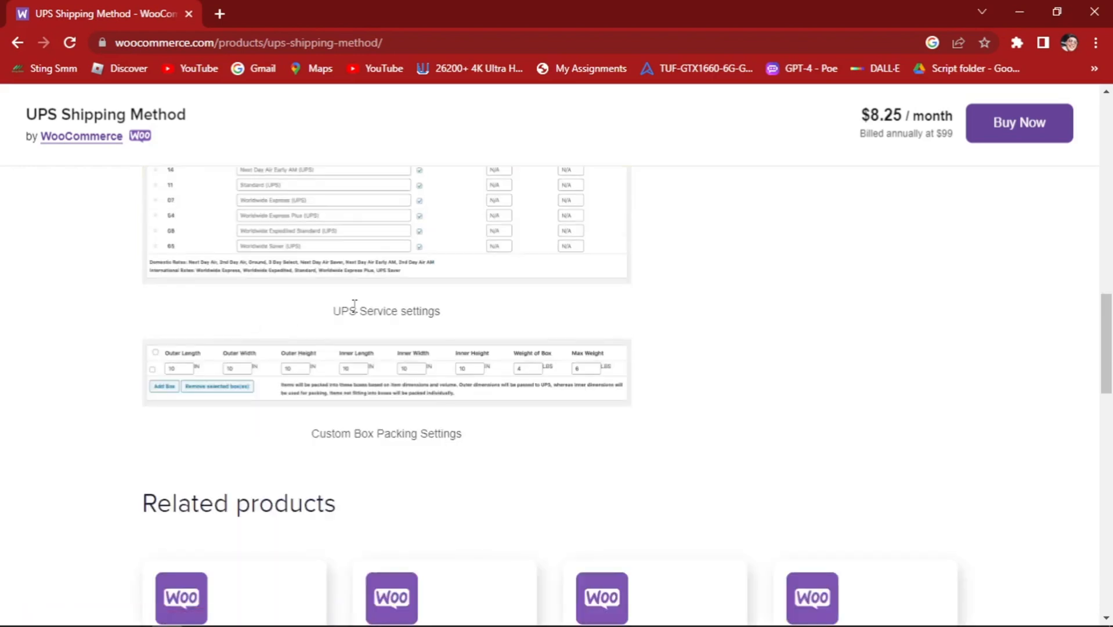
scroll("down", 3)
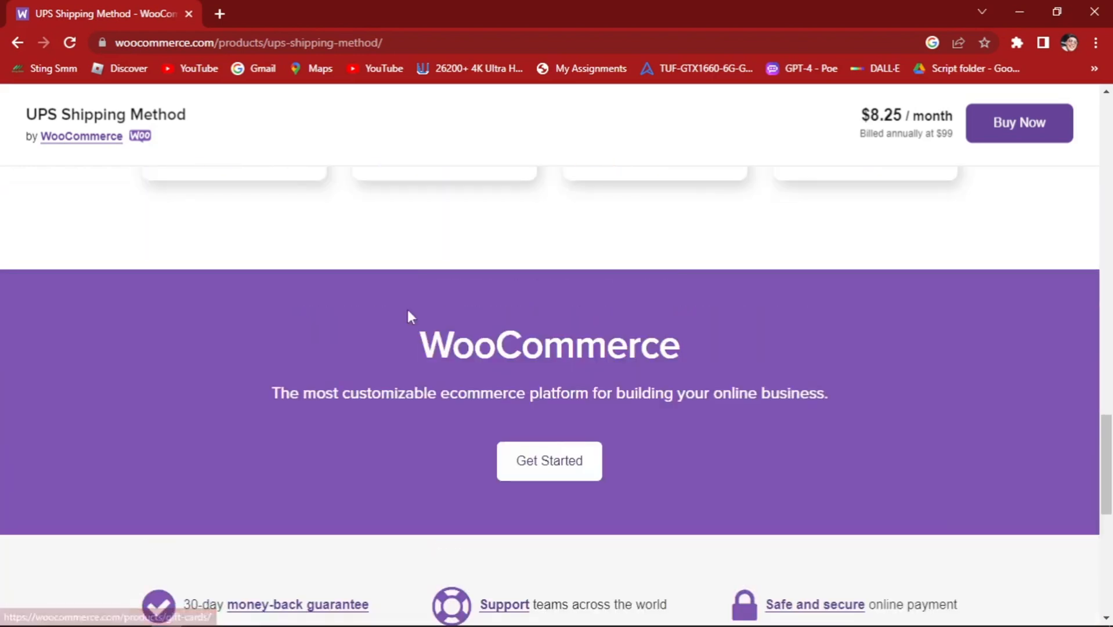
scroll("up", 3)
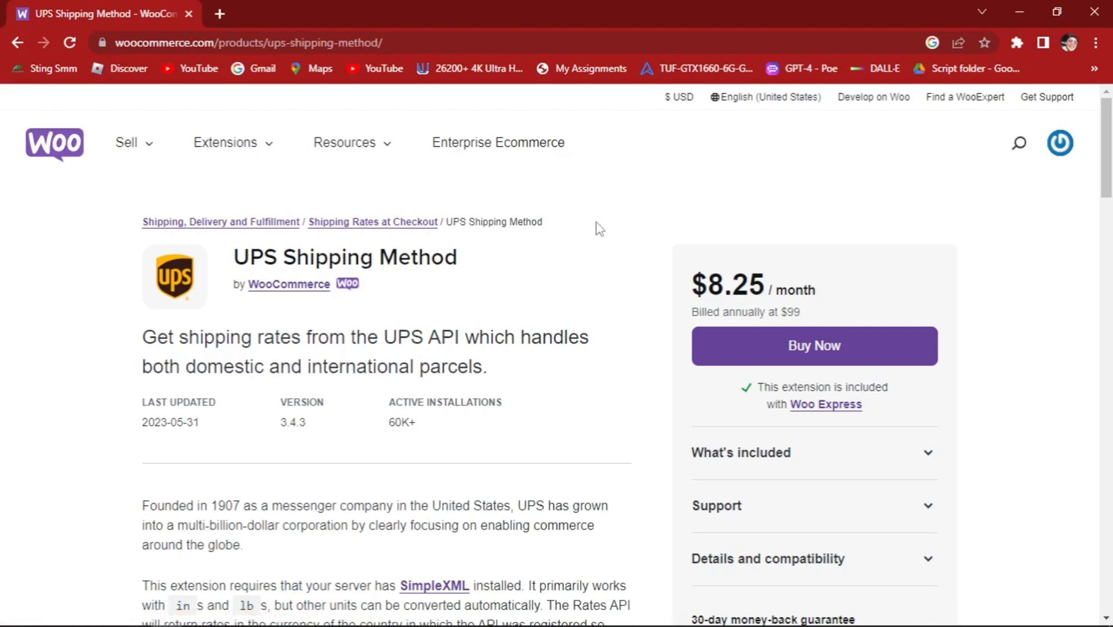
mouse_move(814, 346)
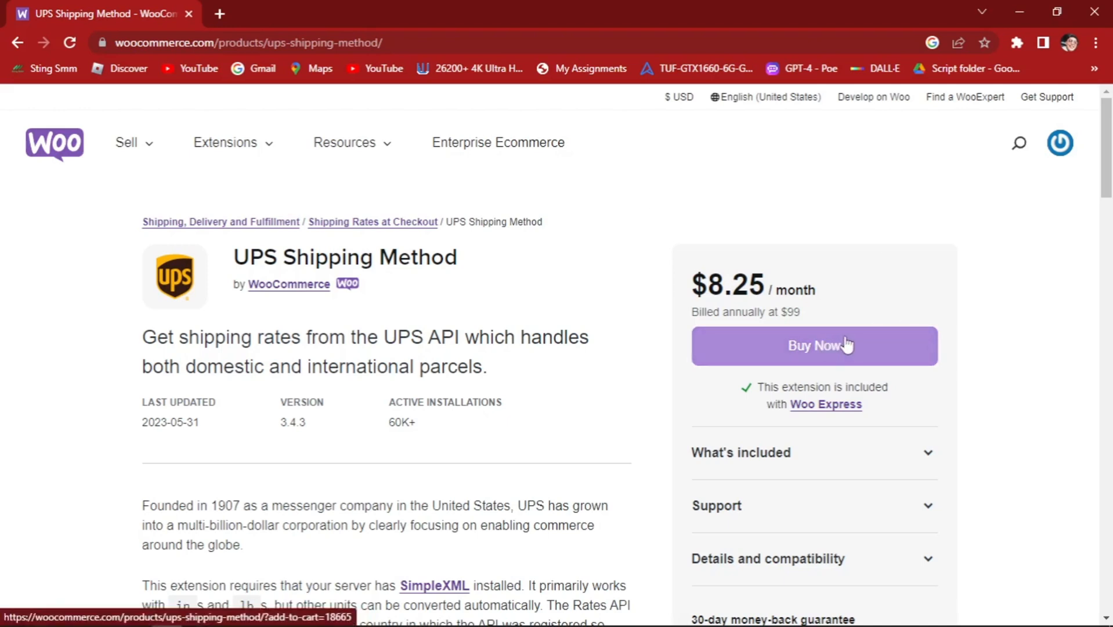
mouse_move(304, 84)
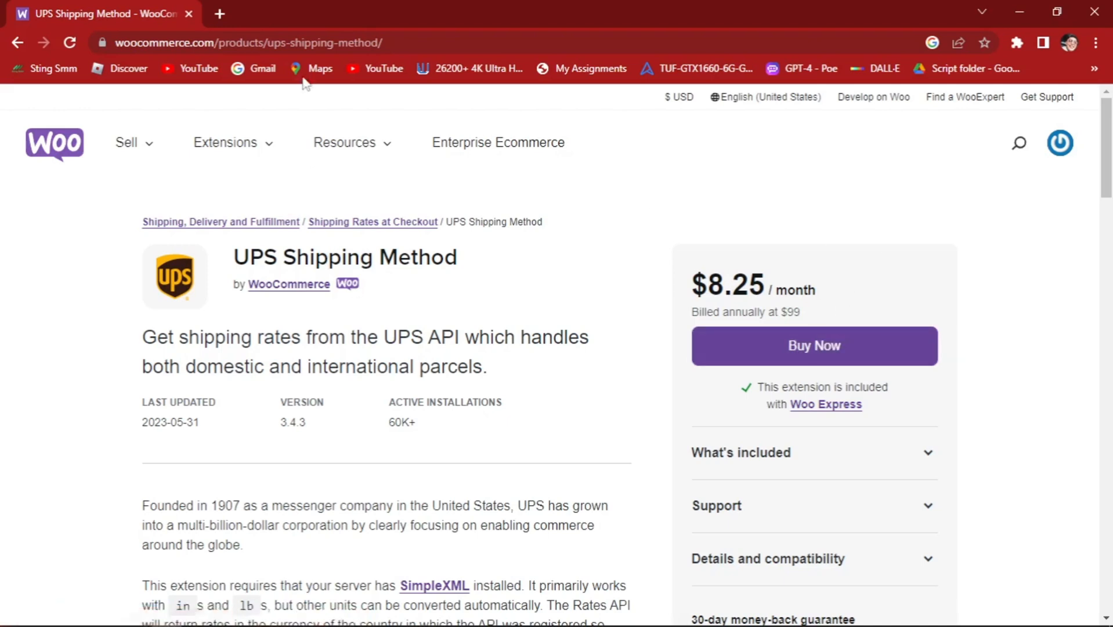
- Search 'ups shipping' in a new tab and open the sponsored 'Open A UPS Account' page
left_click(414, 14)
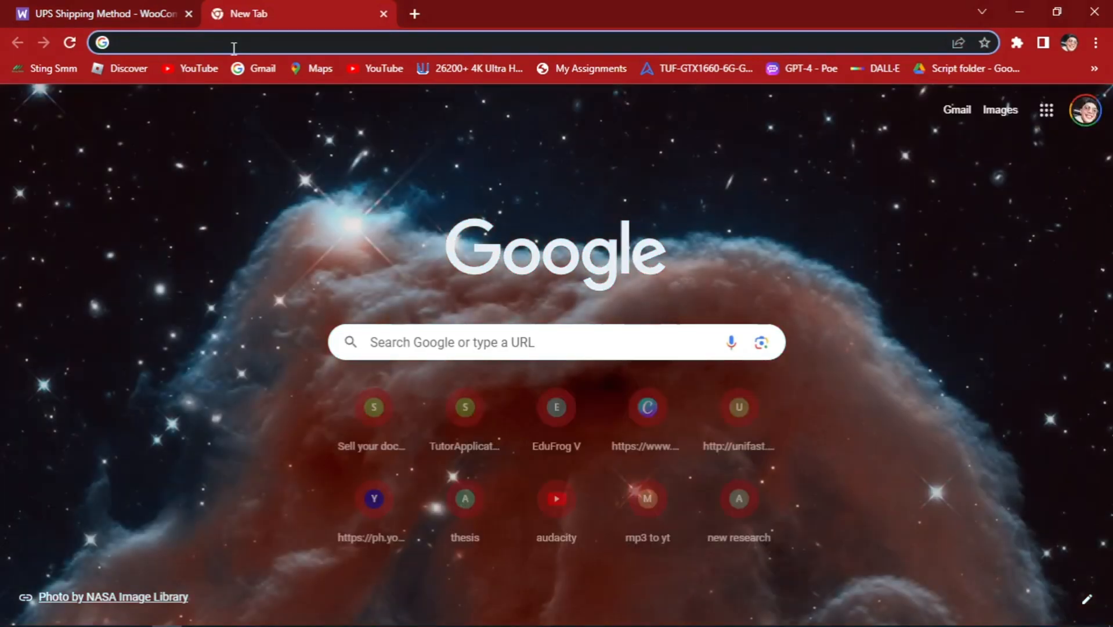
type("UPS")
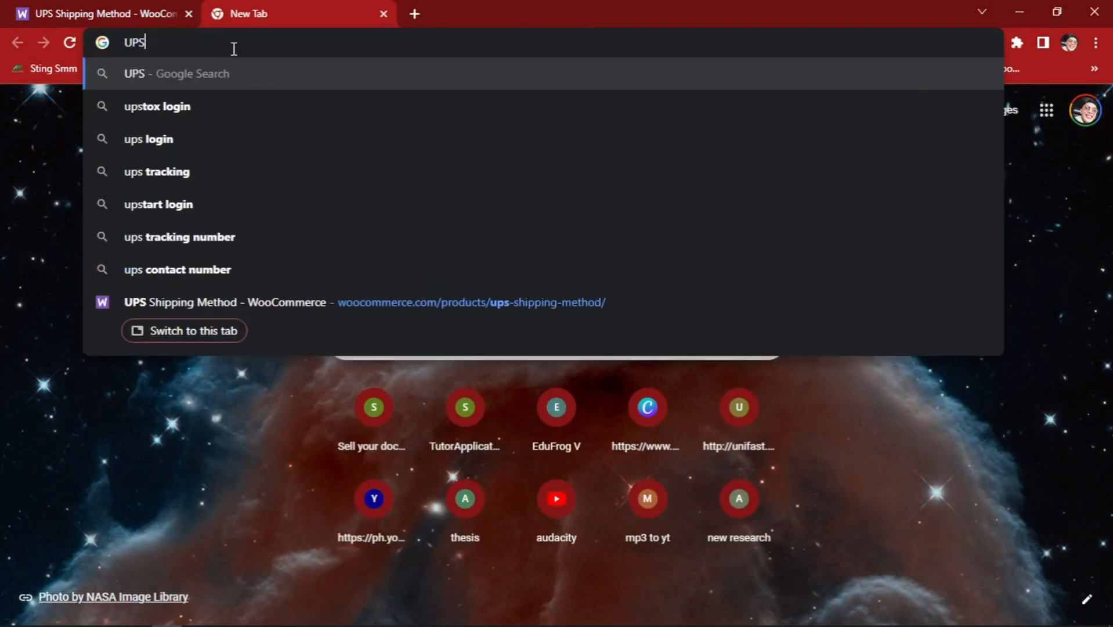
type("sh")
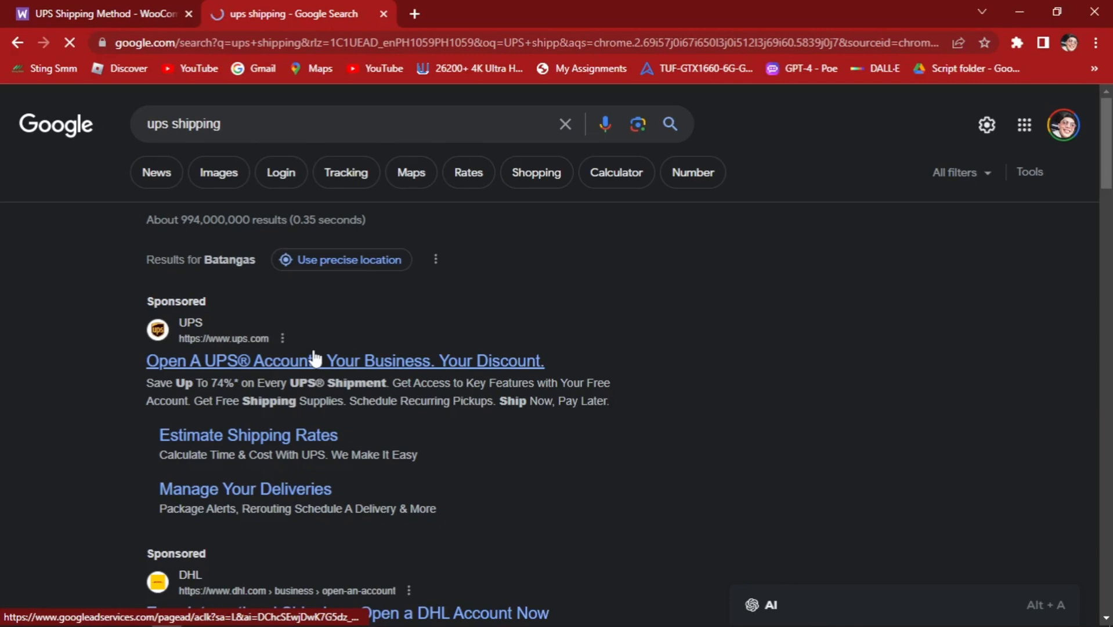
left_click(345, 360)
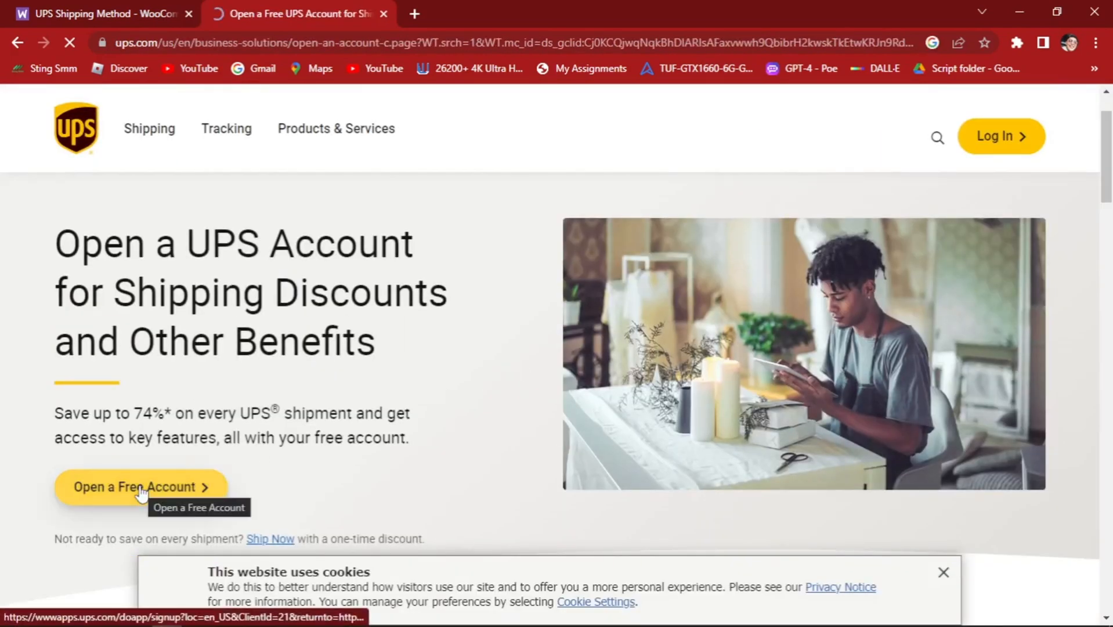
- Start the free UPS account sign-up and dismiss the cookie notice
left_click(140, 487)
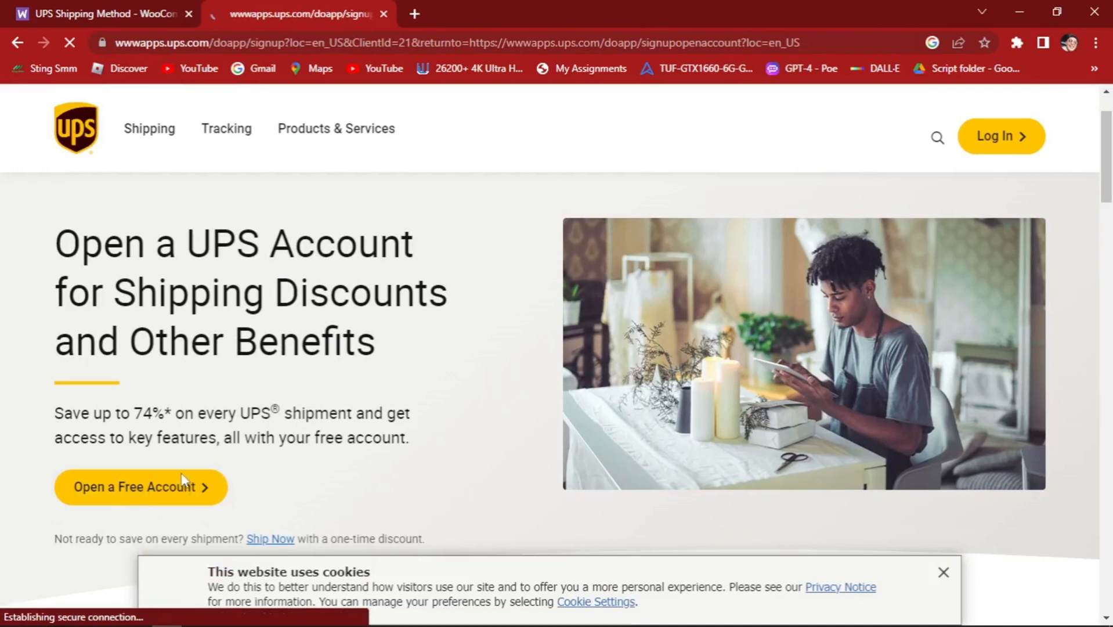
left_click(140, 487)
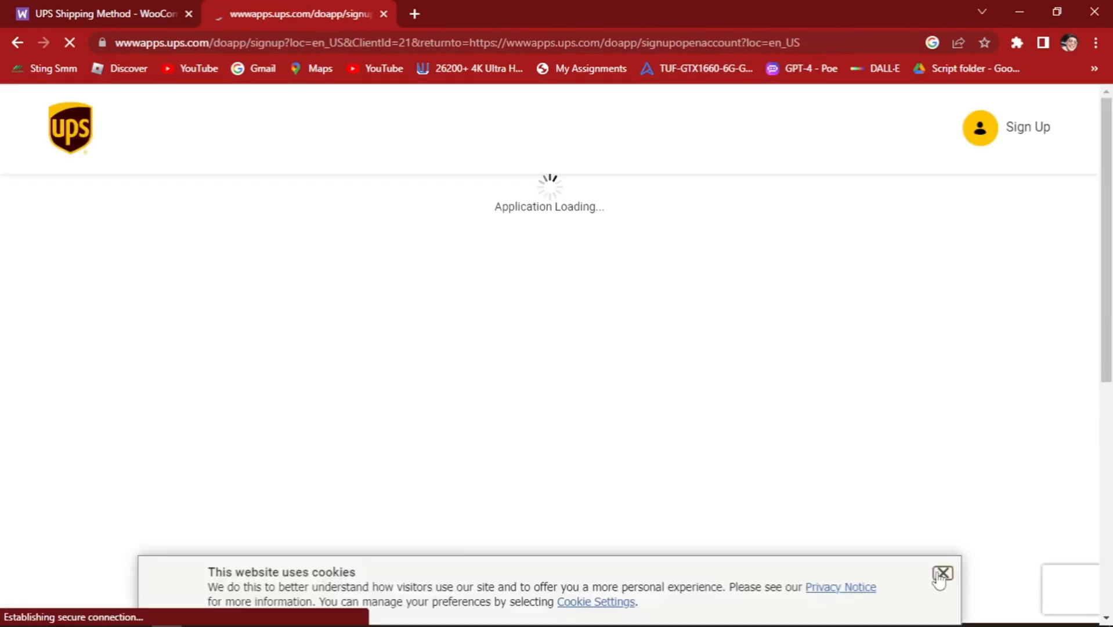
left_click(943, 573)
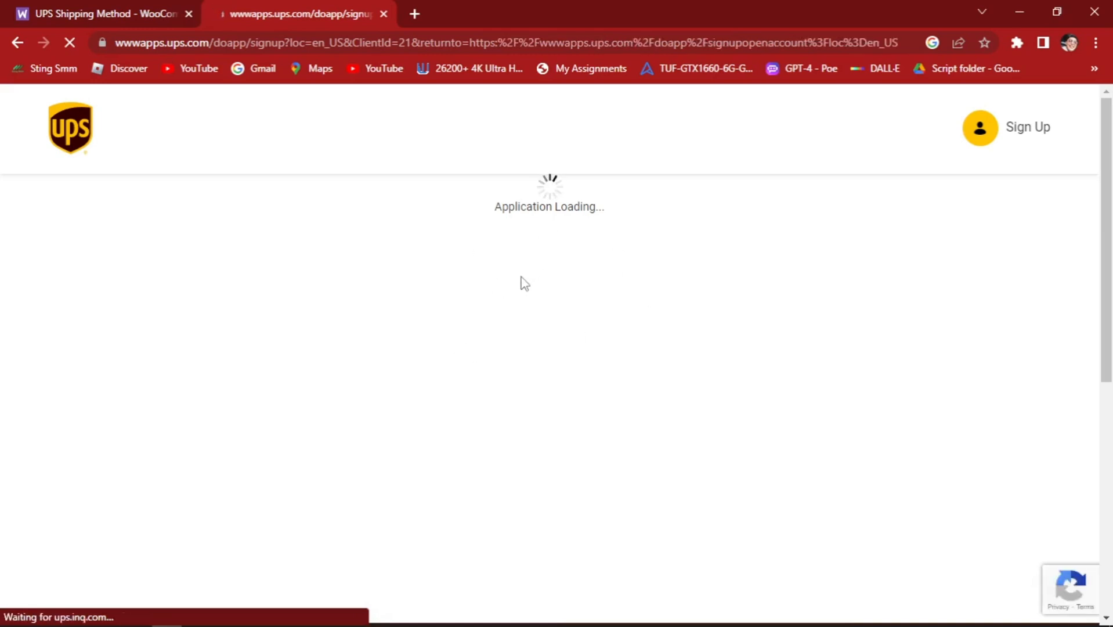
left_click(521, 276)
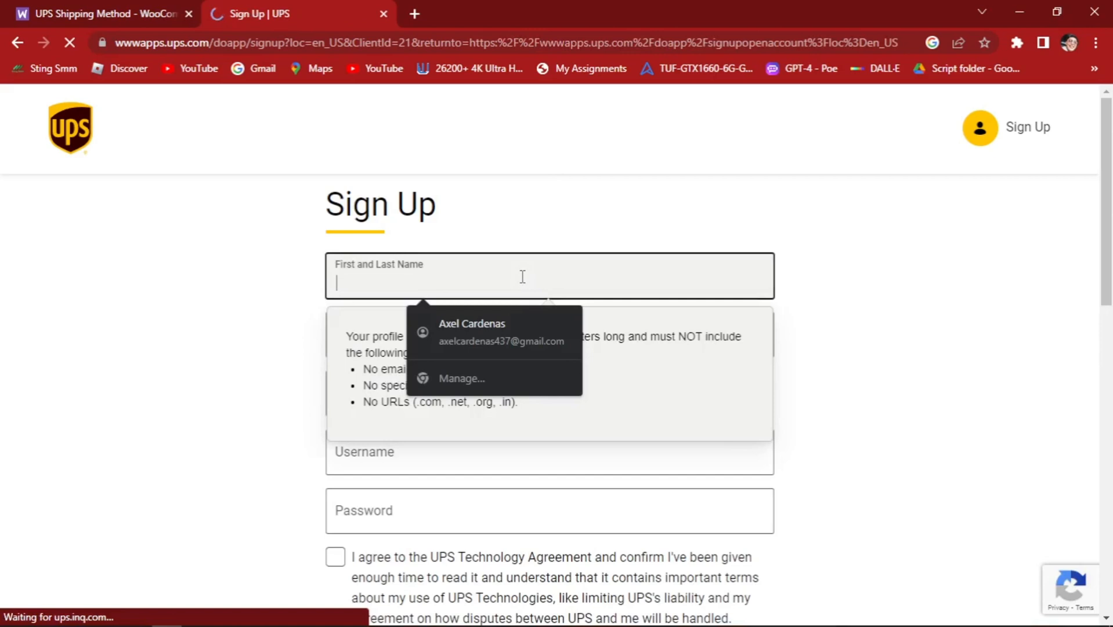
left_click(471, 331)
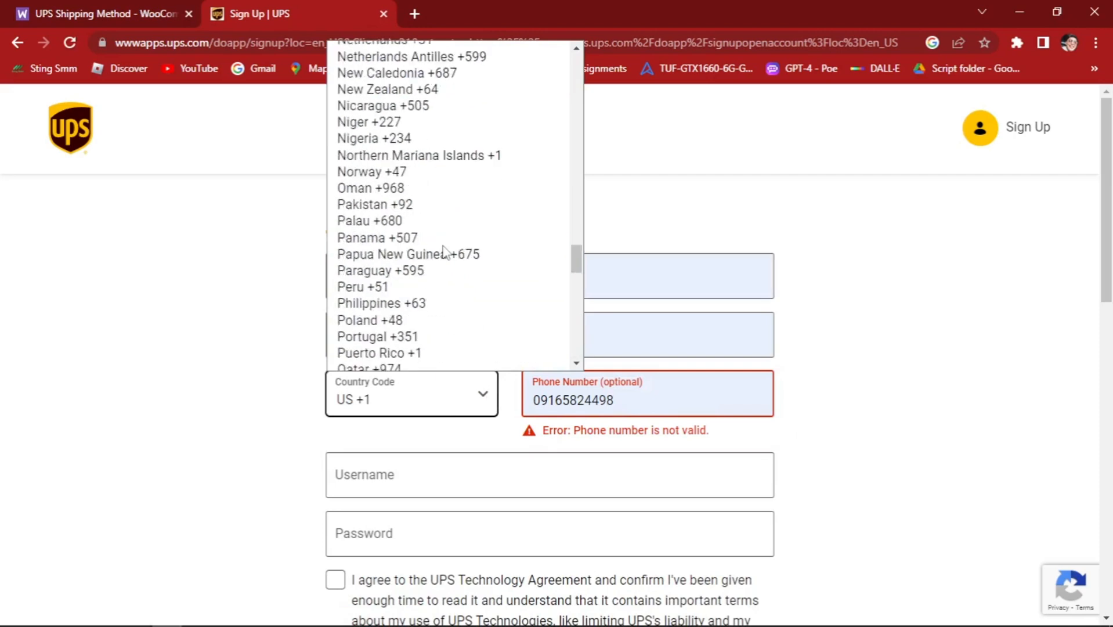
left_click(381, 303)
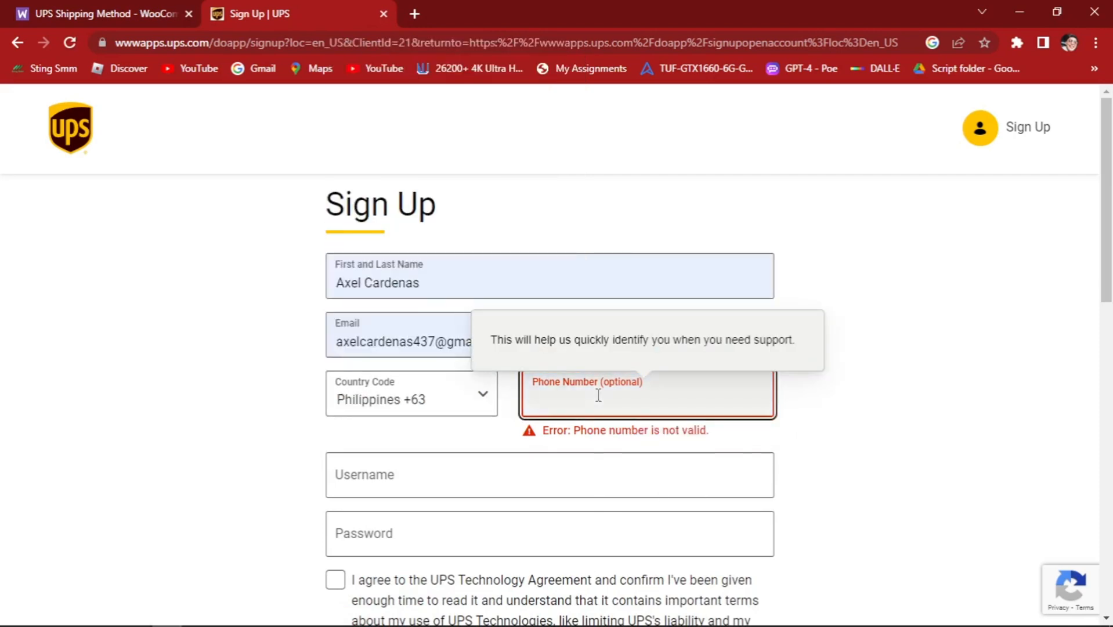
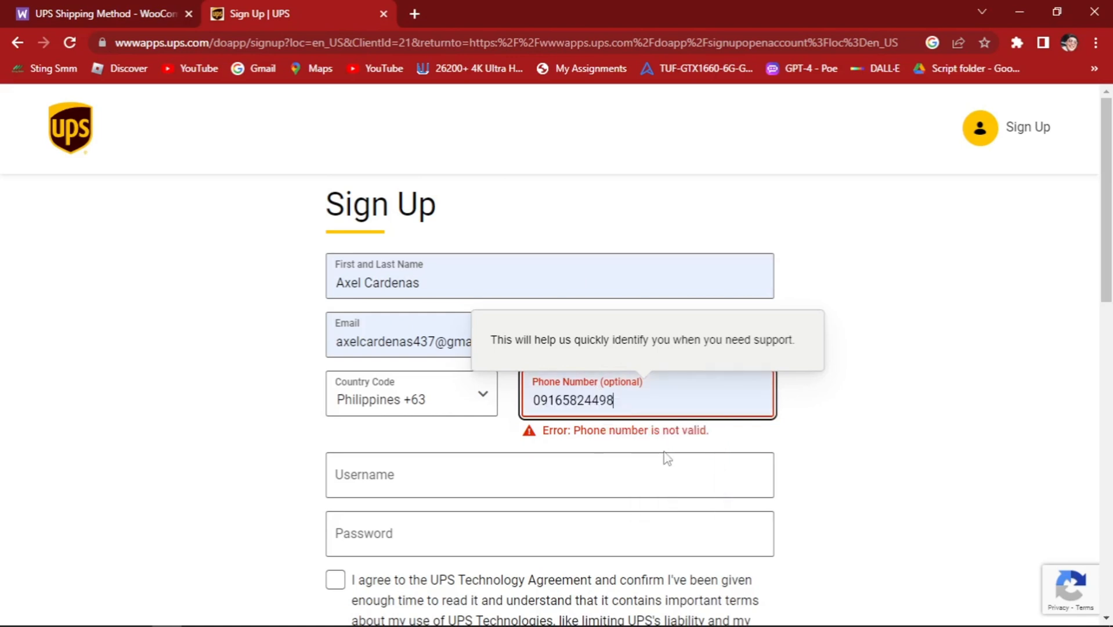
scroll("down", 3)
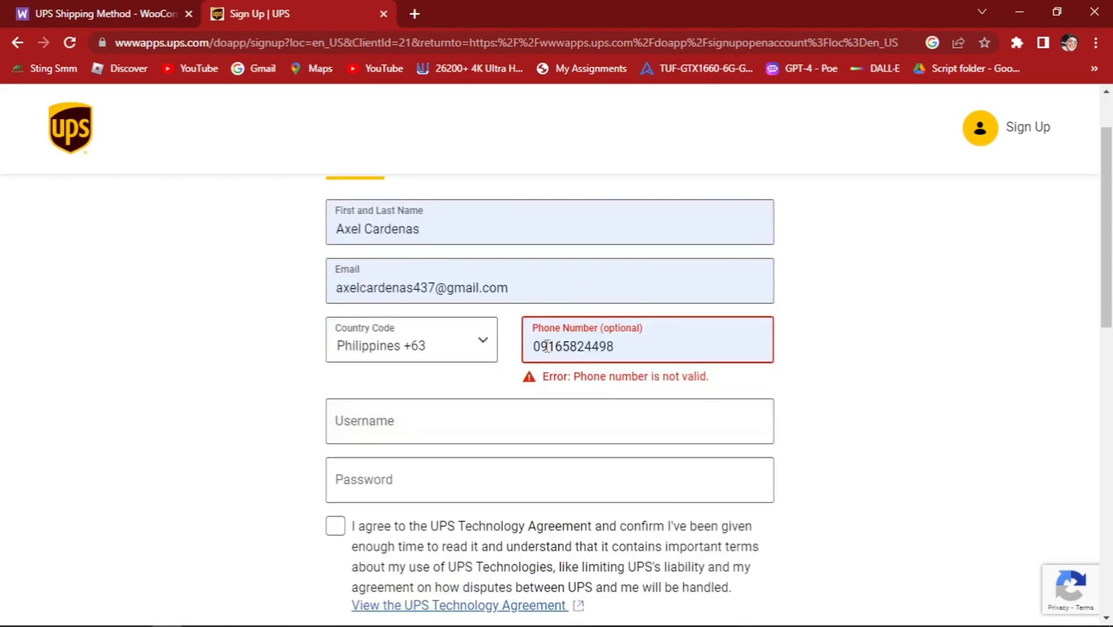
key("Backspace")
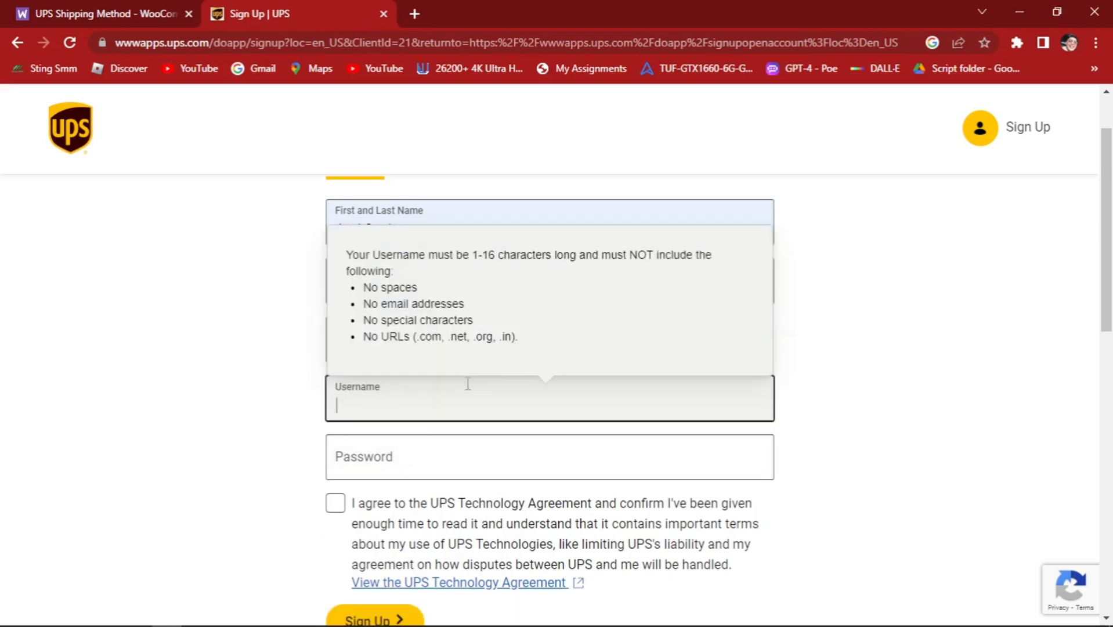
type("AXL")
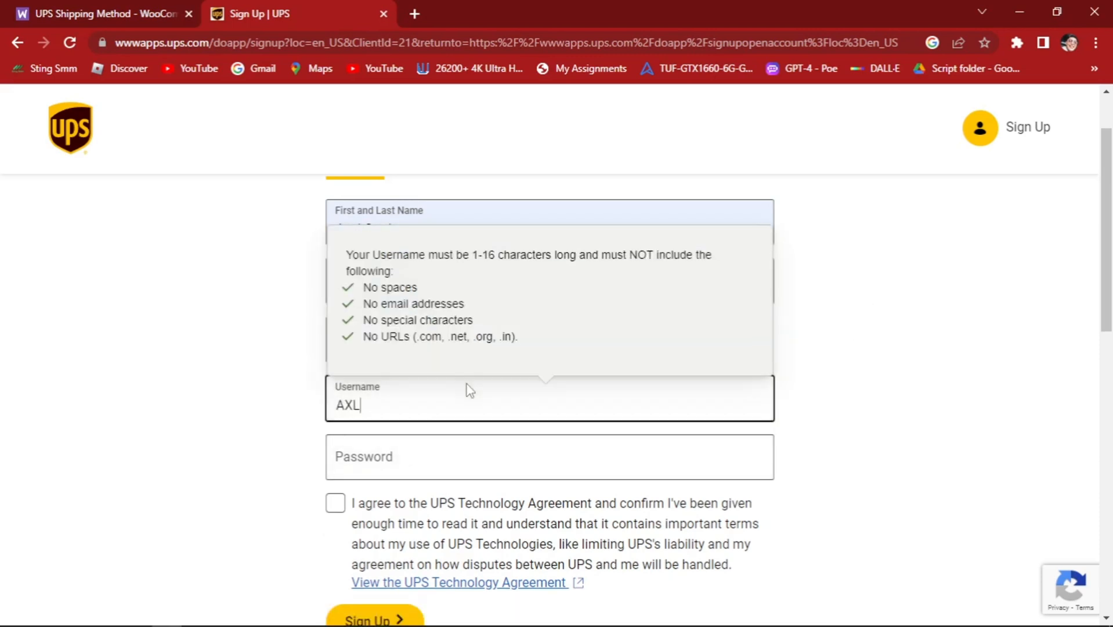
type("TRADIN")
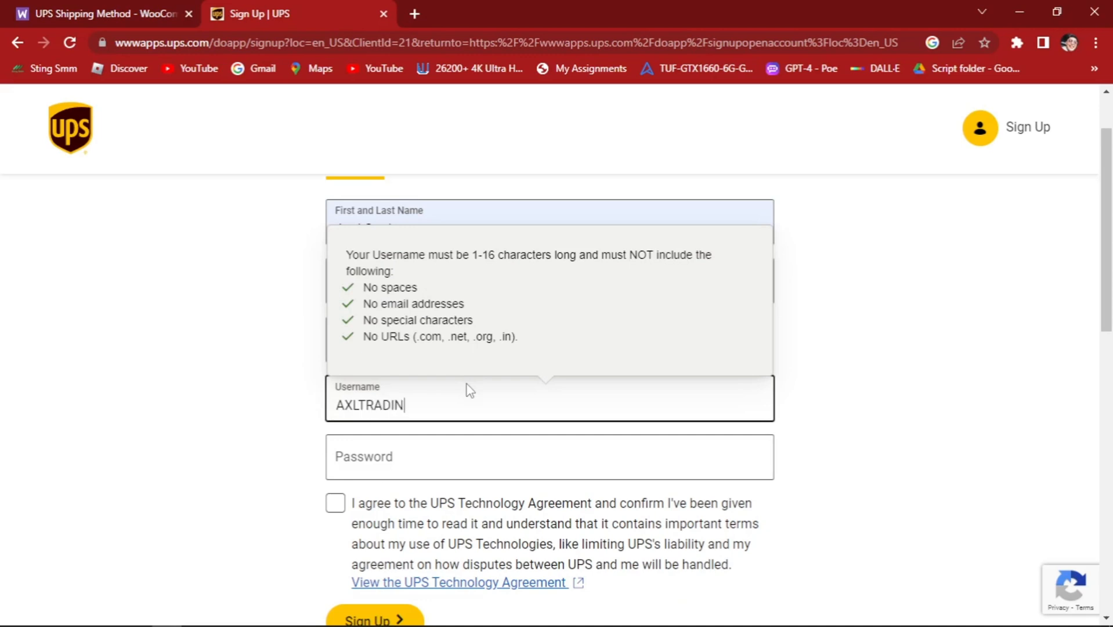
left_click(548, 456)
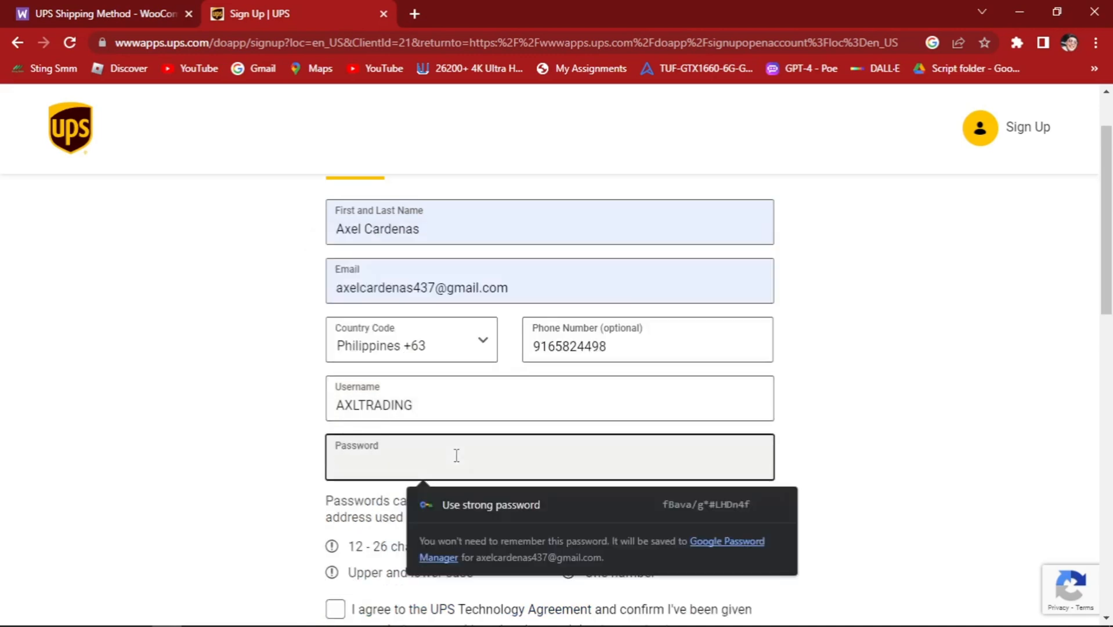
type("•••••")
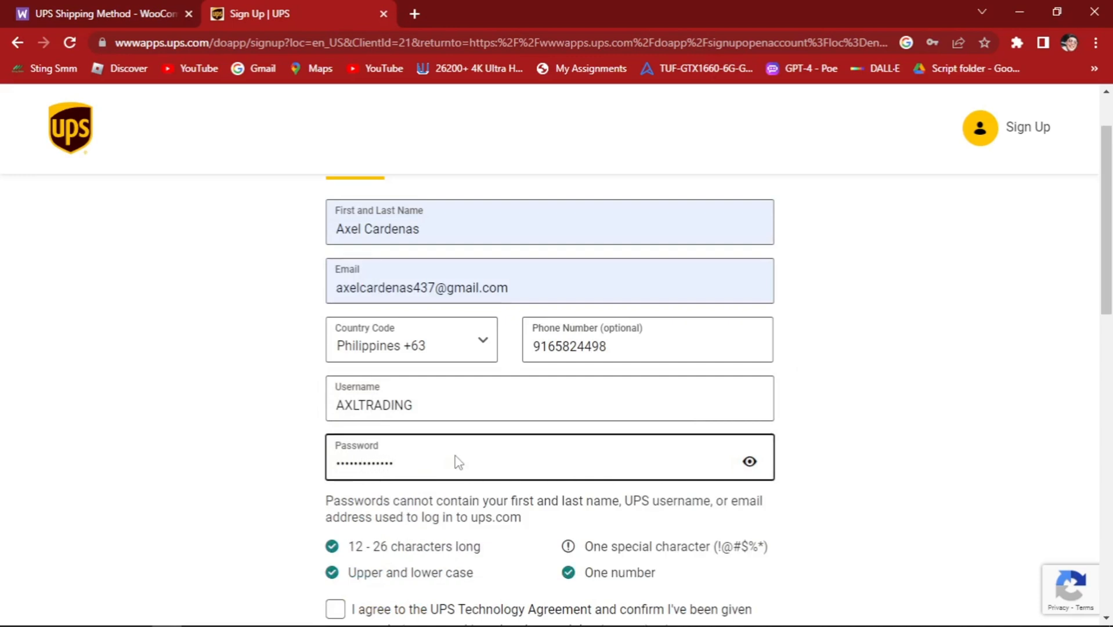
- Accept the UPS Technology Agreement and choose sign-up with a Google account
scroll("down", 3)
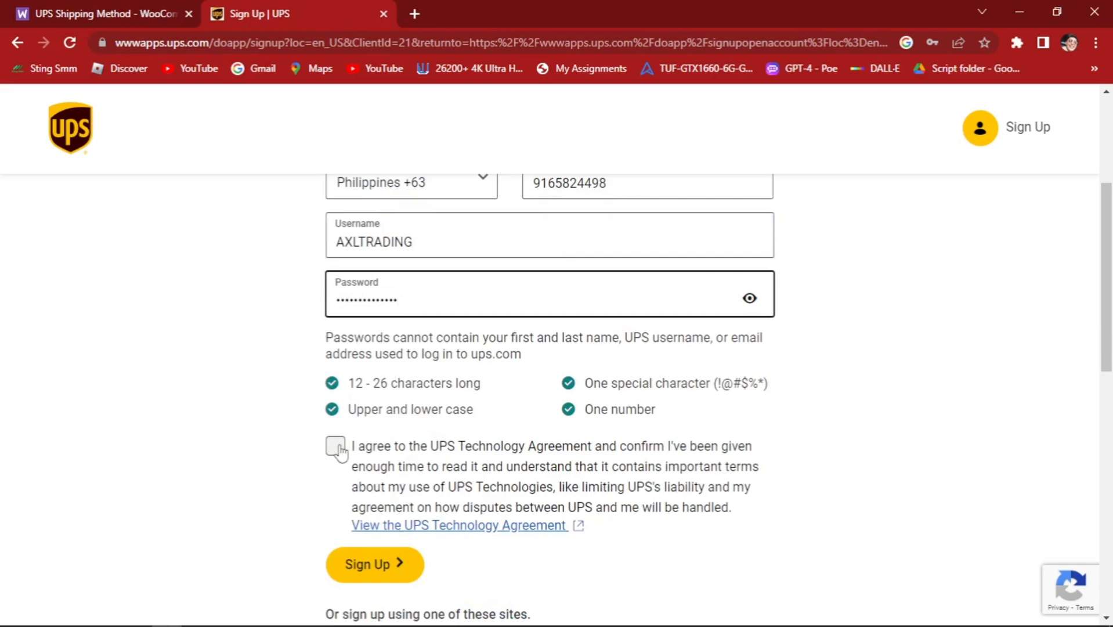
scroll("down", 3)
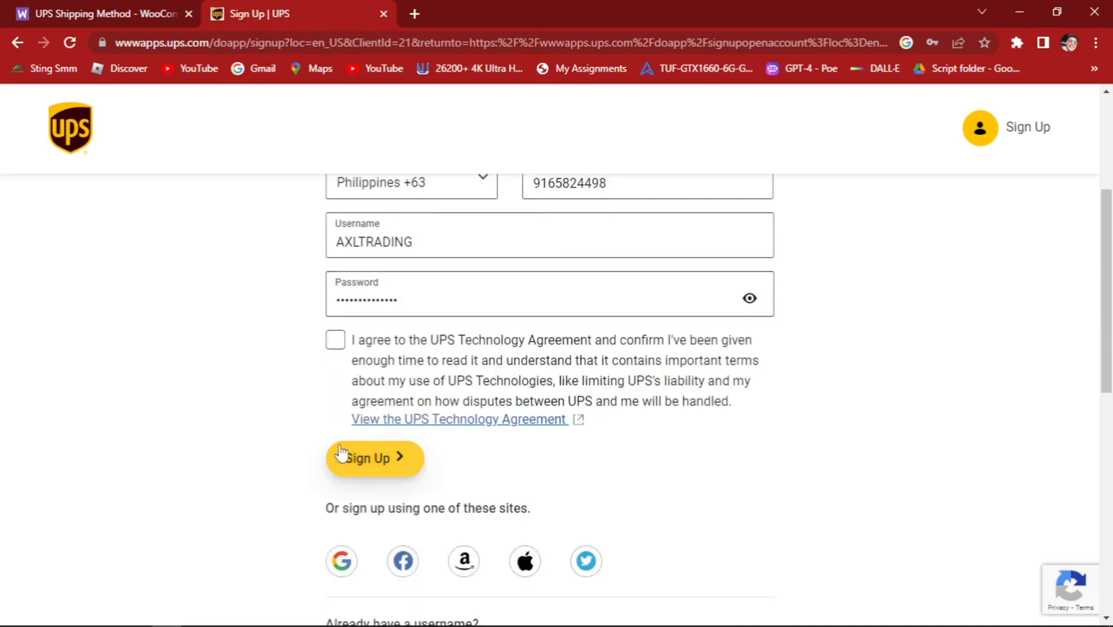
left_click(335, 340)
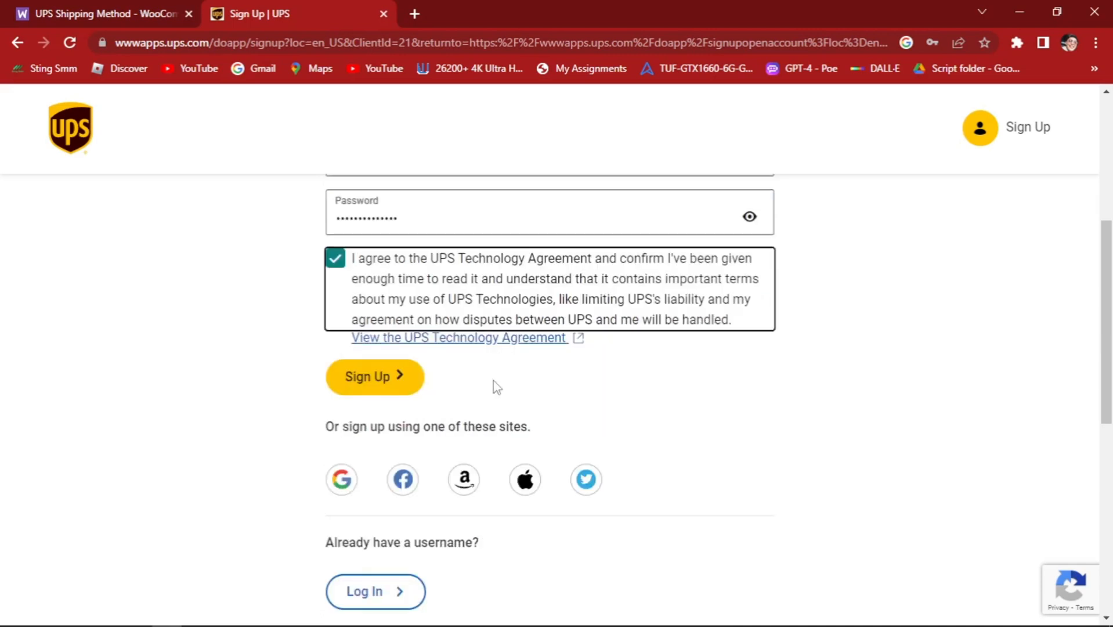
scroll("down", 3)
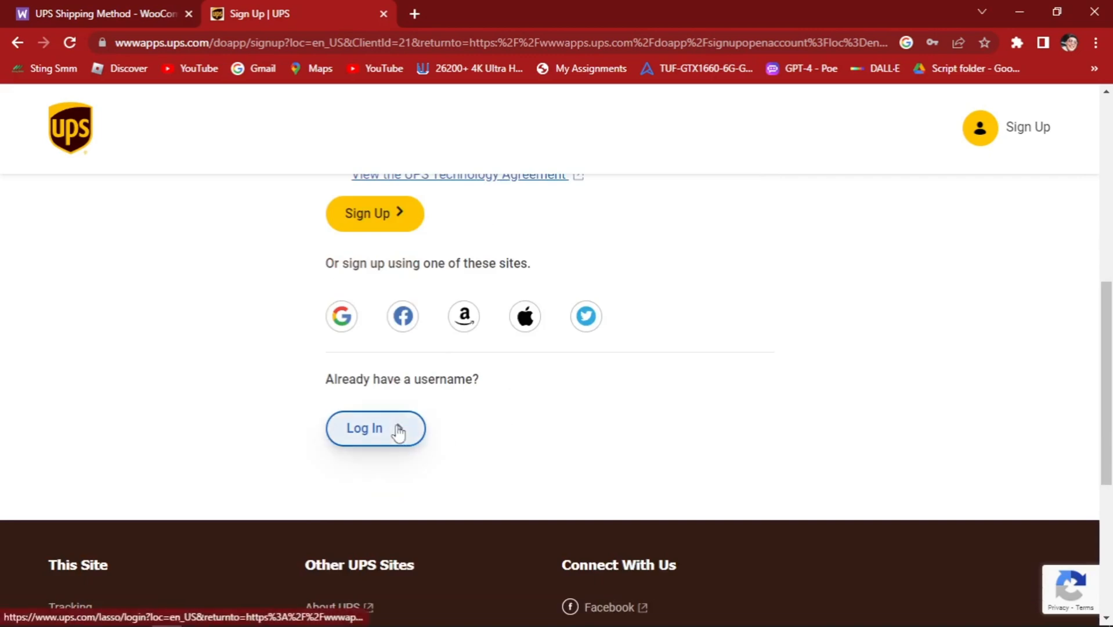
scroll("up", 3)
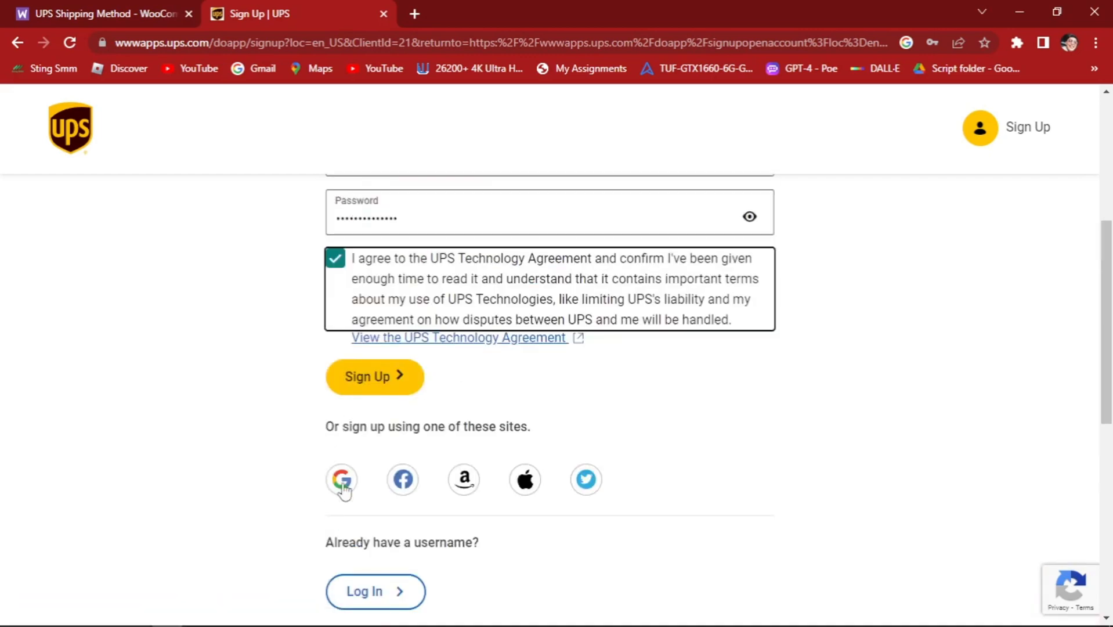
left_click(341, 479)
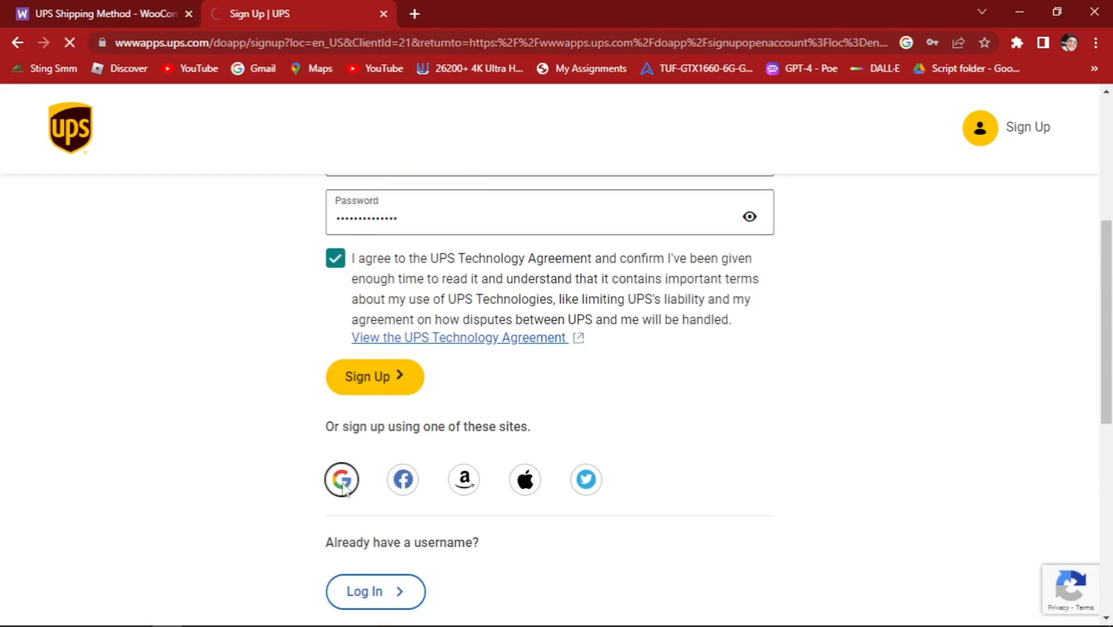
- Choose the Google account in Google sign-in and continue to the UPS Log In page
left_click(341, 479)
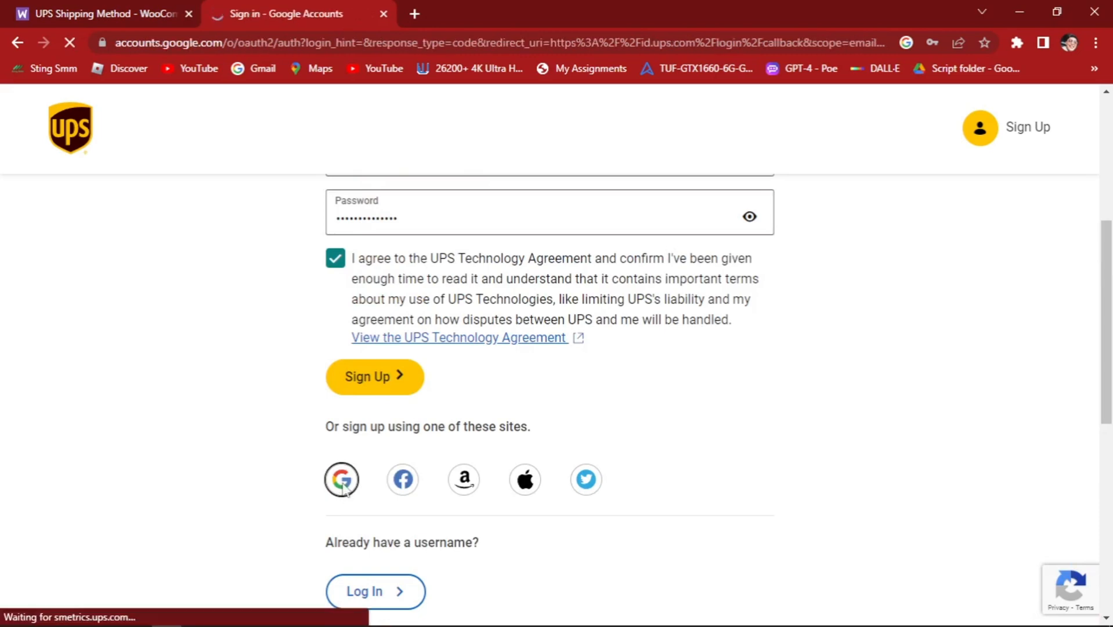
left_click(341, 479)
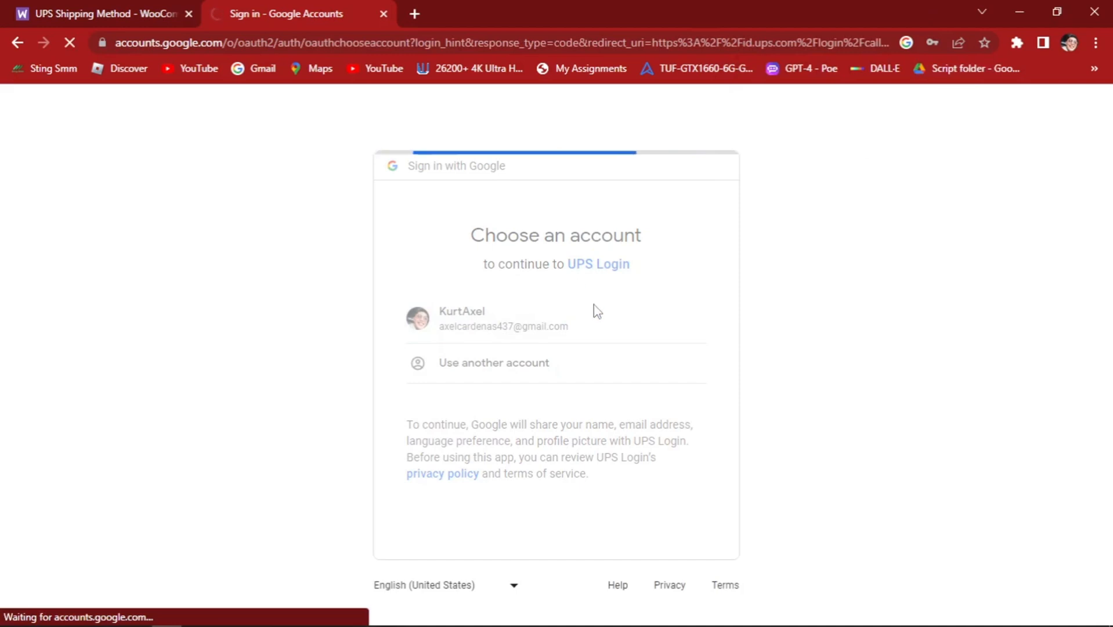
left_click(503, 318)
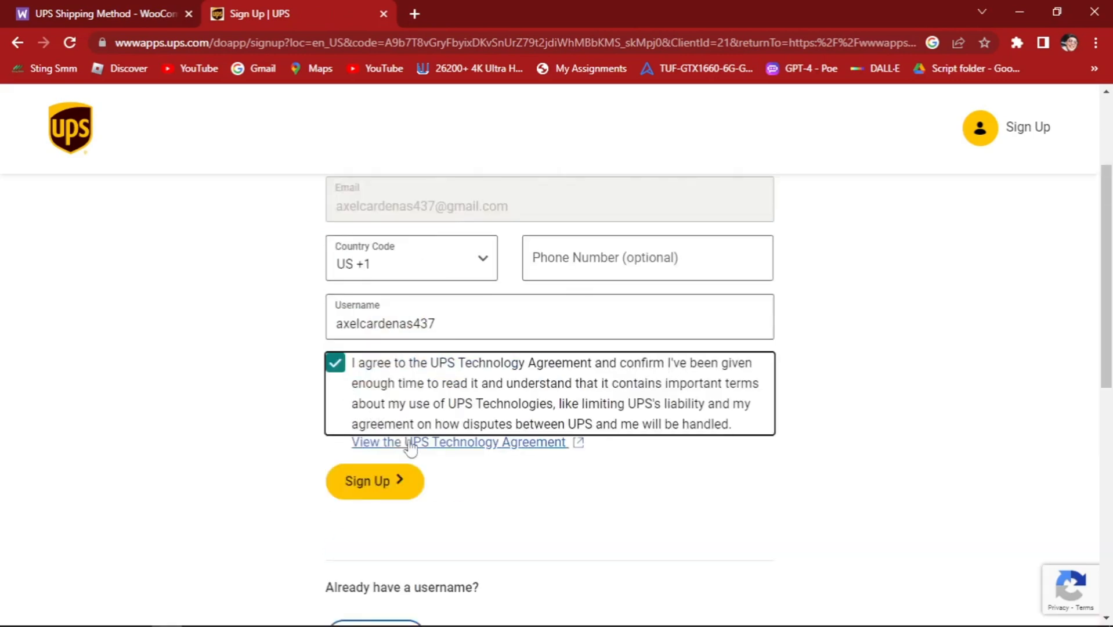
left_click(374, 480)
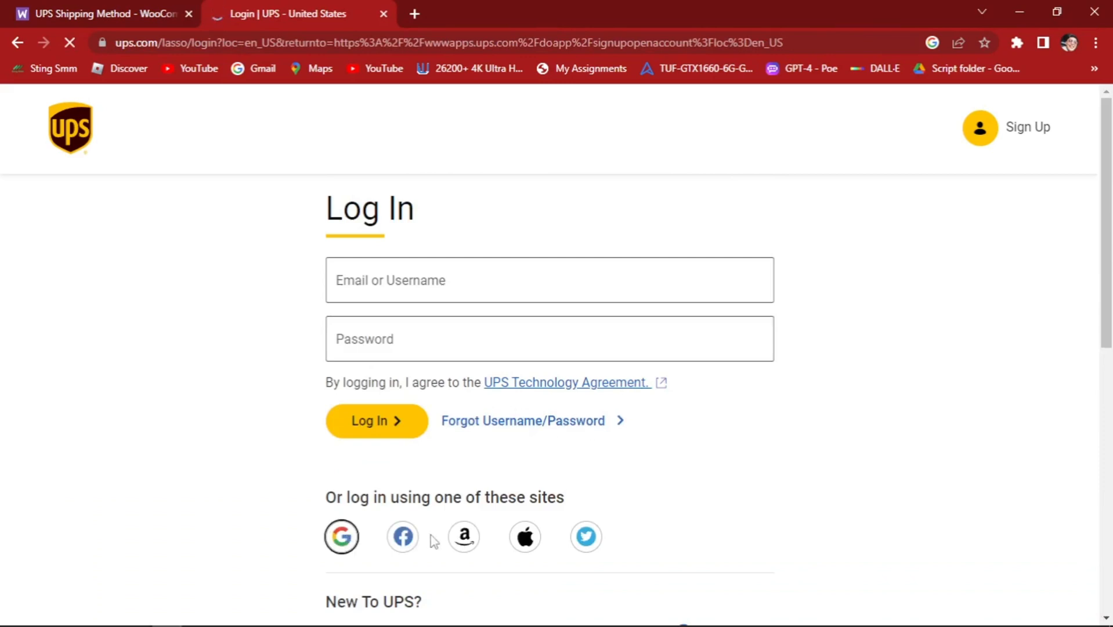
left_click(341, 536)
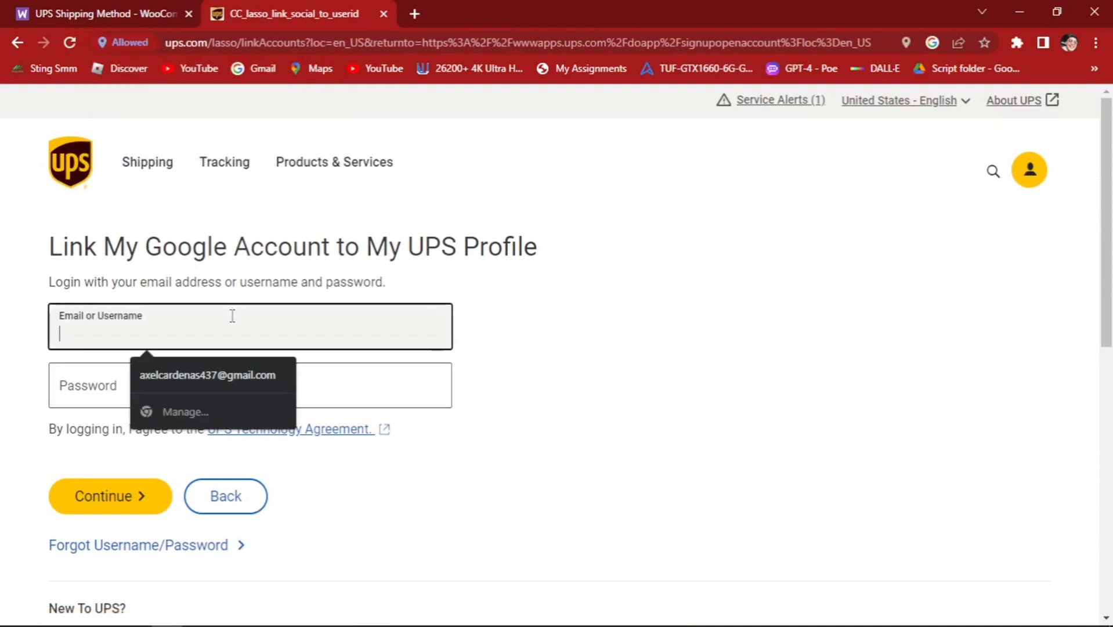
left_click(207, 375)
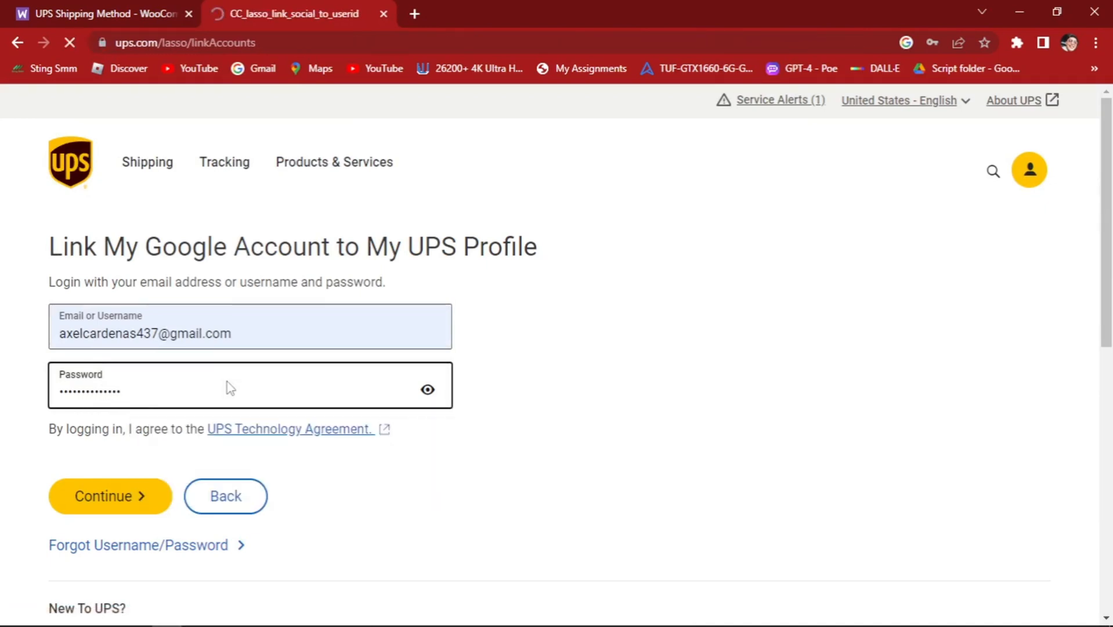
scroll("down", 3)
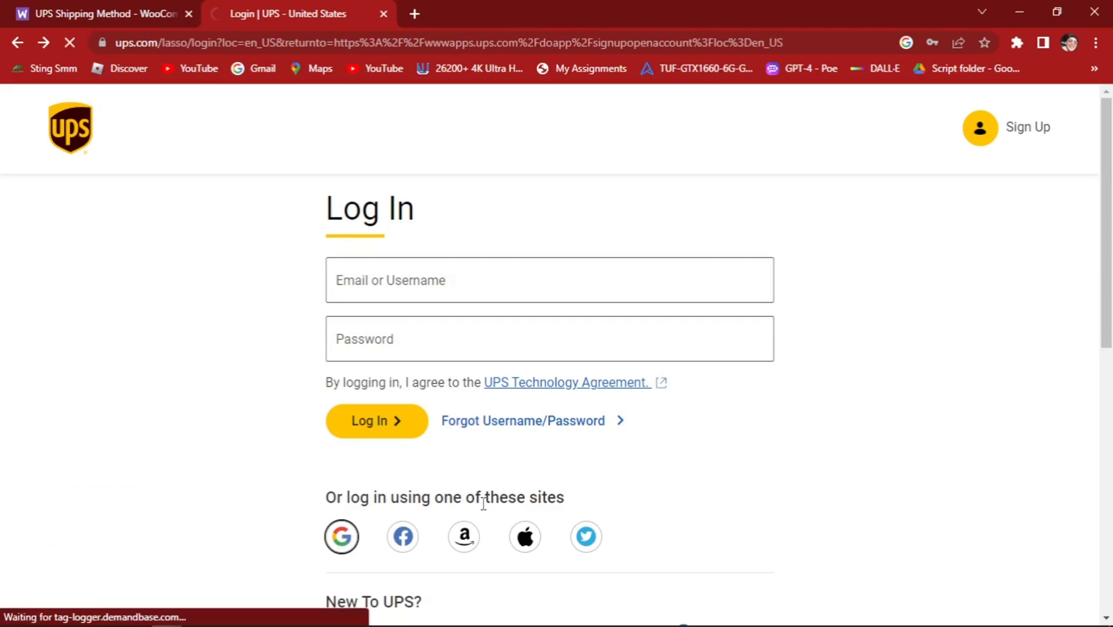
mouse_move(523, 415)
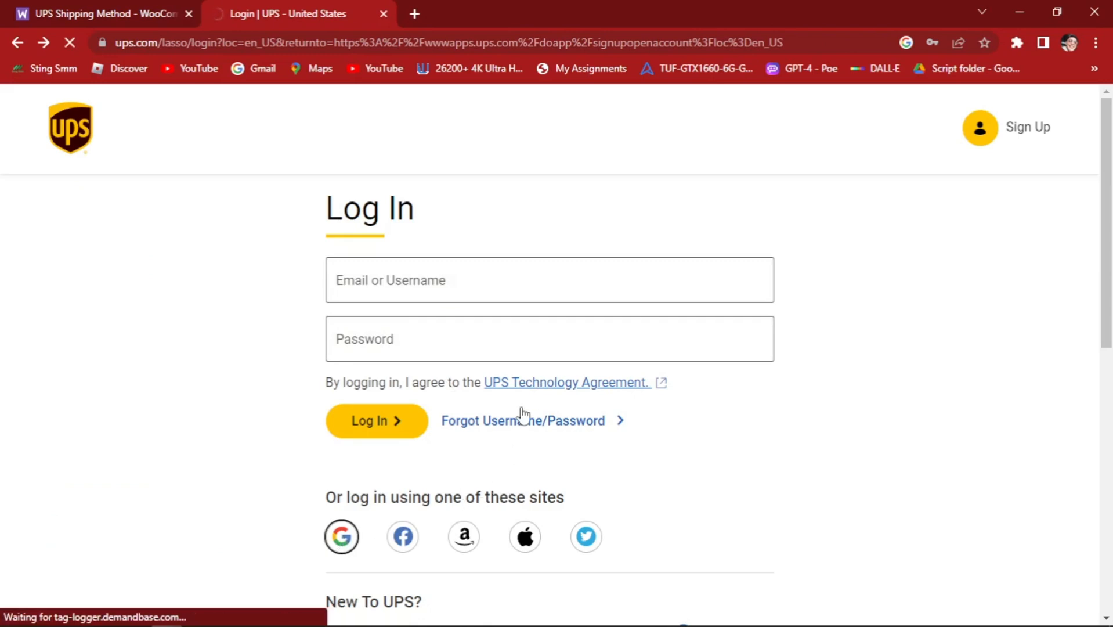
left_click(341, 536)
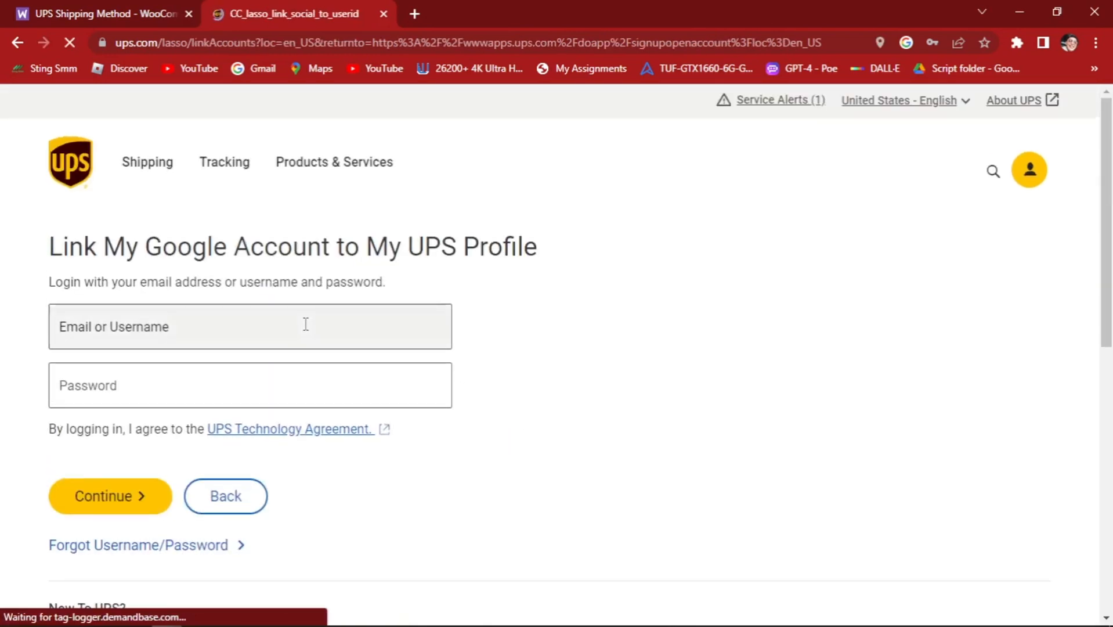
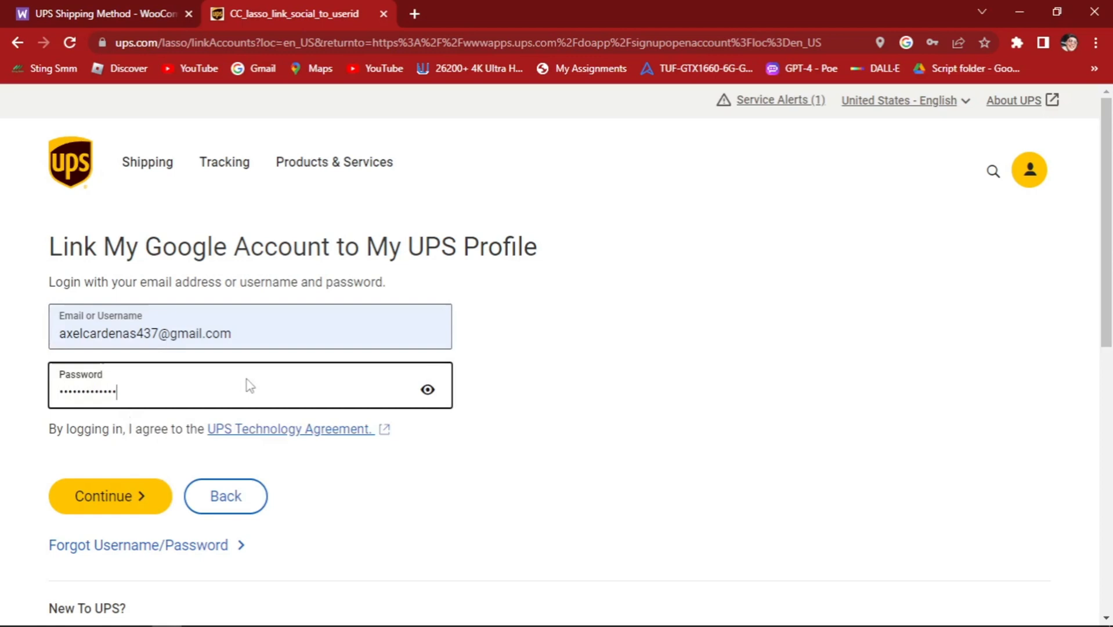
left_click(110, 495)
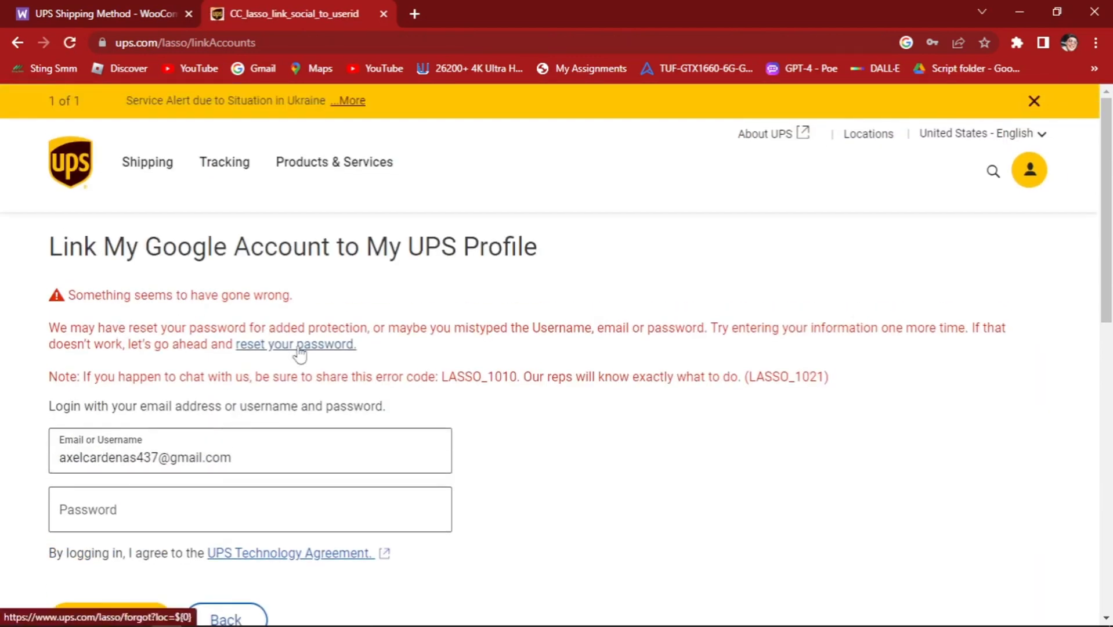
- Try resetting the password, get past access denied, and choose 'Sign up now'
left_click(294, 344)
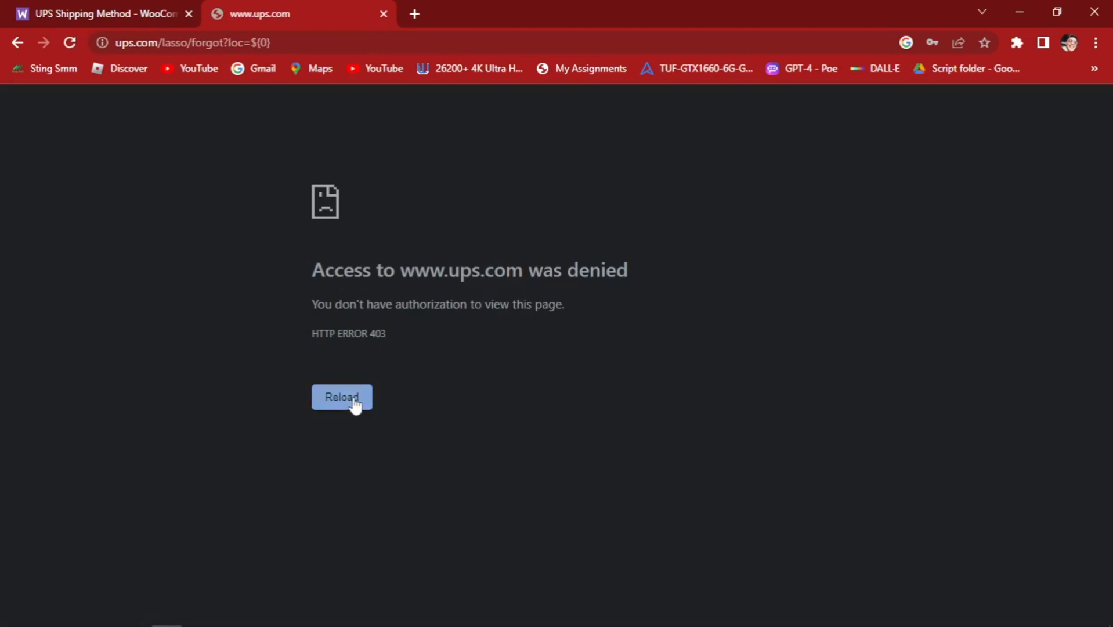
left_click(341, 396)
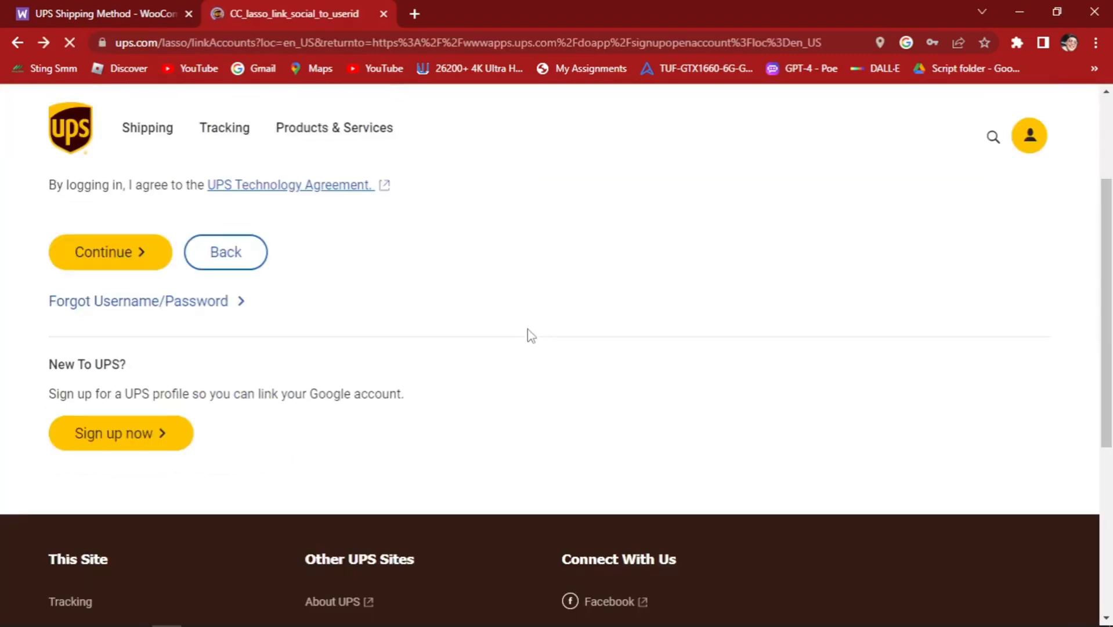
left_click(121, 433)
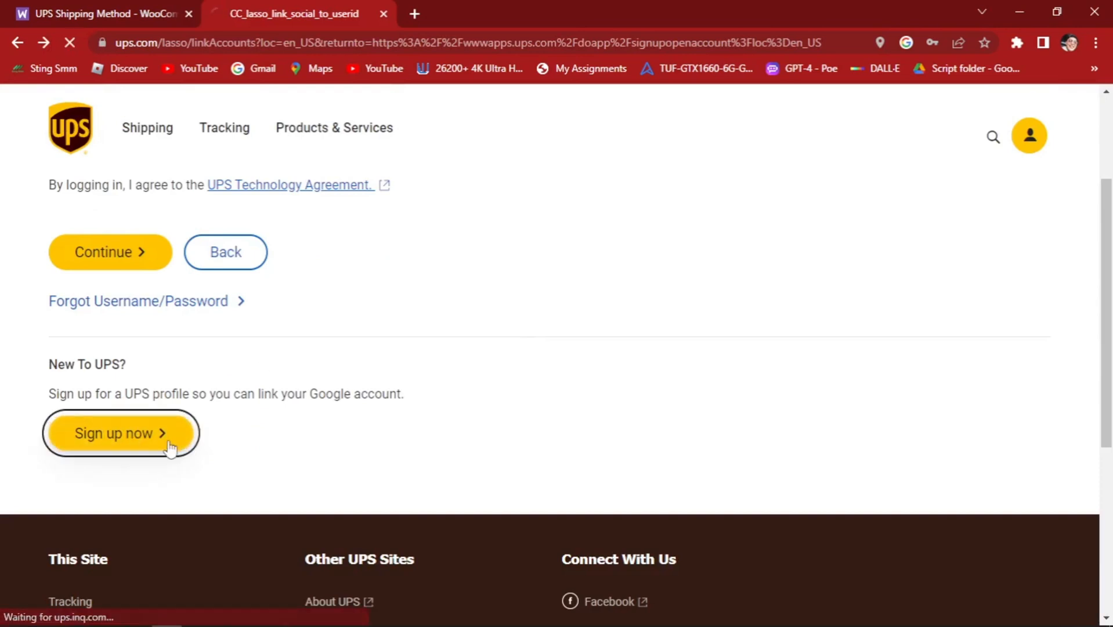
- Choose Personal, accept the UPS Technology Agreement, and submit Sign Up to reach My Choice enrollment
left_click(113, 433)
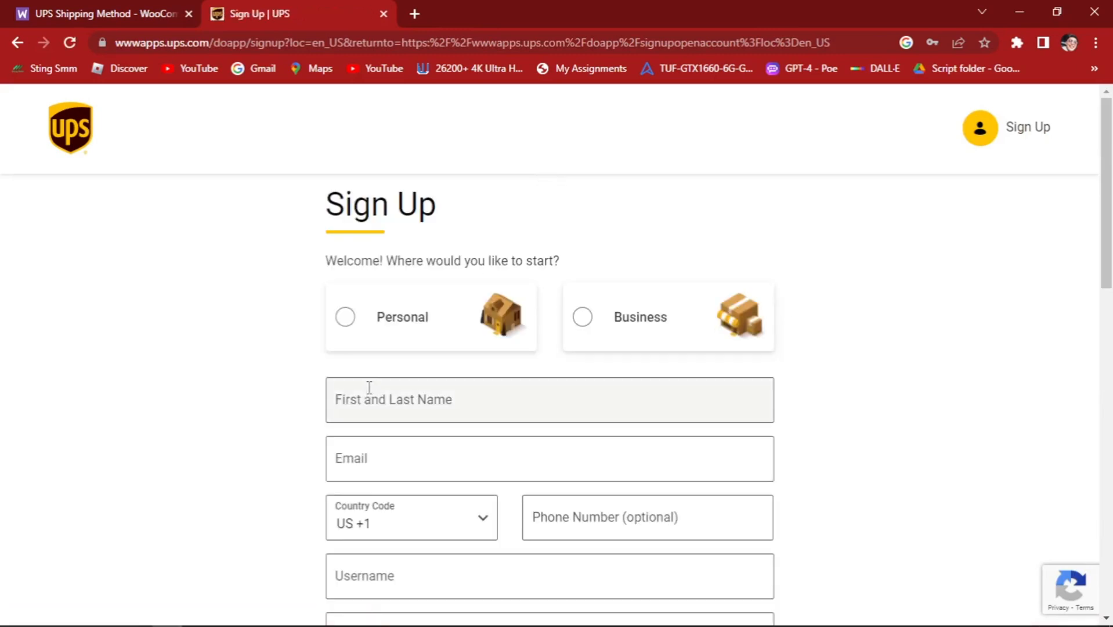
scroll("down", 3)
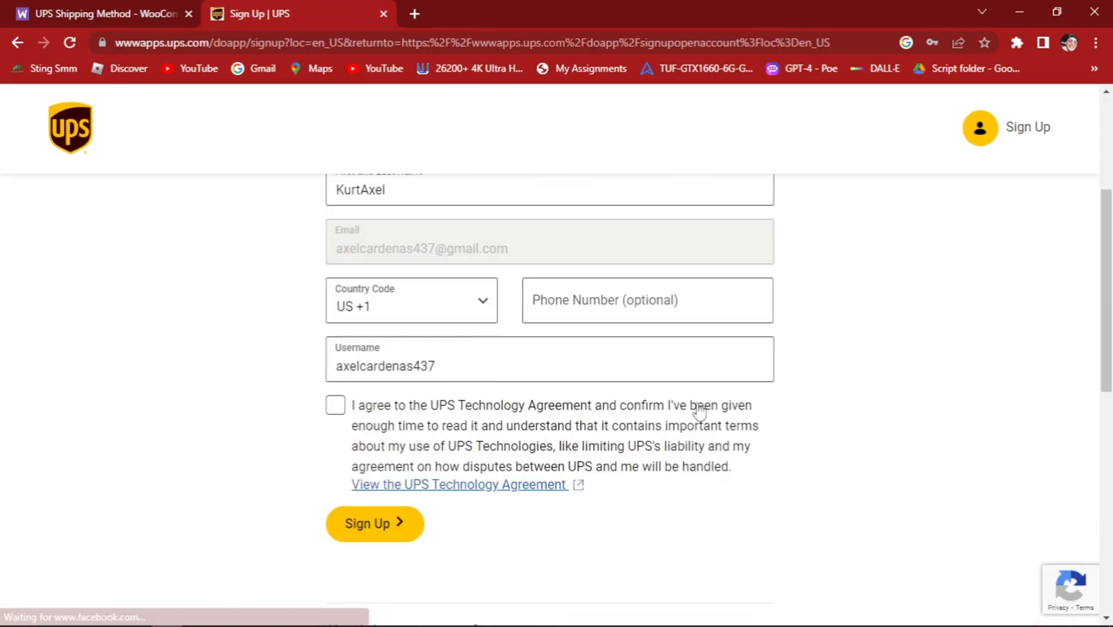
left_click(334, 405)
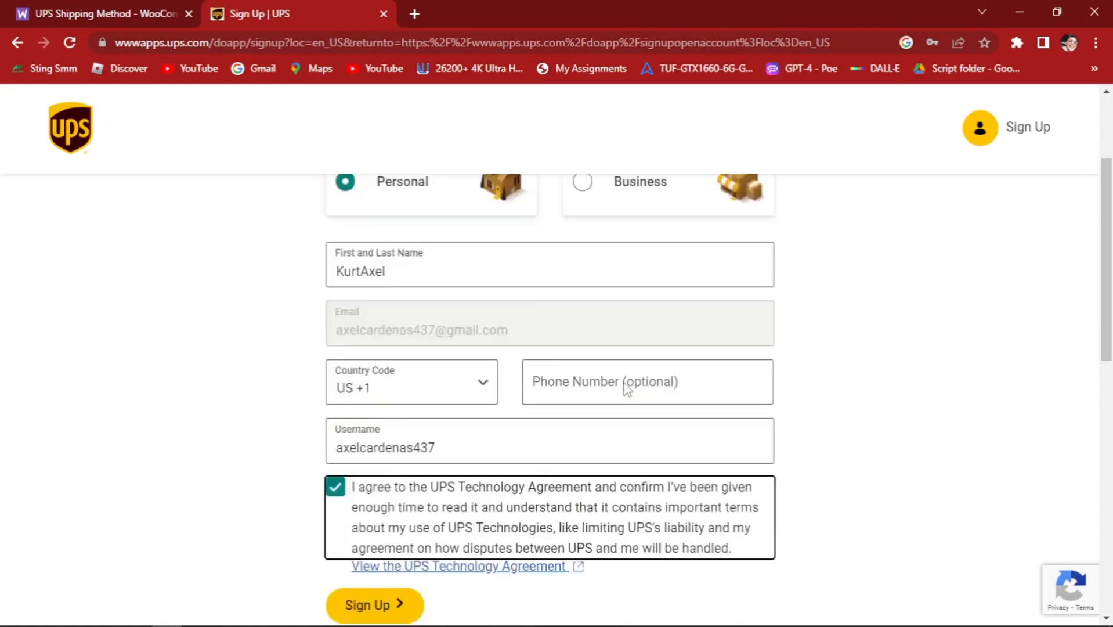
left_click(374, 604)
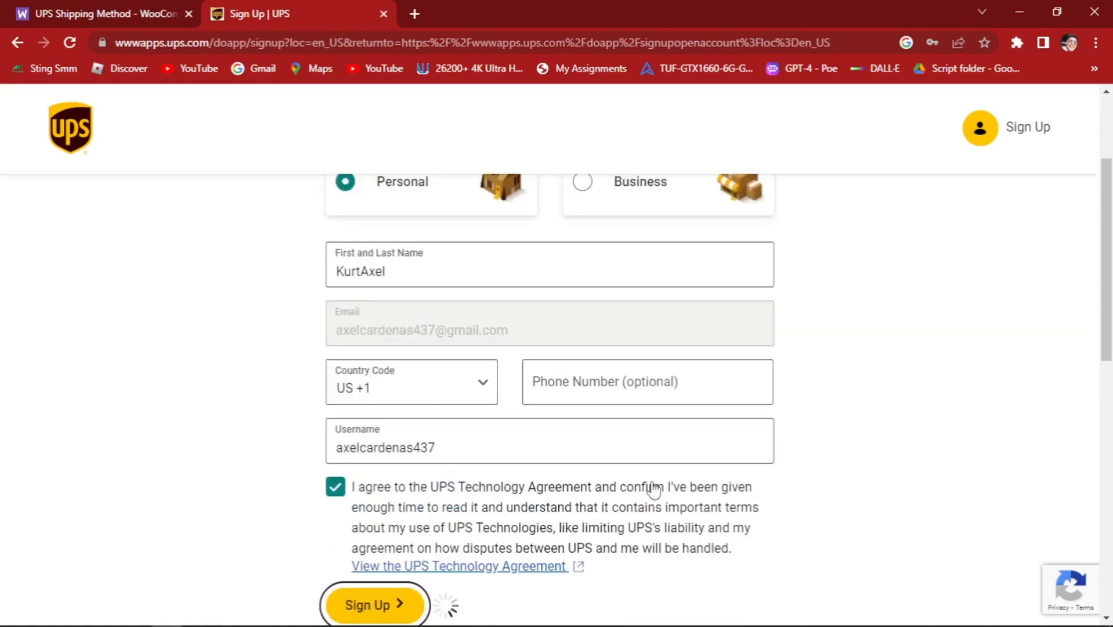
left_click(375, 604)
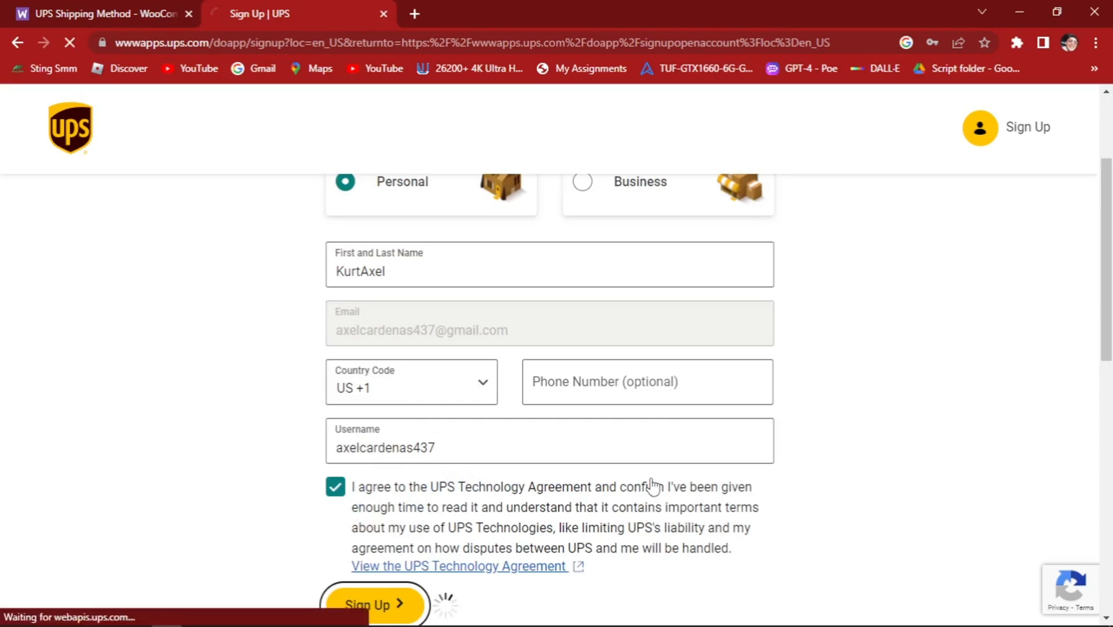
left_click(374, 604)
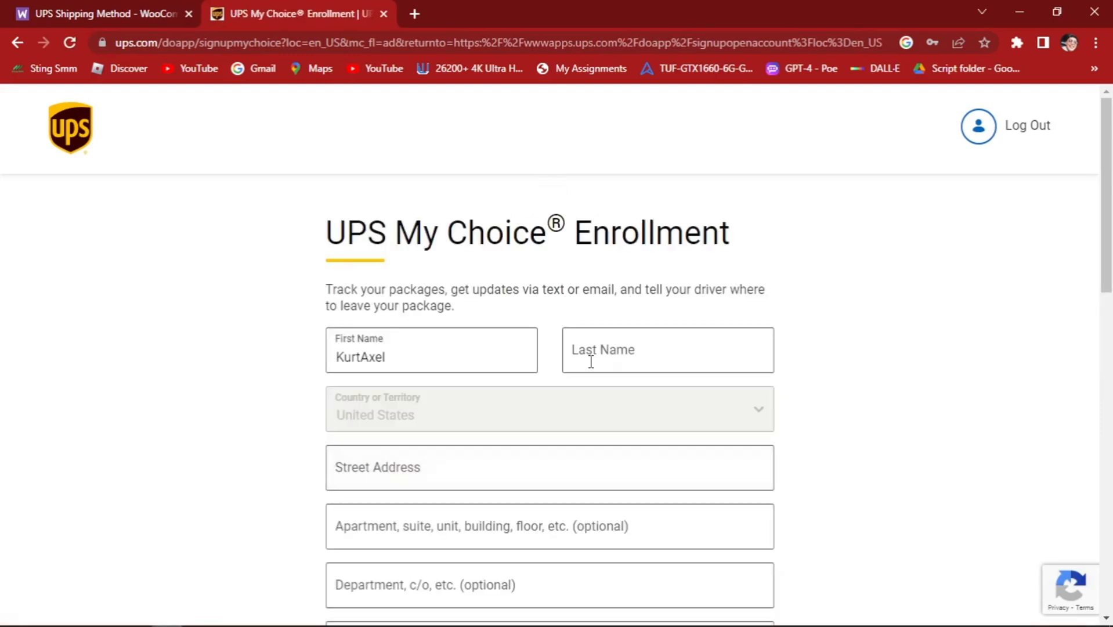
- Scroll the My Choice welcome page and choose 'Go back to your previous task'
scroll("down", 3)
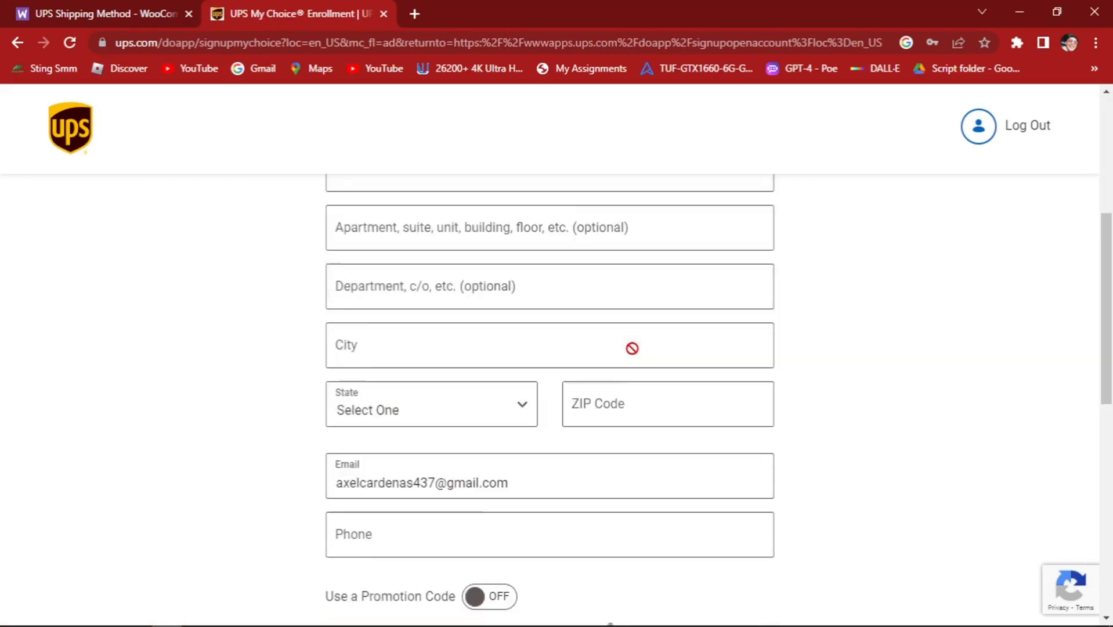
scroll("down", 3)
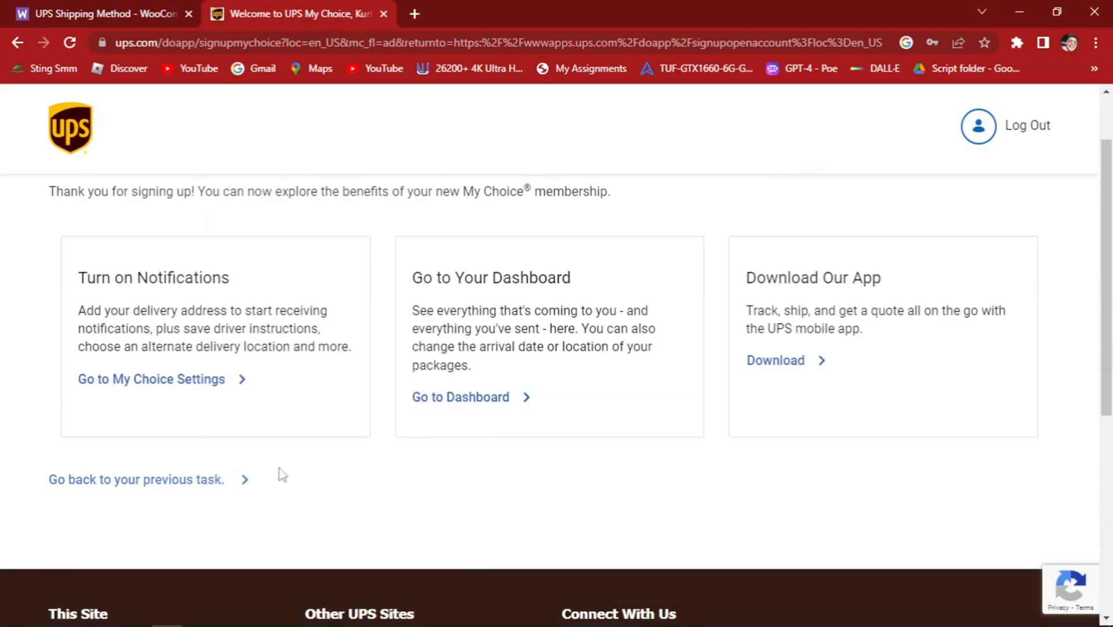
scroll("up", 3)
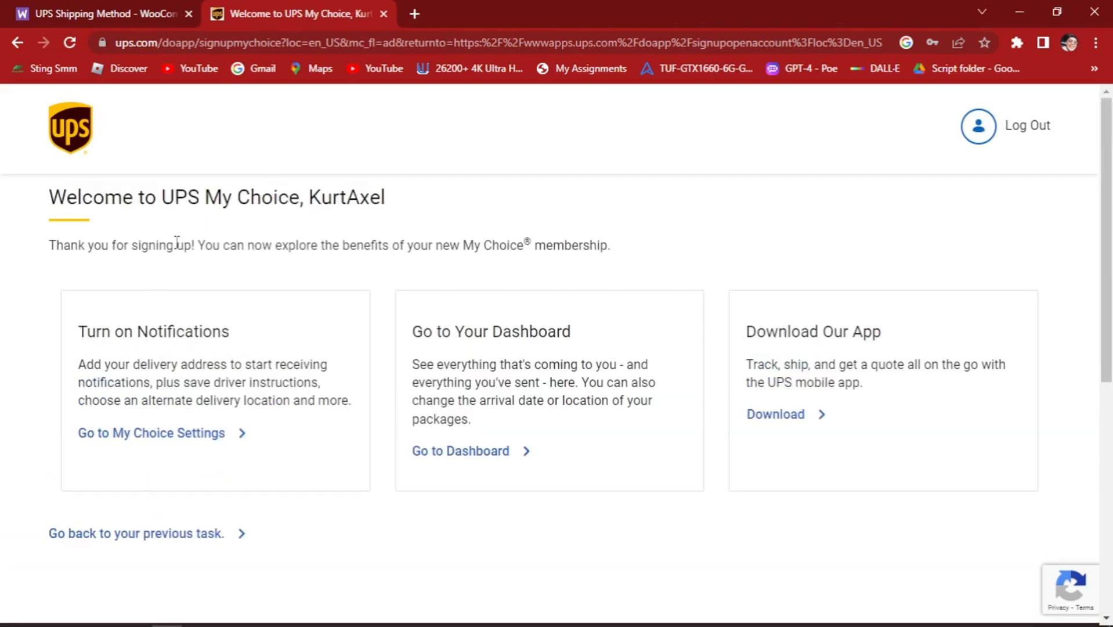
mouse_move(157, 264)
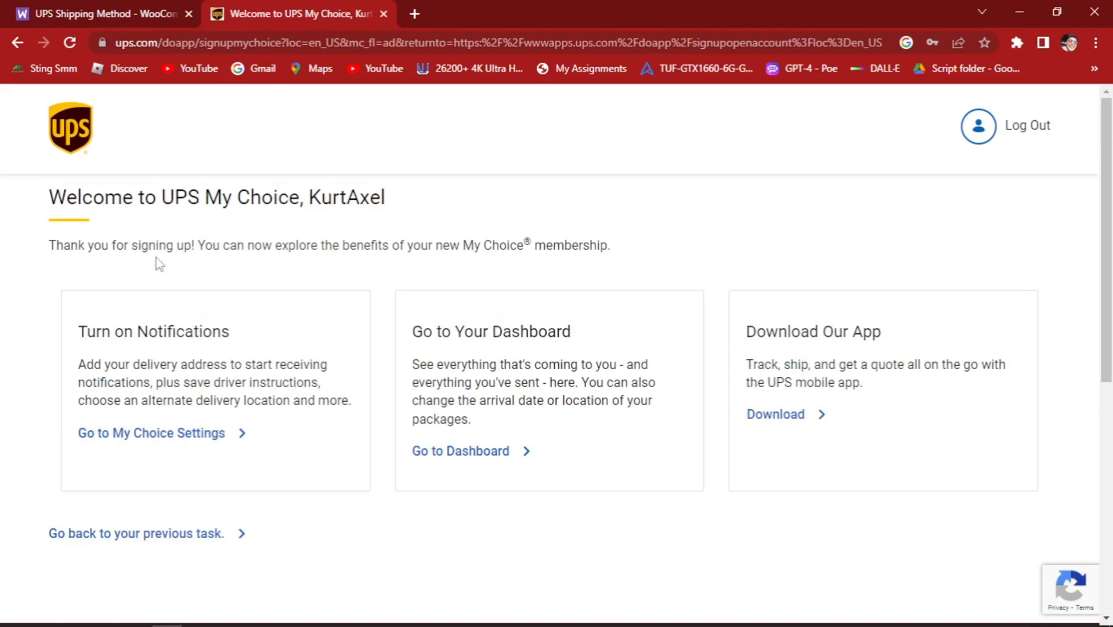
mouse_move(557, 249)
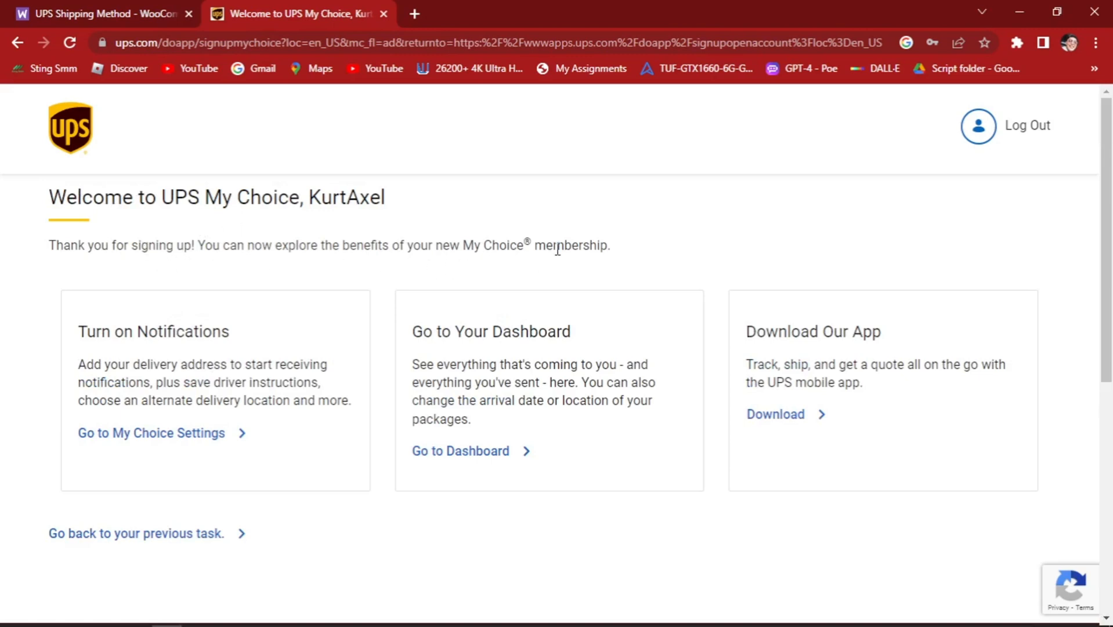
mouse_move(201, 433)
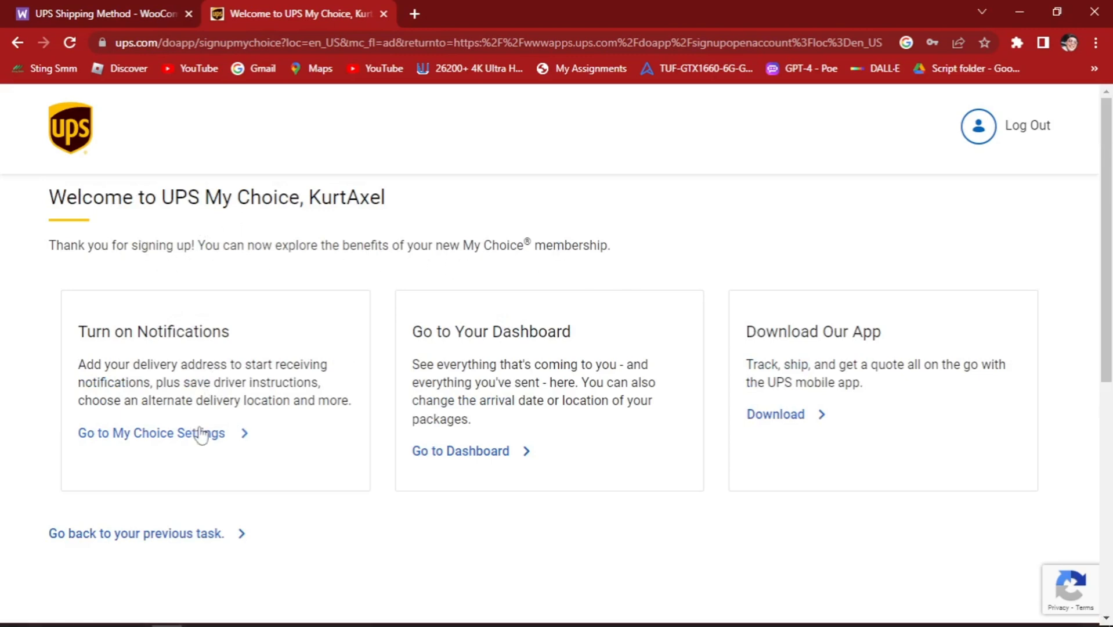
scroll("down", 3)
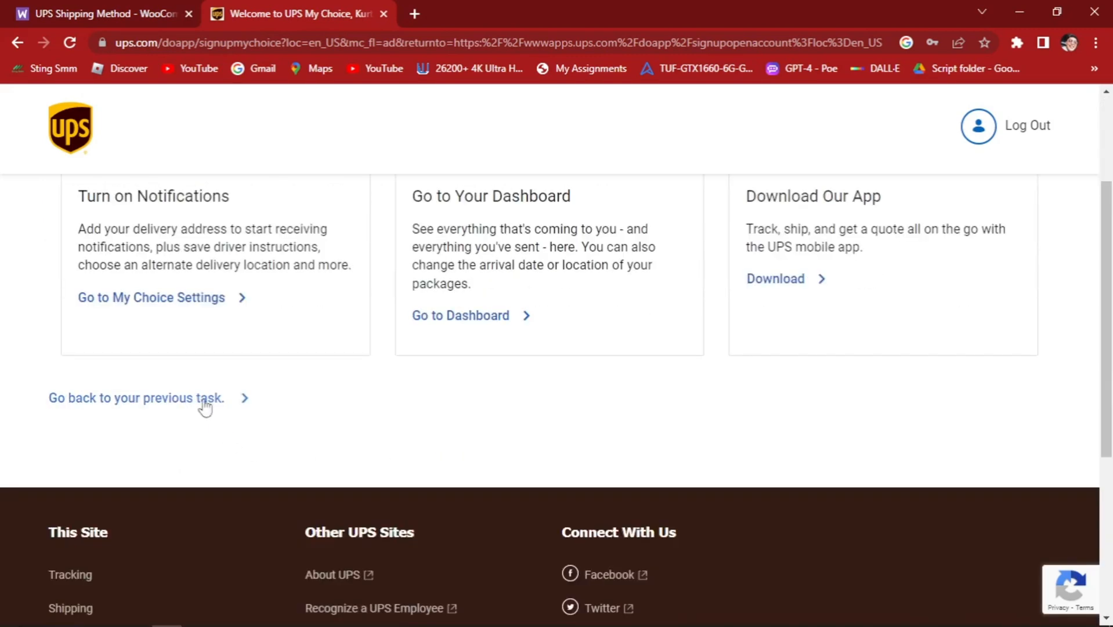
left_click(135, 398)
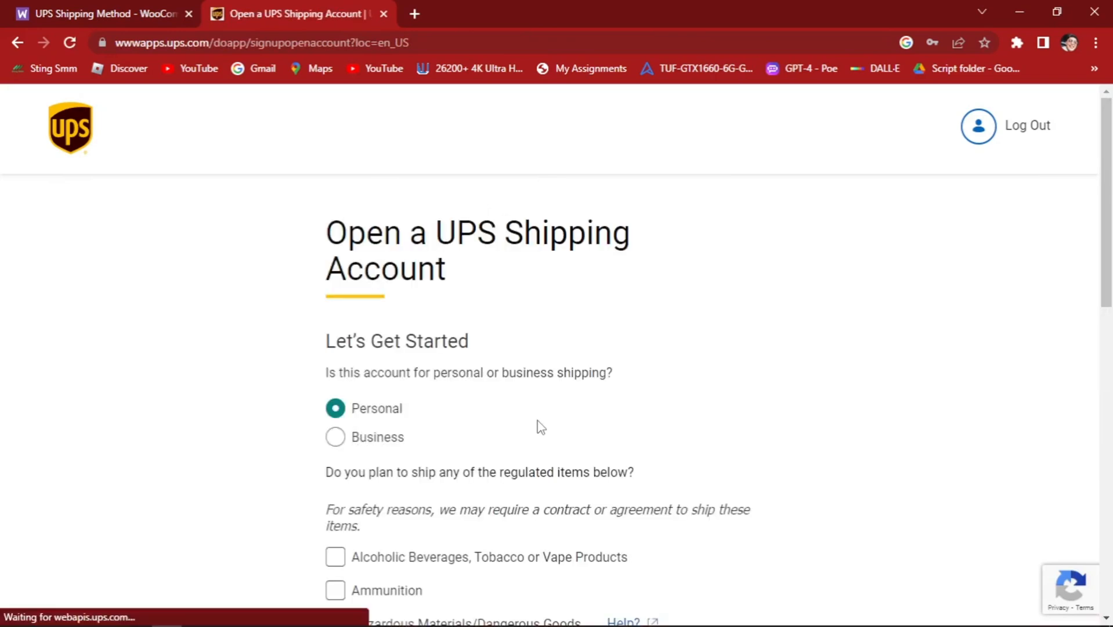
- Declare lithium battery shipments and acknowledge the dangerous goods requirements to reach address details
scroll("down", 3)
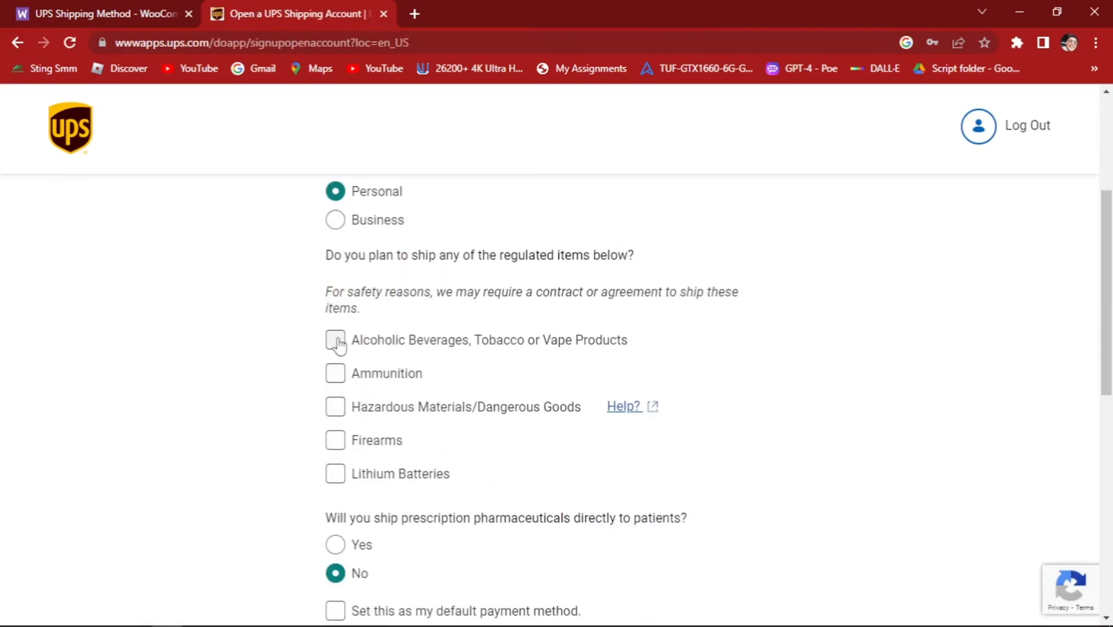
mouse_move(494, 316)
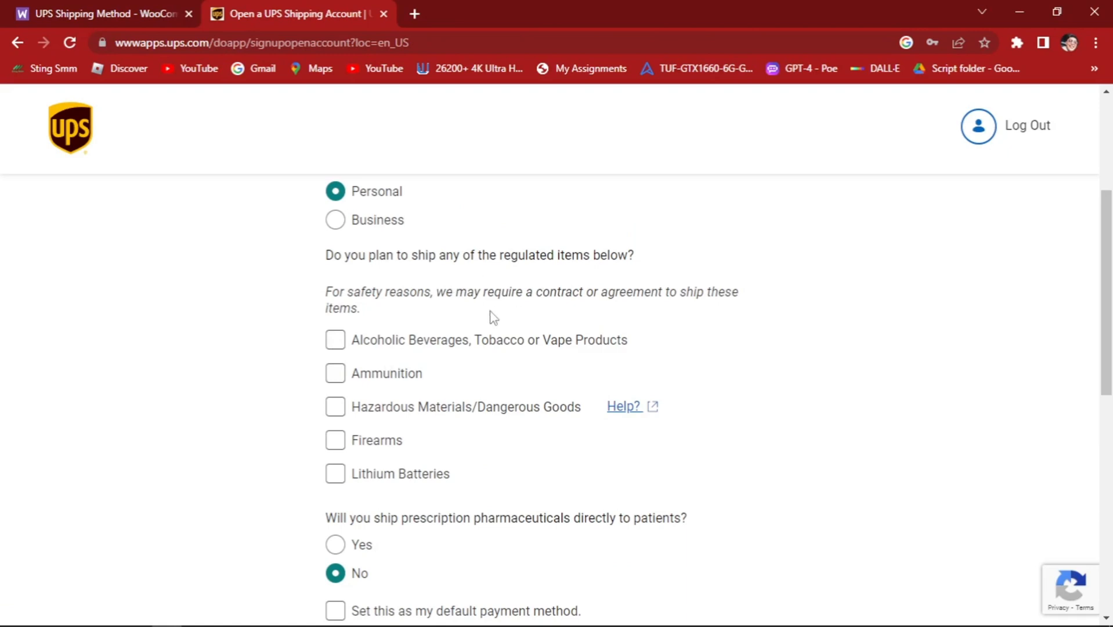
mouse_move(382, 348)
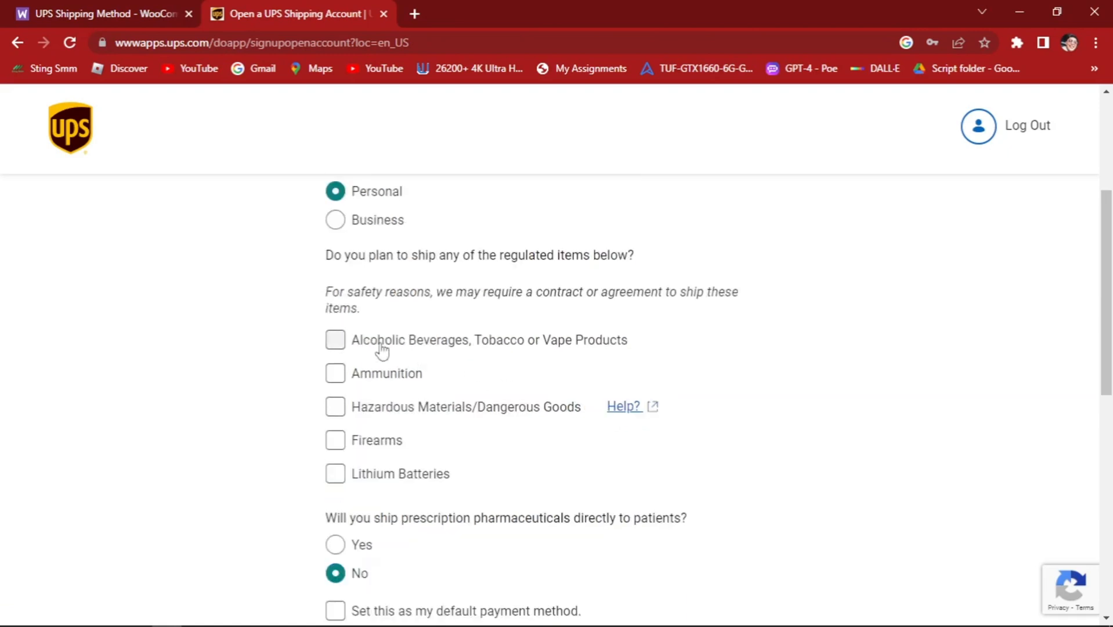
left_click(335, 473)
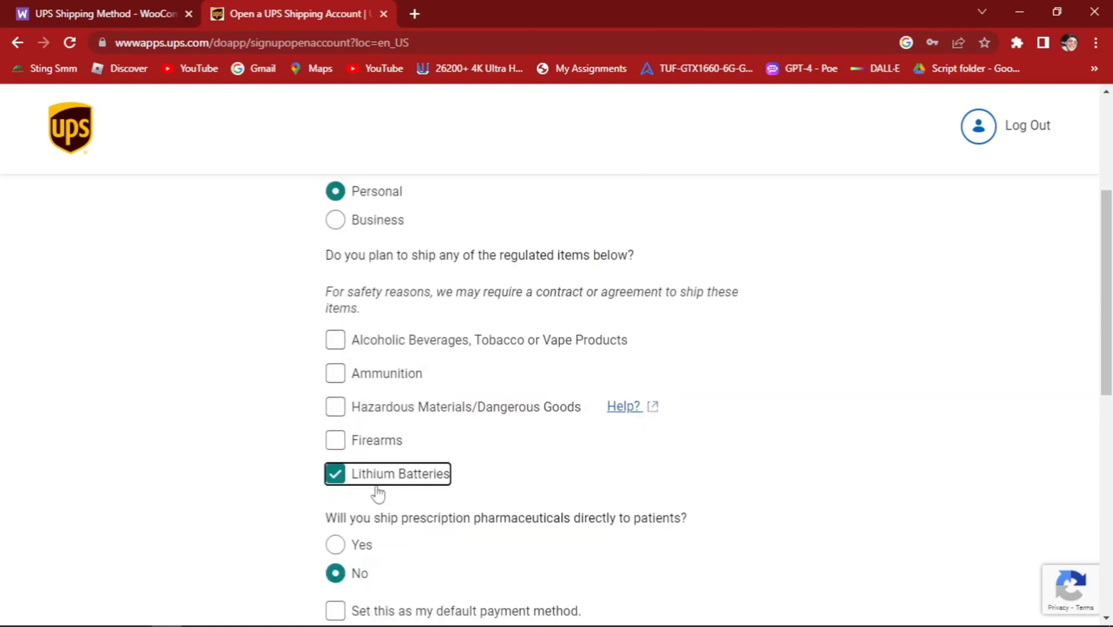
left_click(335, 474)
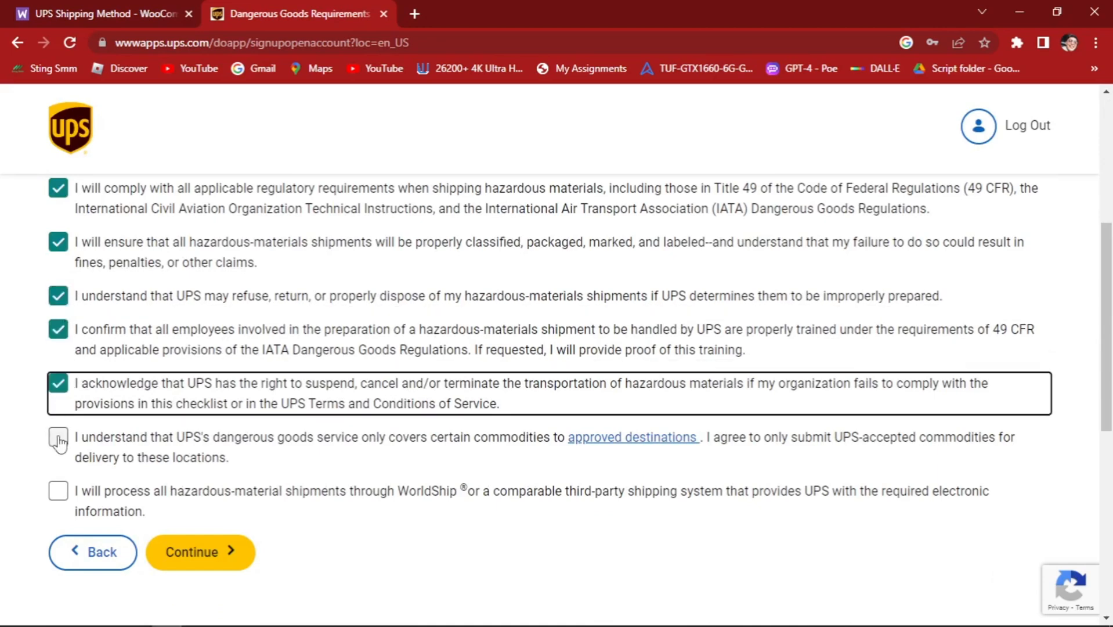
scroll("up", 3)
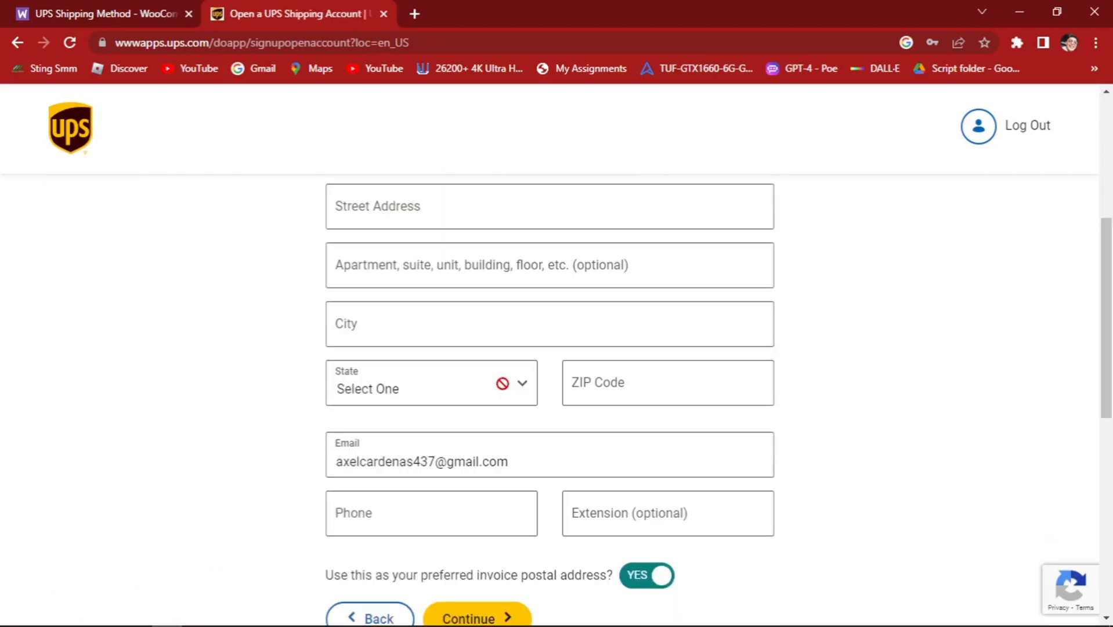
- Choose Texas as the account address state, submit, and keep the unvalidated address
left_click(476, 617)
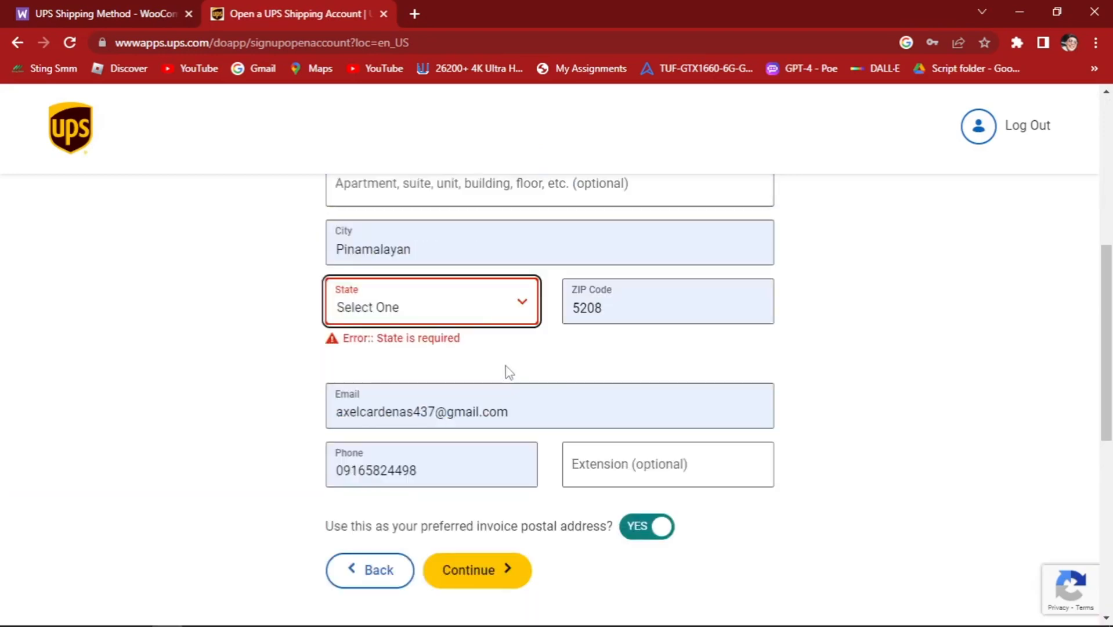
left_click(431, 300)
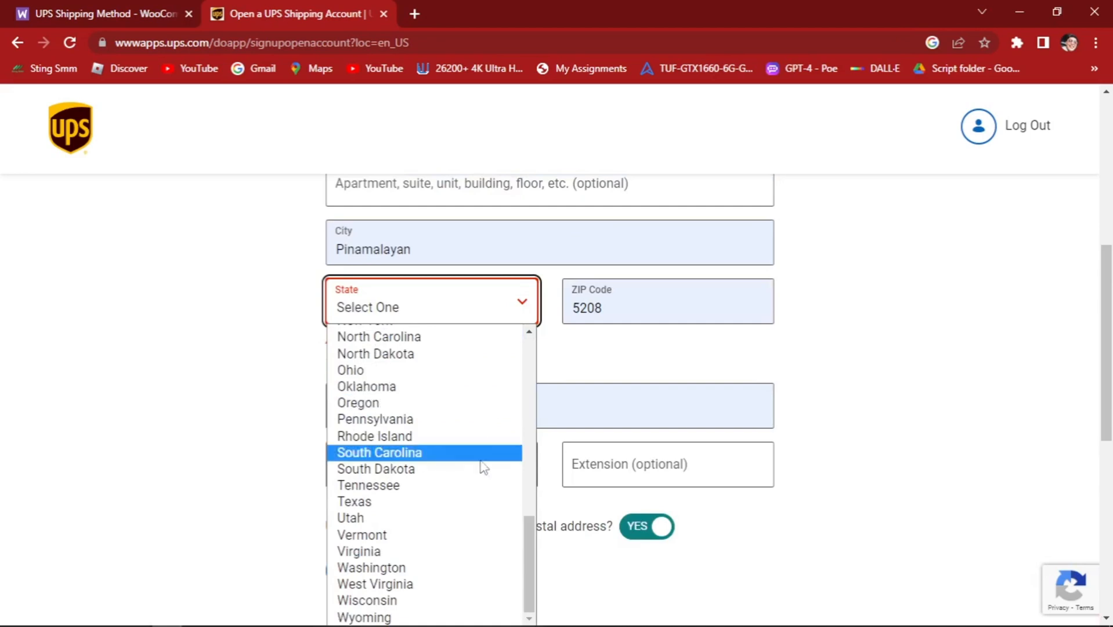
left_click(354, 501)
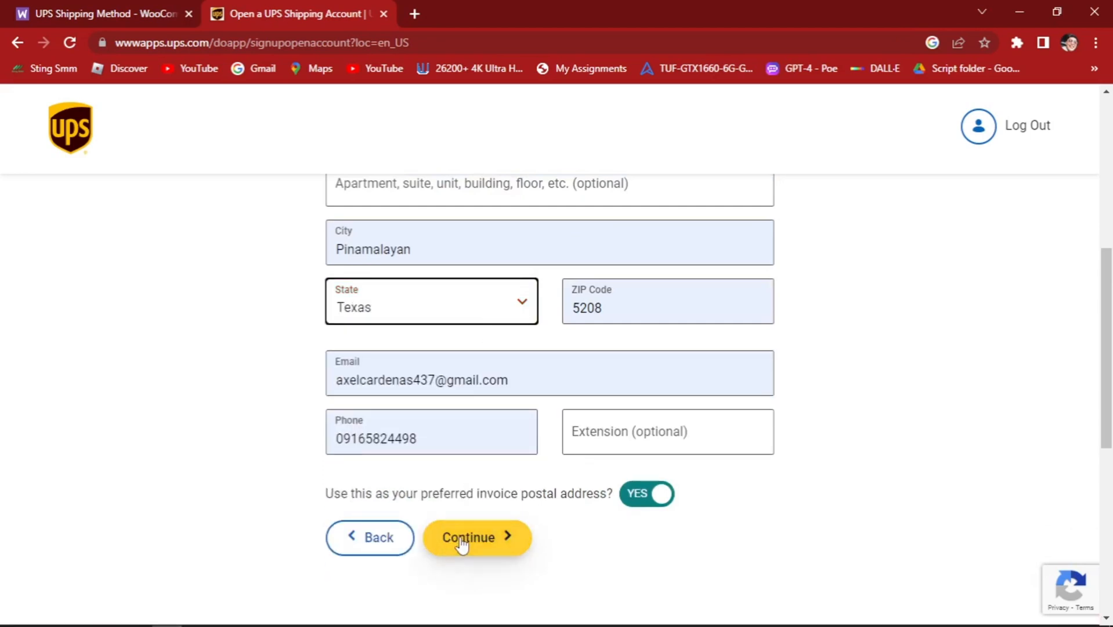
left_click(476, 537)
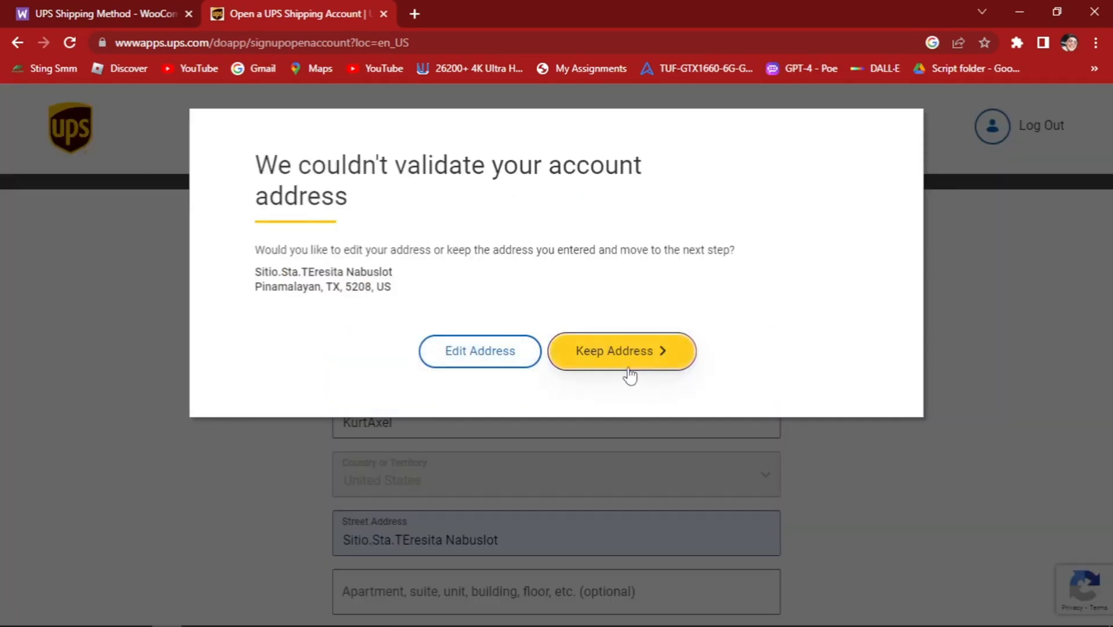
left_click(621, 351)
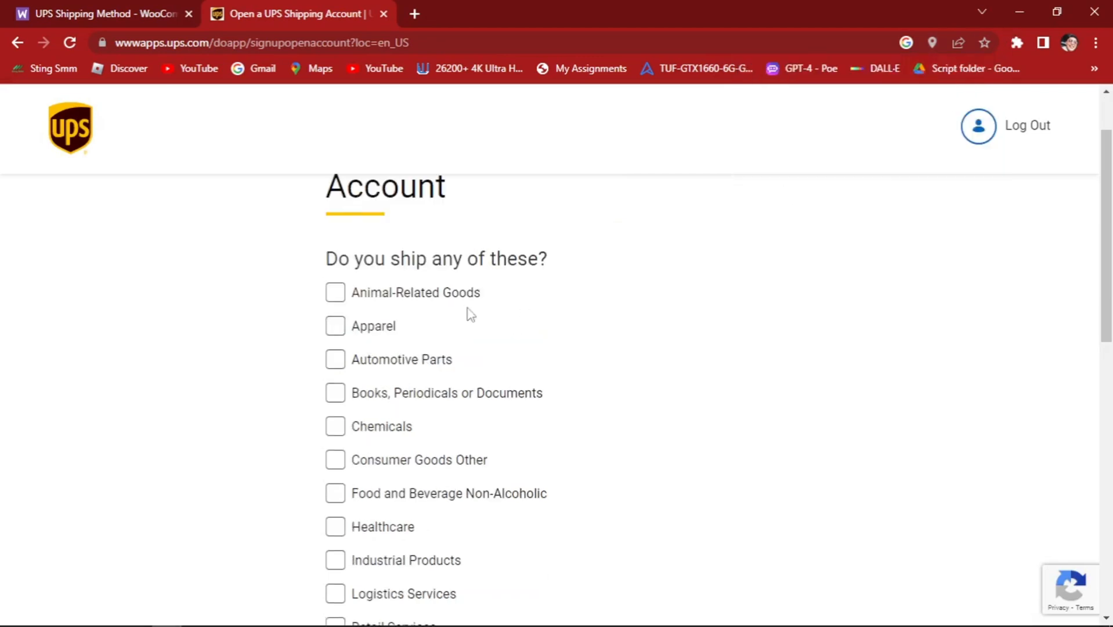
- Set Pickup Type to 'Same time every weekday with Daily Pickup' and pass the start date step
left_click(466, 493)
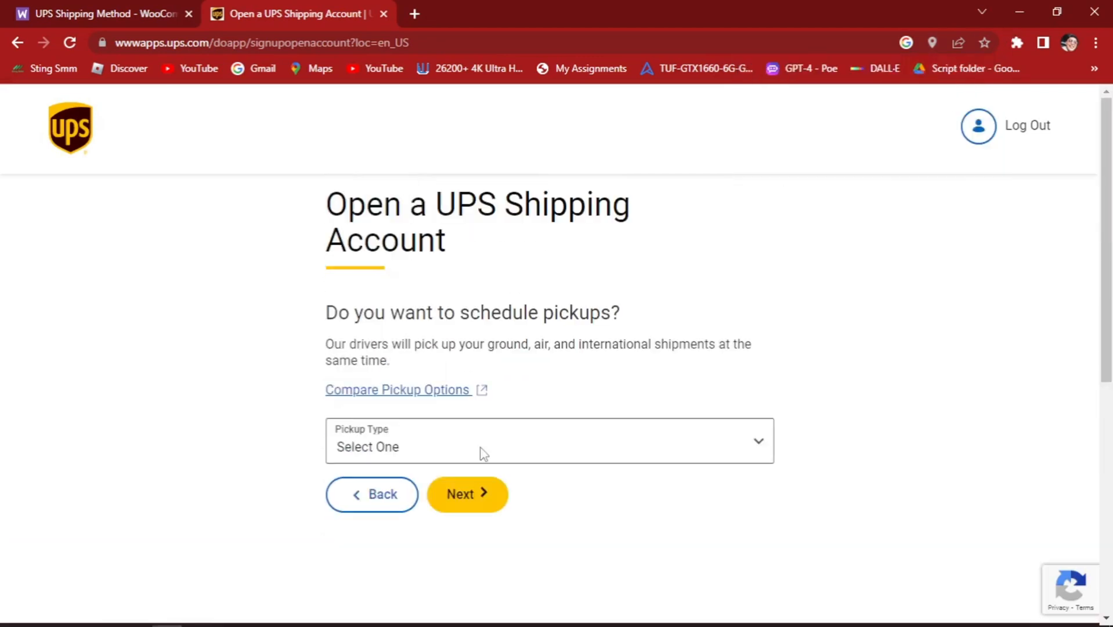
left_click(550, 440)
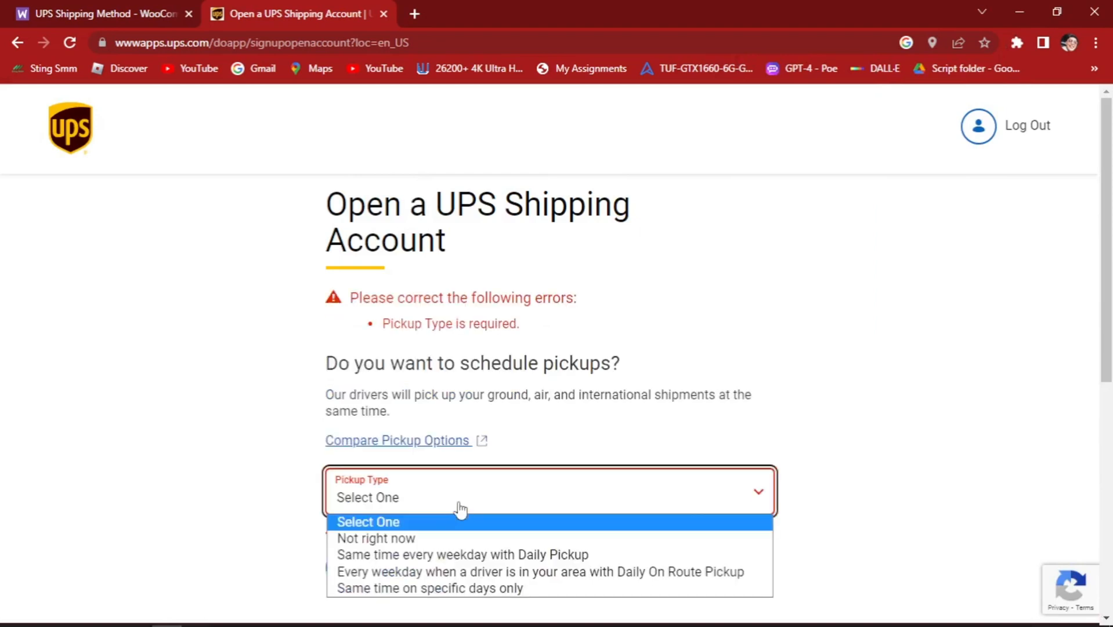
left_click(376, 538)
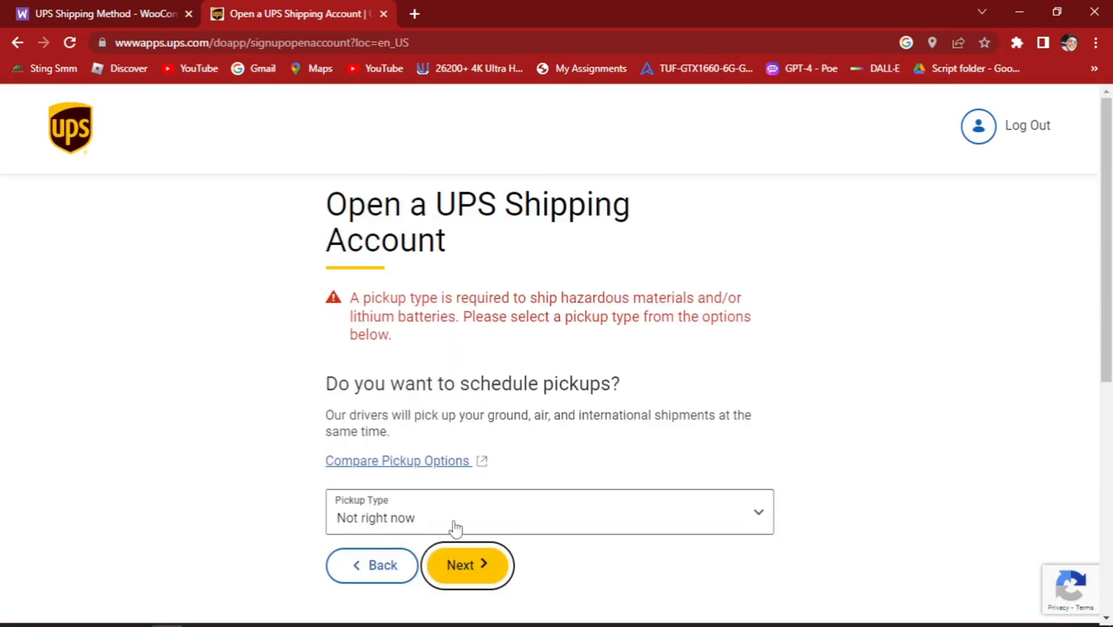
left_click(549, 511)
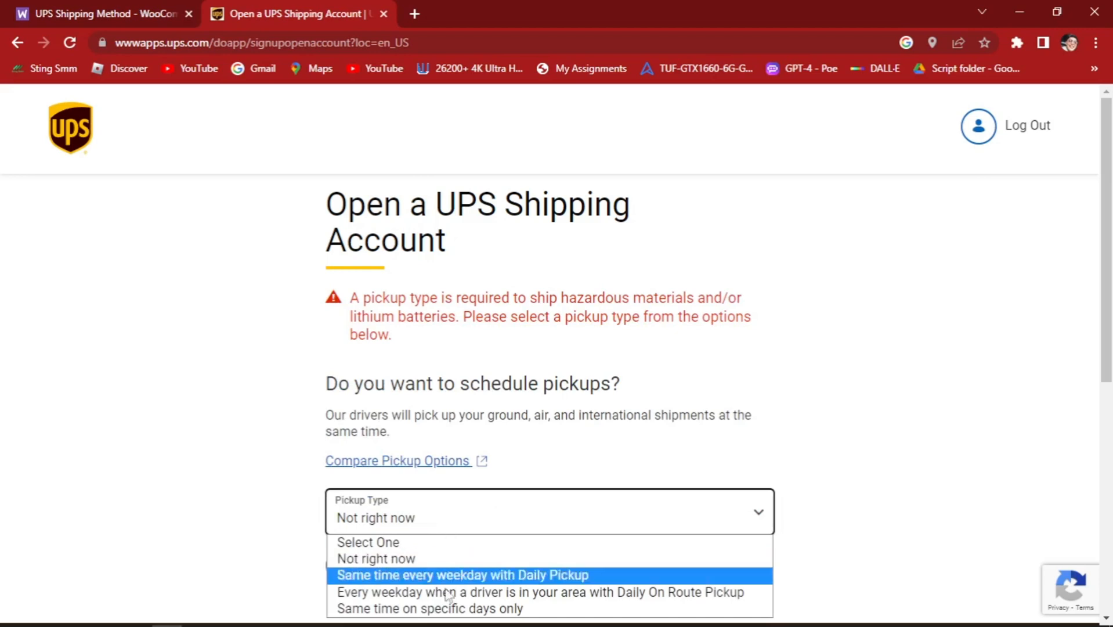
left_click(462, 575)
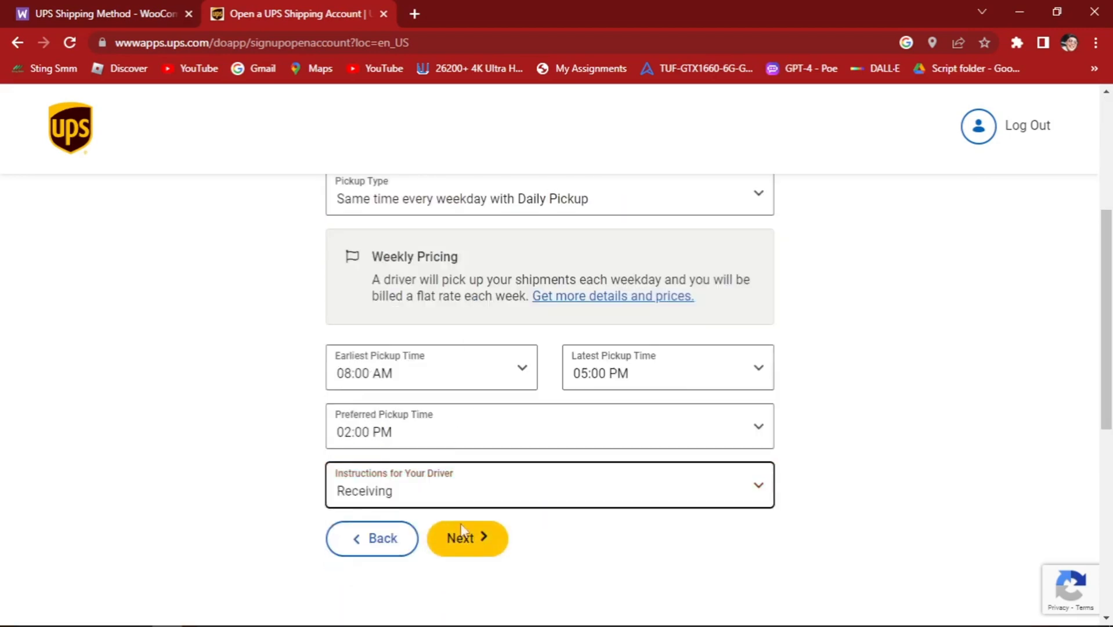
left_click(467, 537)
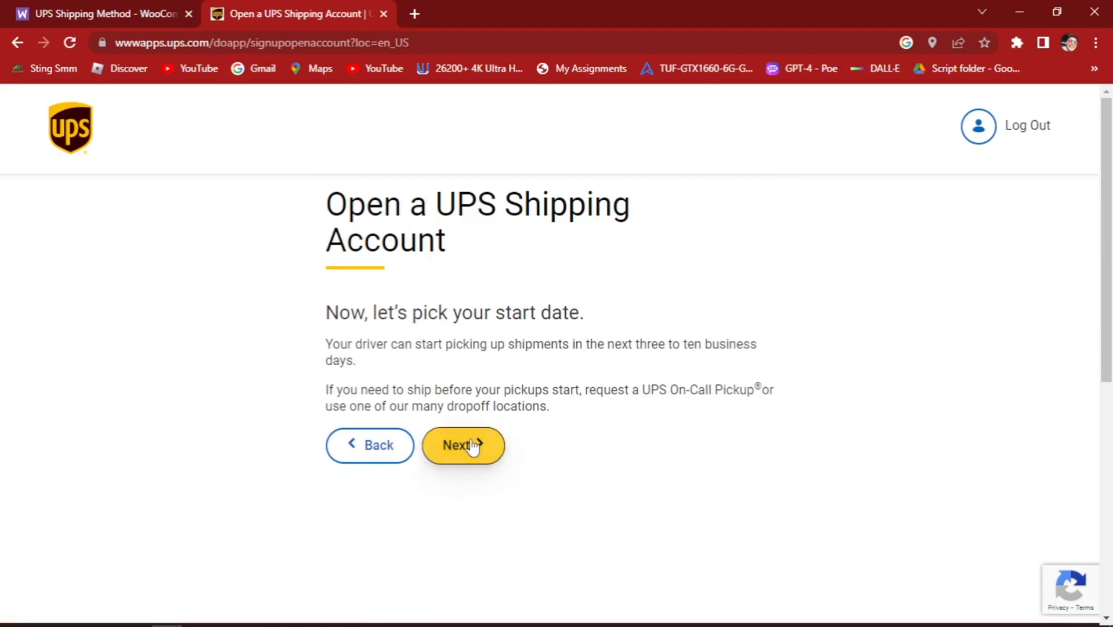
left_click(462, 445)
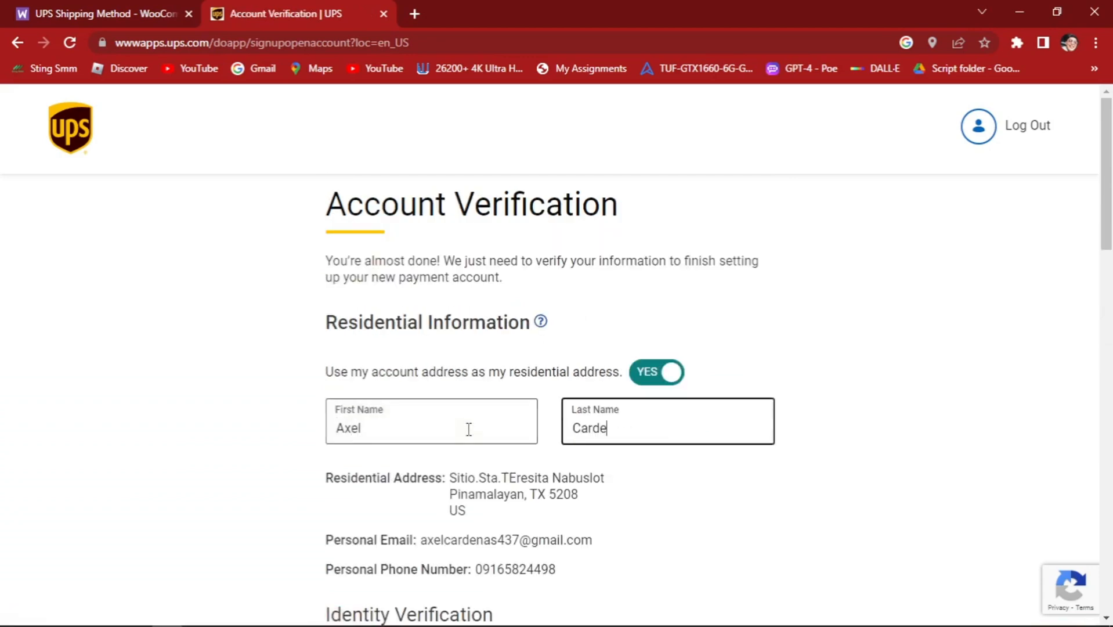
- Enter last name 'nas' on the verification form, then return to the WooCommerce tab
type("nas")
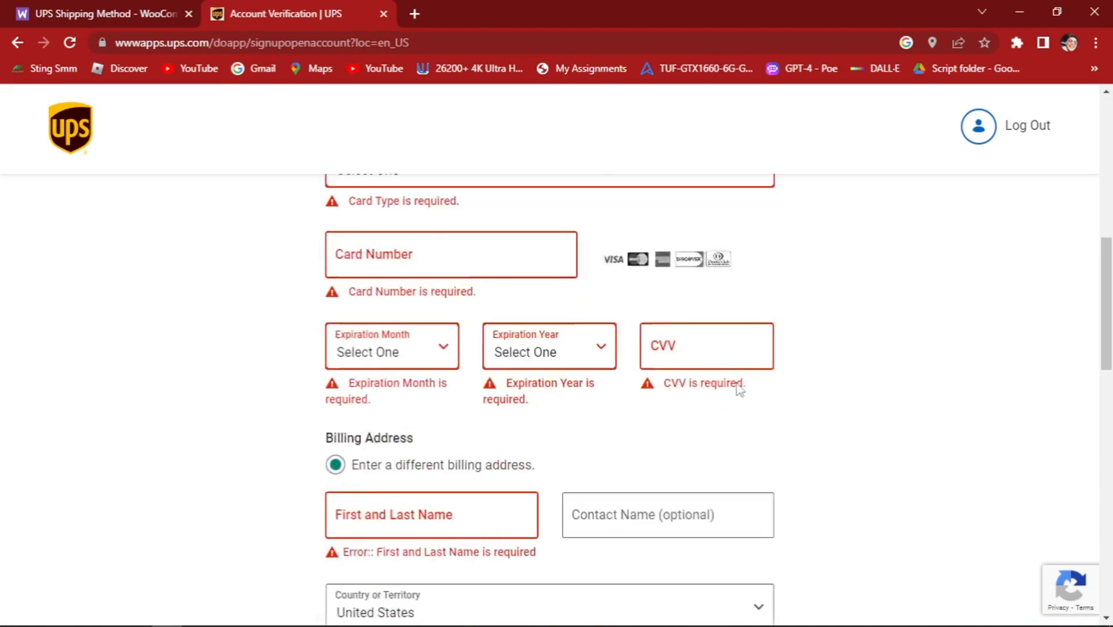
scroll("down", 3)
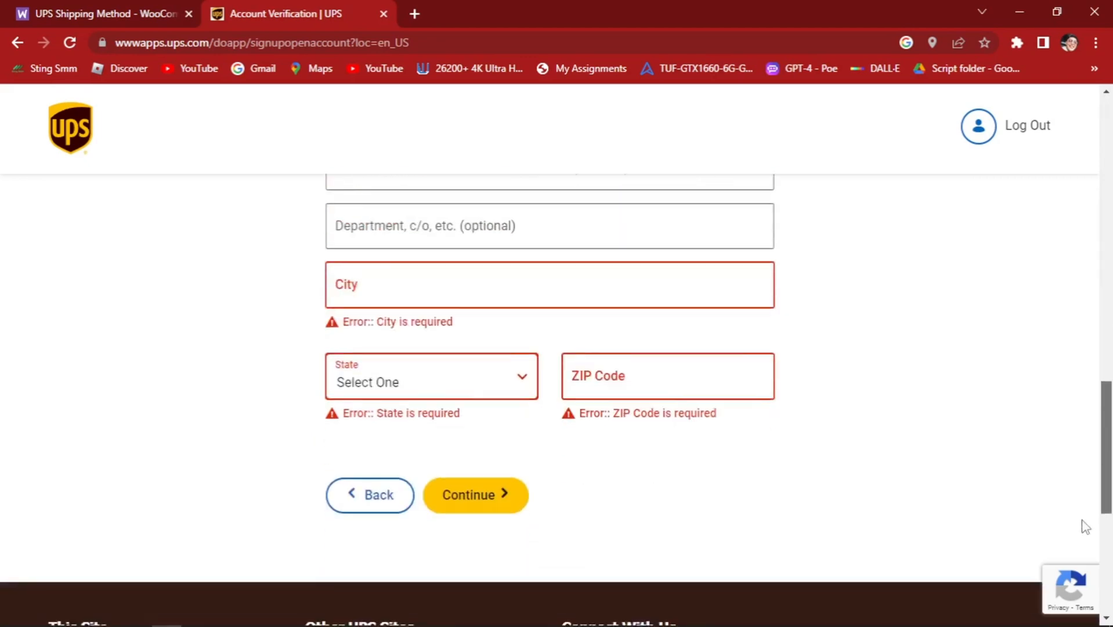
left_click(99, 13)
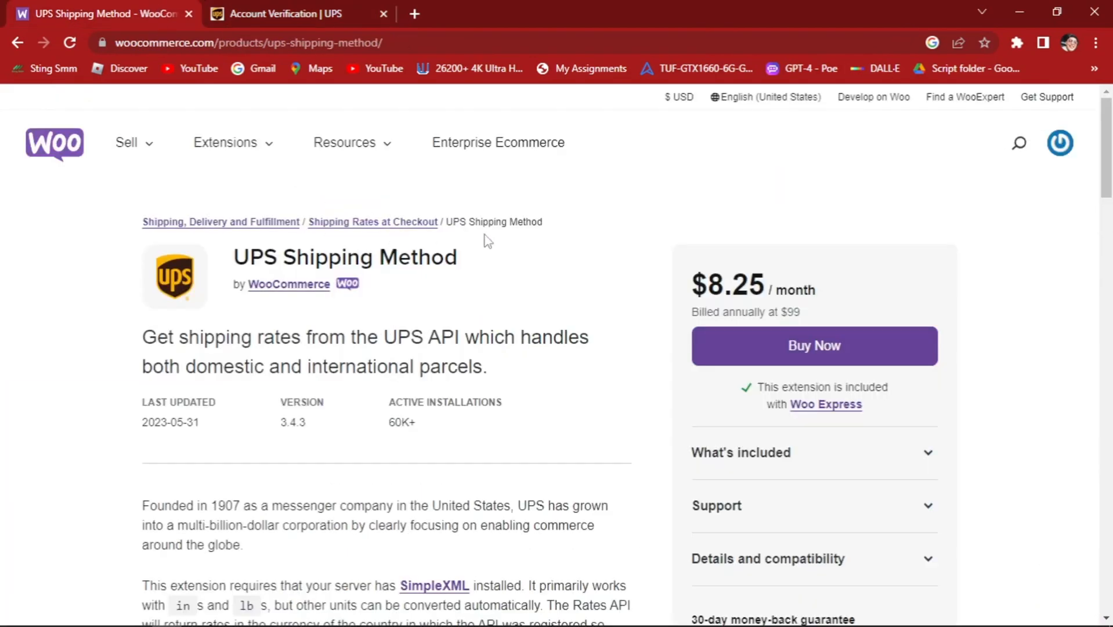
mouse_move(814, 362)
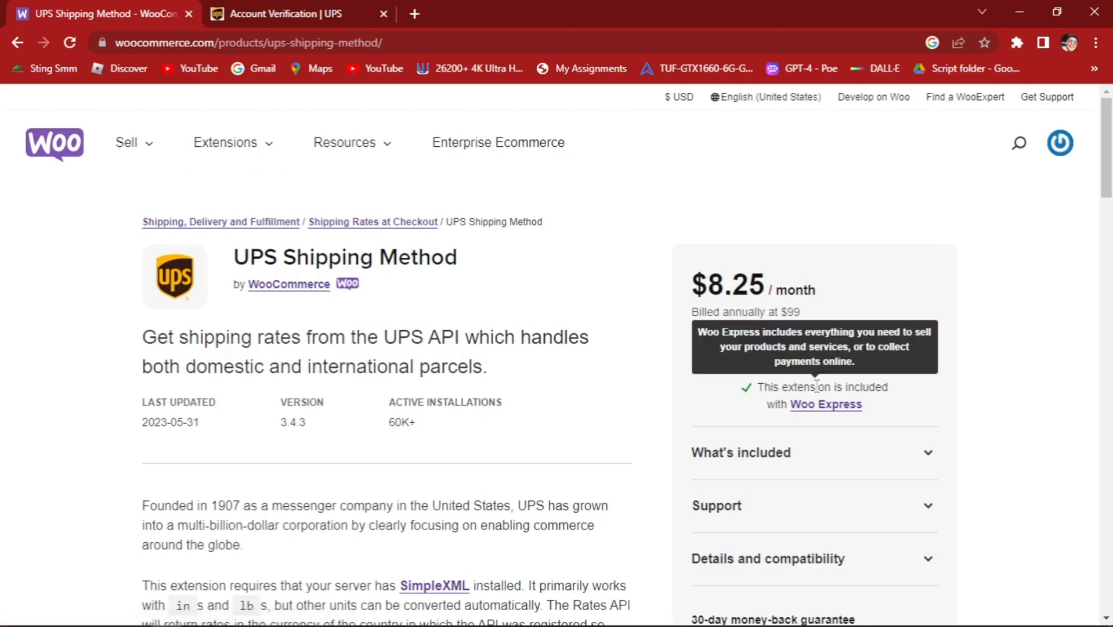
mouse_move(303, 270)
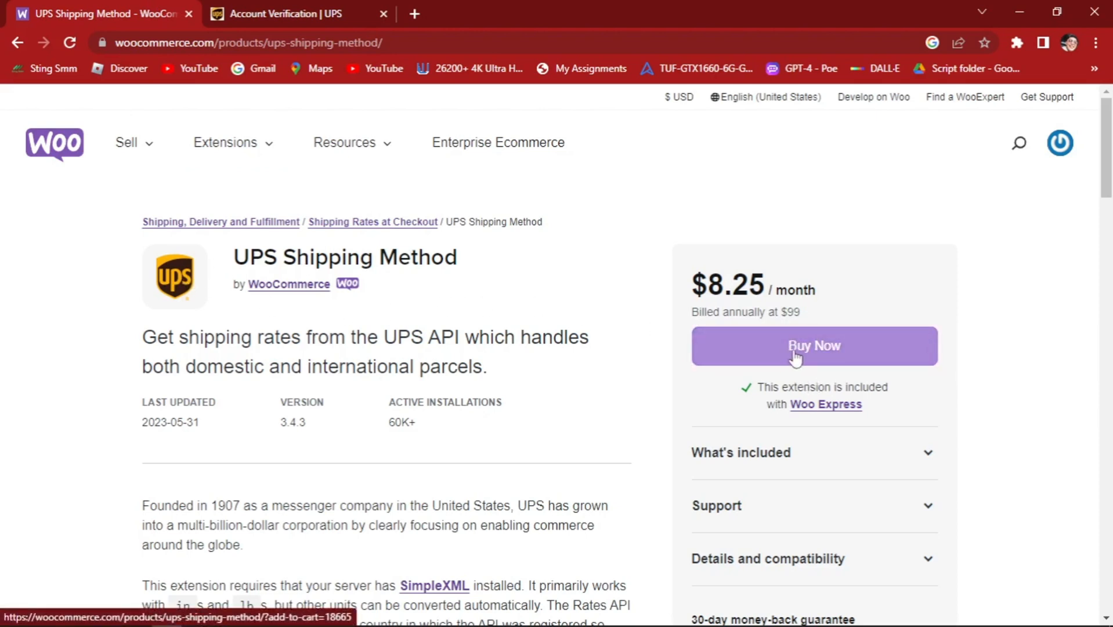
mouse_move(722, 348)
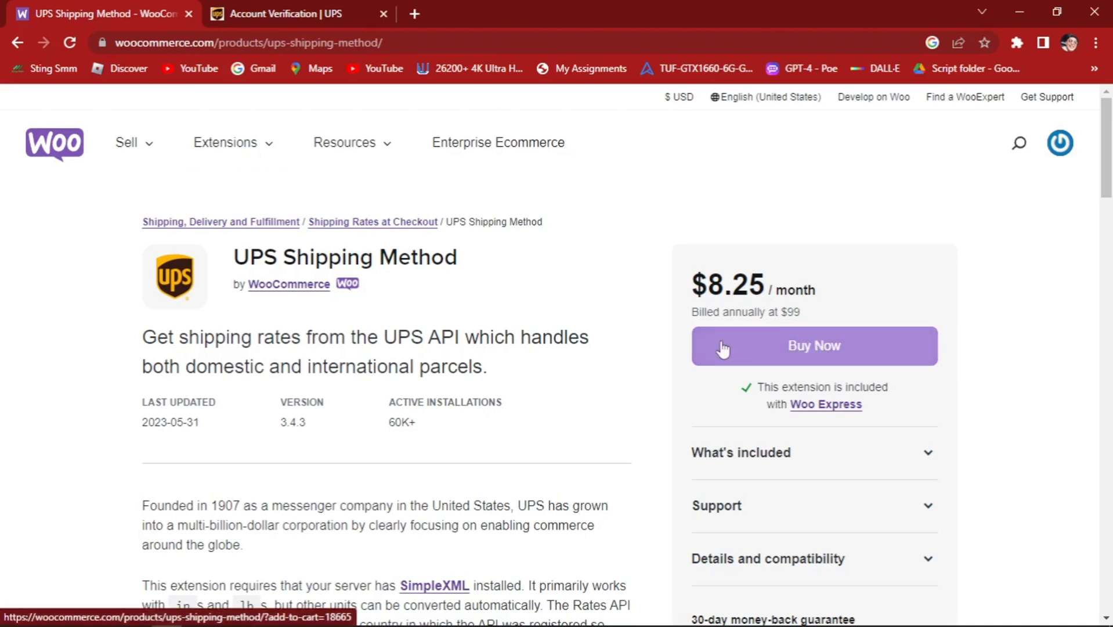
mouse_move(403, 357)
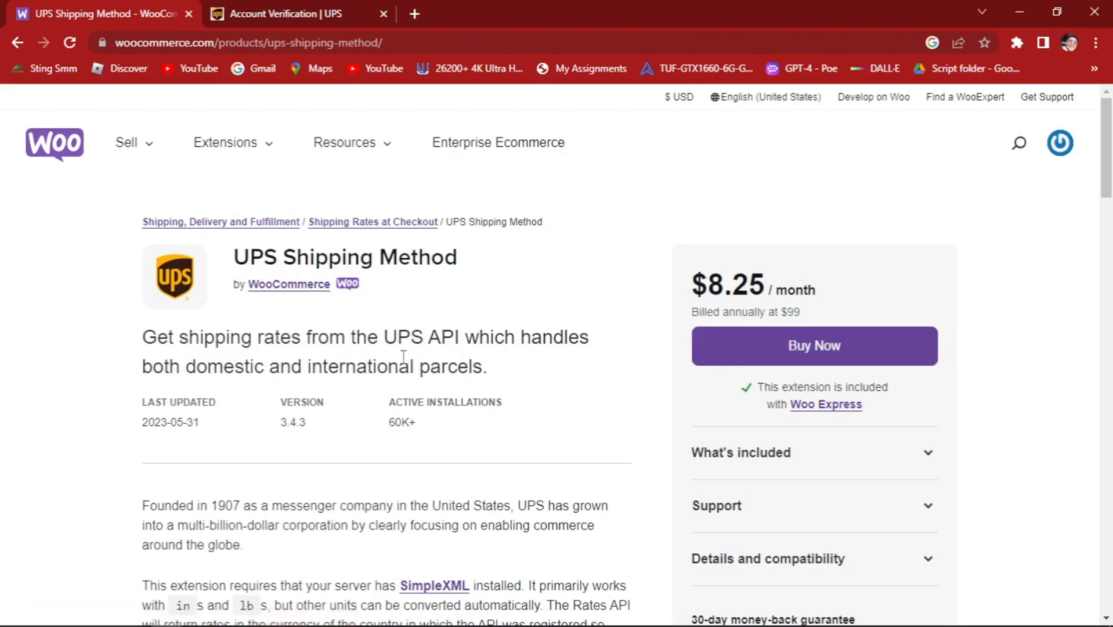